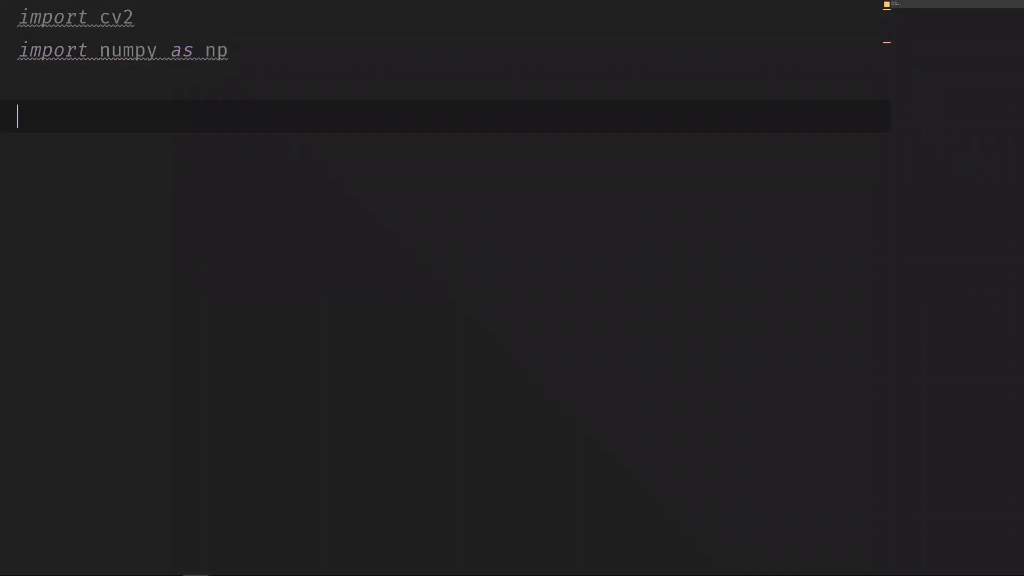
Step: Open webcam 0 with cv2.VideoCapture and read frames inside a while True loop
{"action": "type", "text": "cap = cv2."}
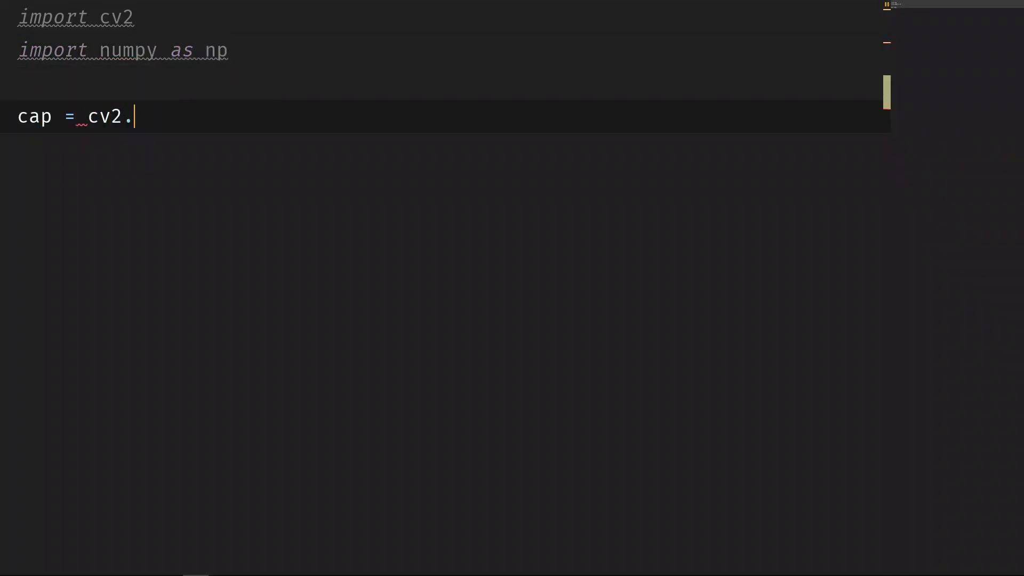
{"action": "type", "text": "VideoCaptre()"}
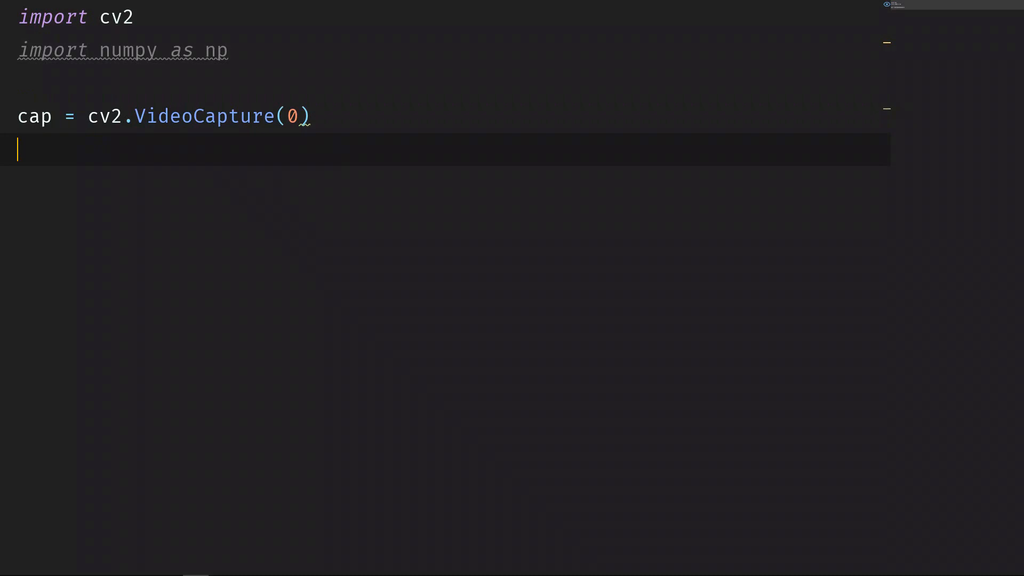
{"action": "type", "text": "while True:"}
{"action": "type", "text": "_, frame"}
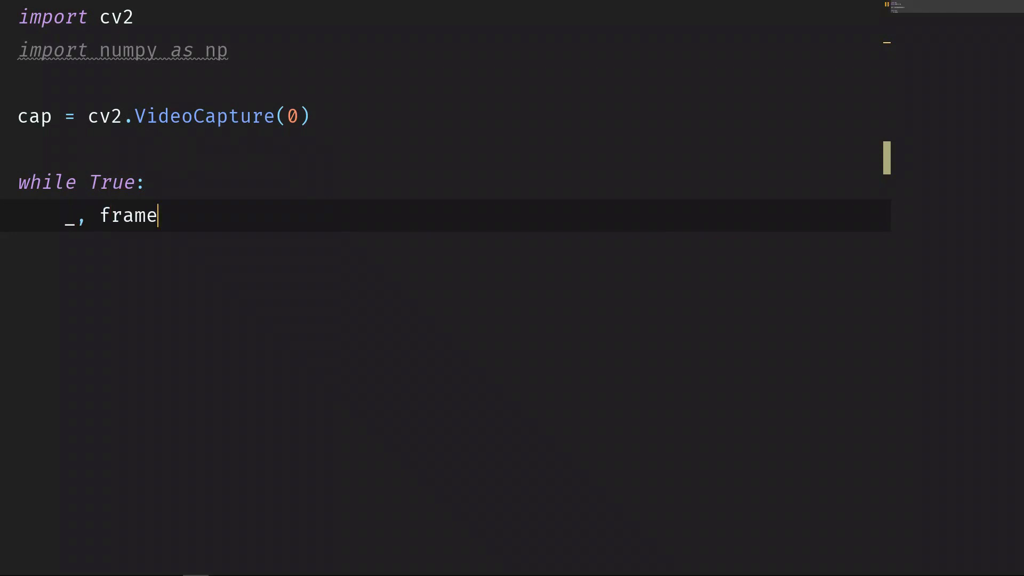
{"action": "type", "text": "= cap"}
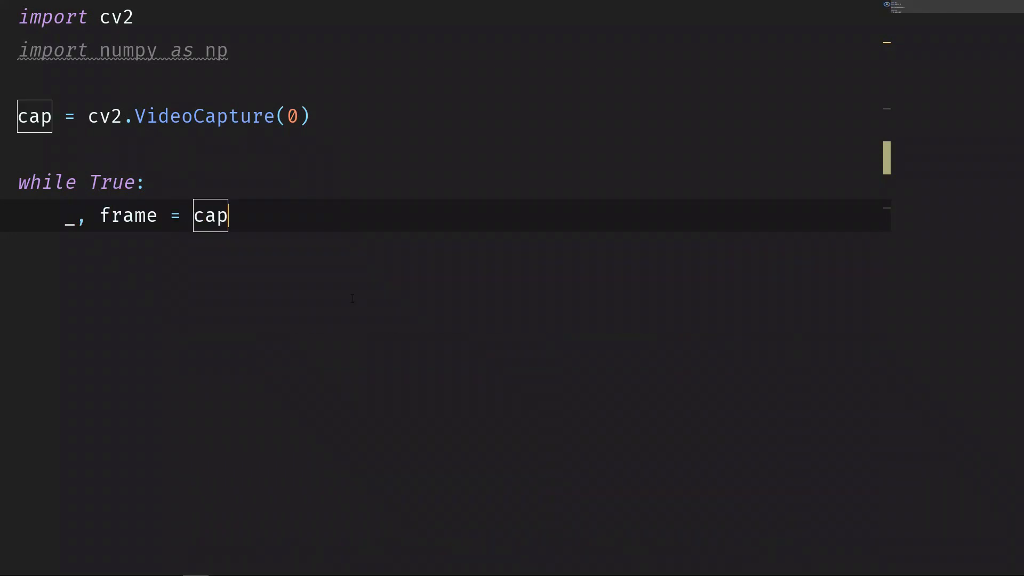
{"action": "type", "text": ".read()"}
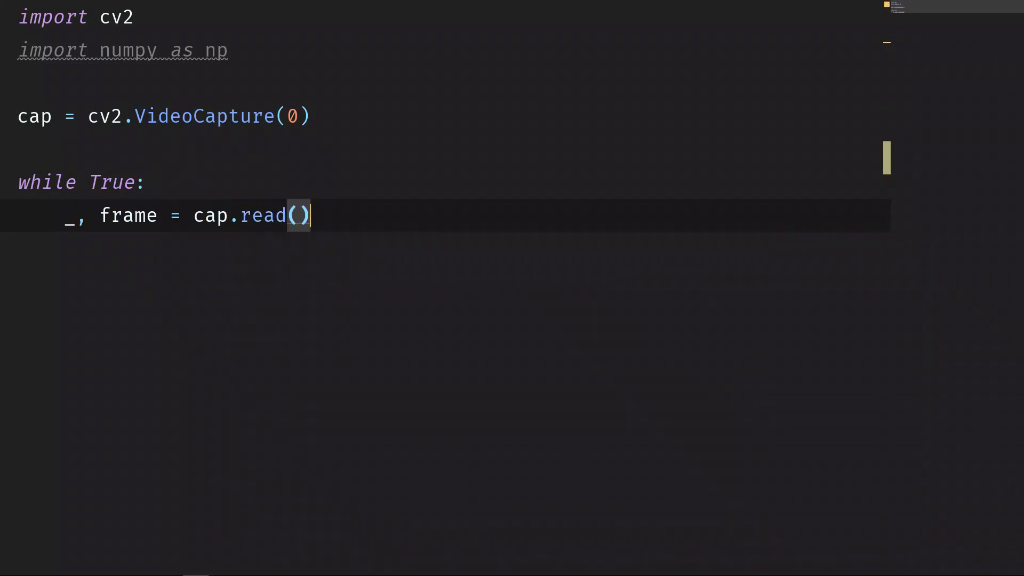
{"action": "key", "text": "enter"}
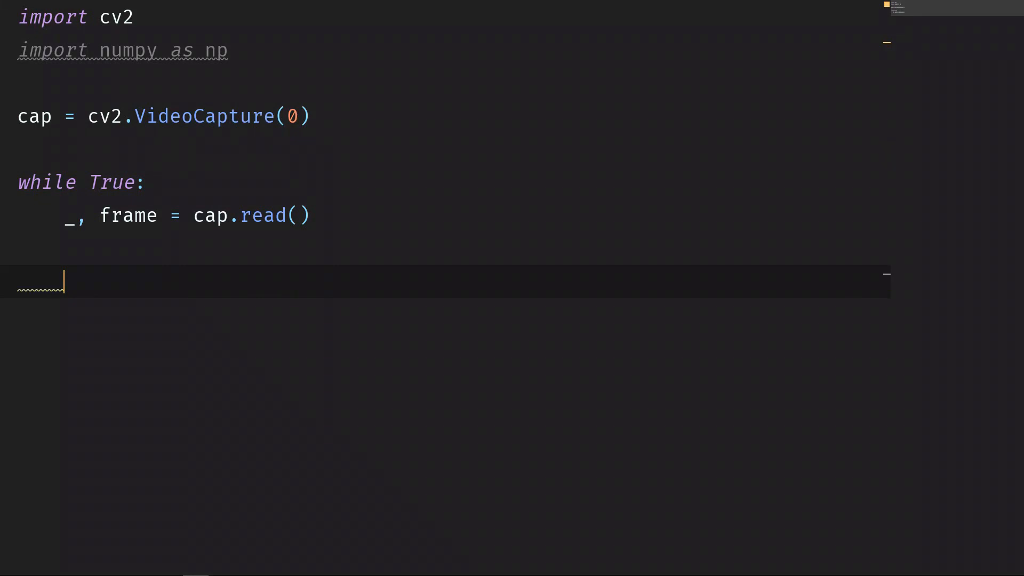
Step: Show each frame in a "Frame" window and break the loop when waitKey(1) returns 27
{"action": "type", "text": "cv2.imshow("}
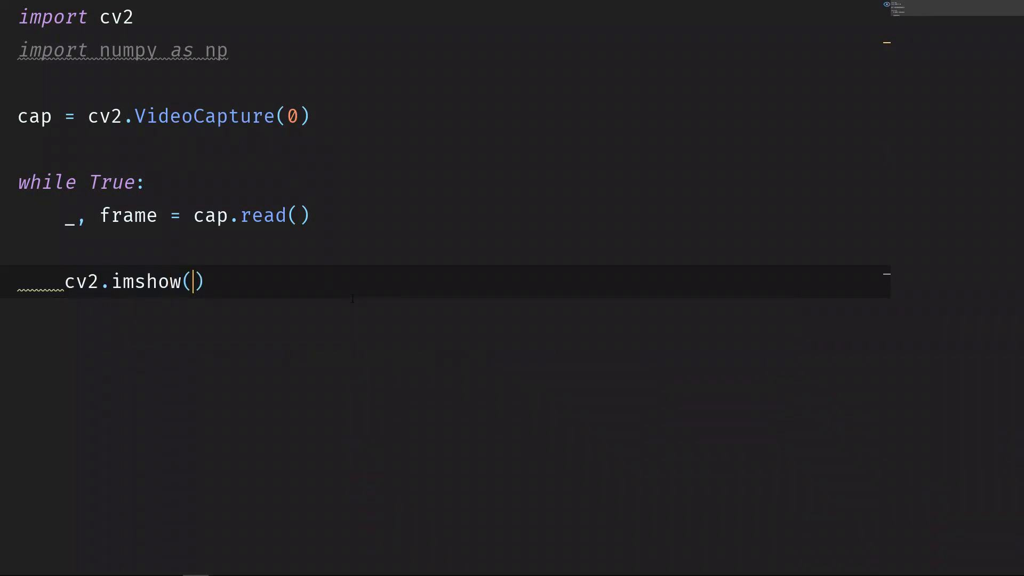
{"action": "type", "text": "\"Frame\""}
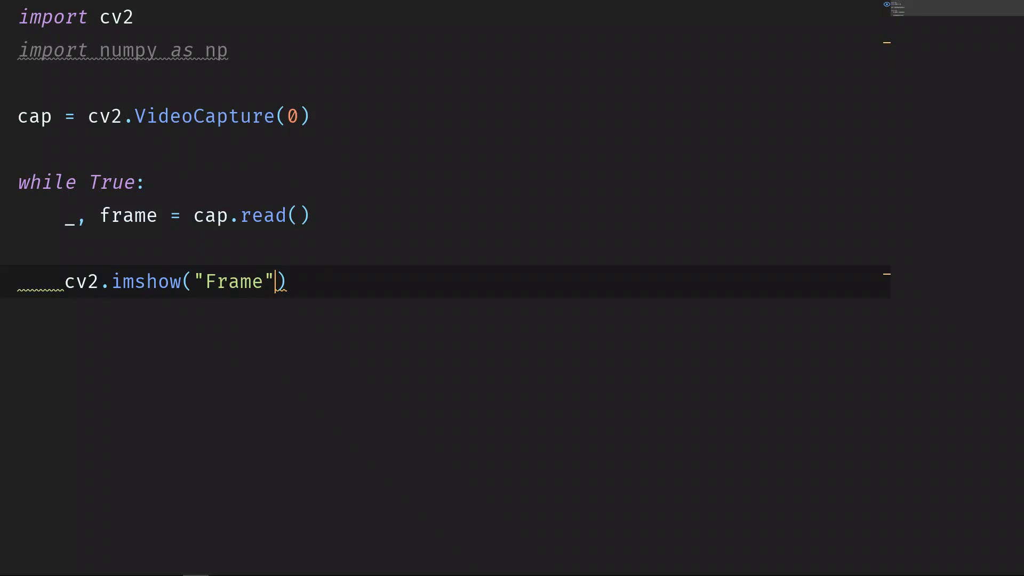
{"action": "type", "text": ", frame"}
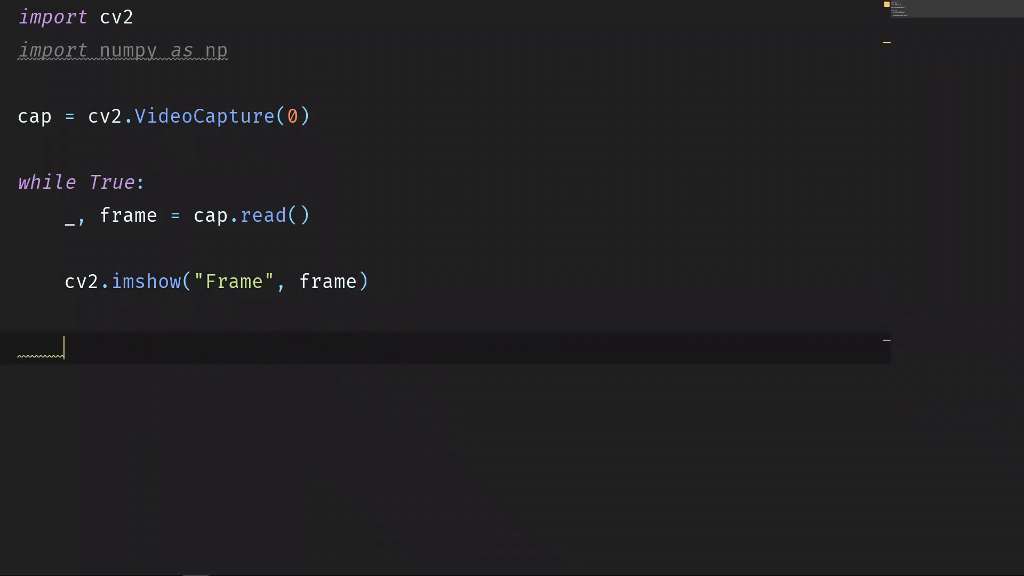
{"action": "type", "text": "key = cv2.w"}
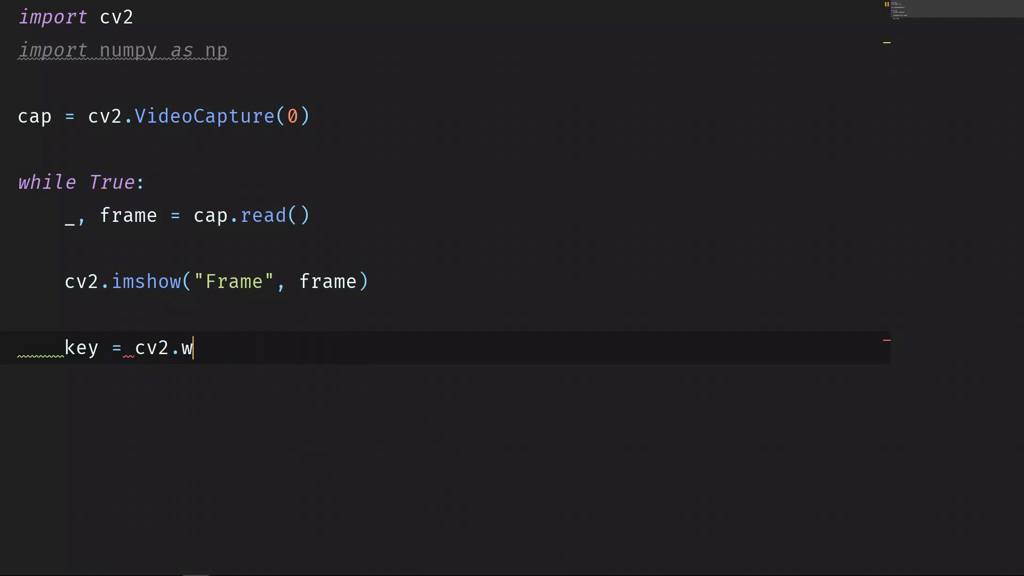
{"action": "type", "text": "aitKey()"}
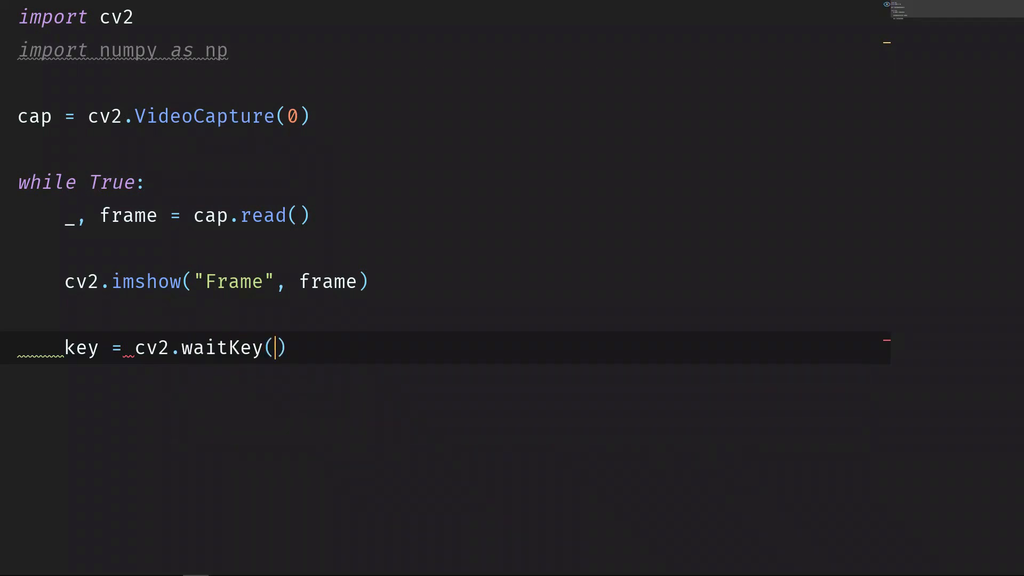
{"action": "type", "text": "1)"}
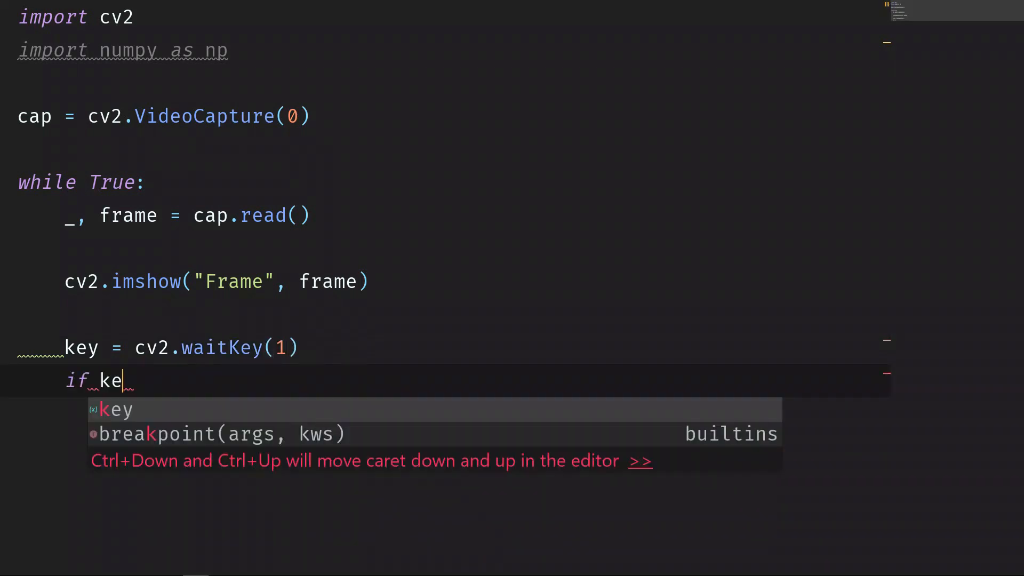
{"action": "type", "text": "y == 27"}
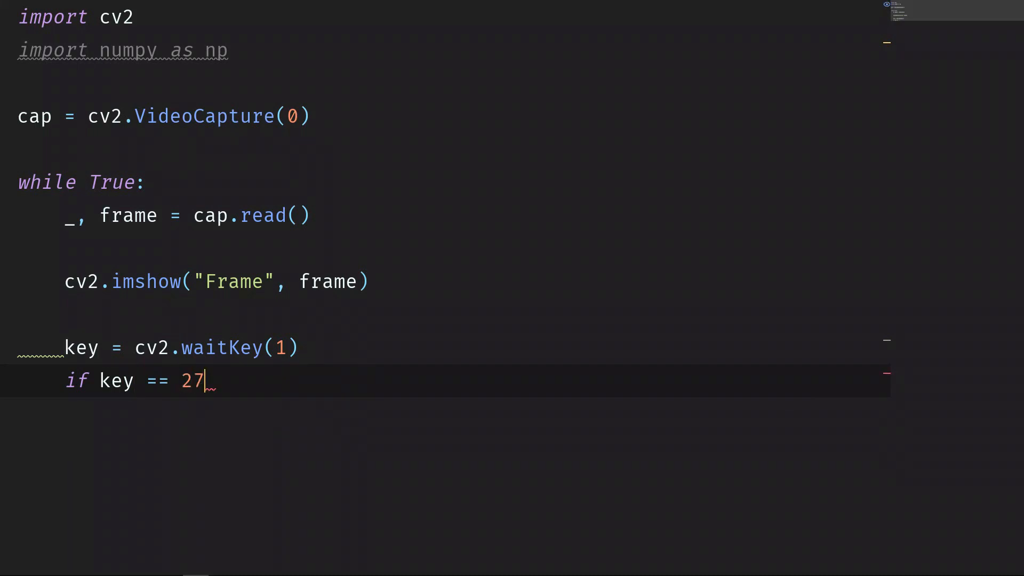
{"action": "type", "text": ":"}
{"action": "type", "text": "break"}
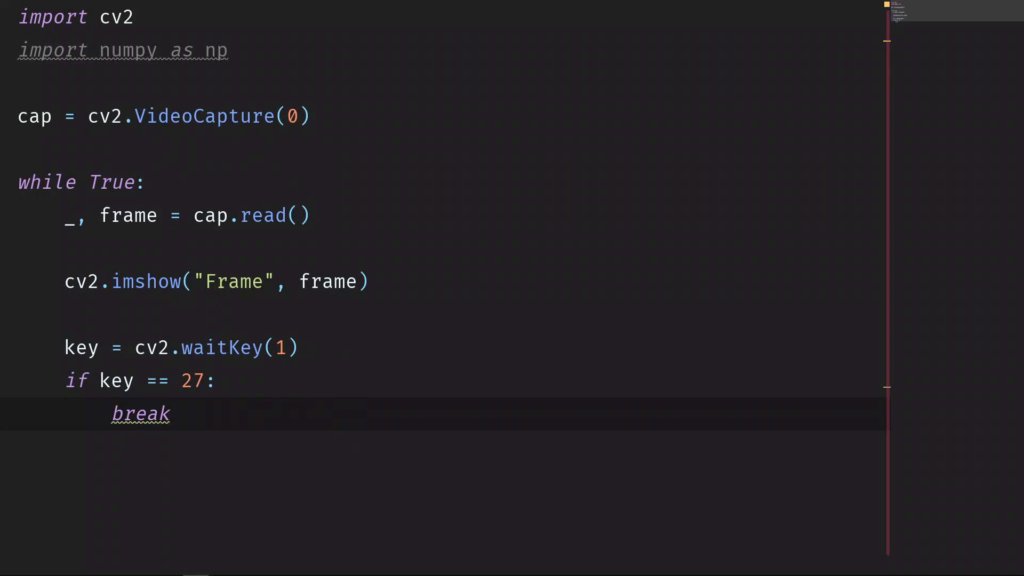
Step: Show GIMP's foreground colour pure green with channel values on the 0–255 scale
{"action": "left_click", "coordinate": [219, 381]}
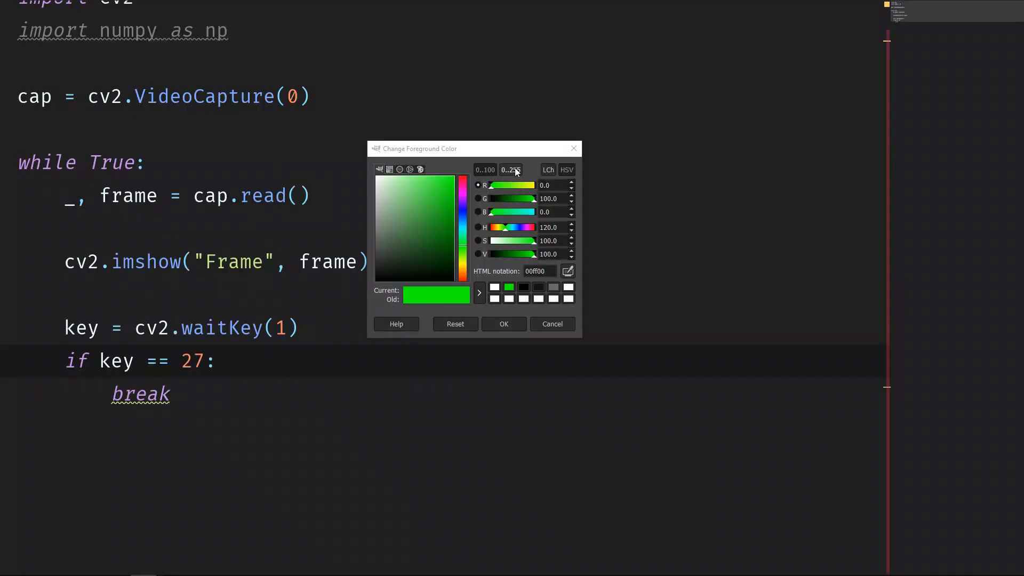
{"action": "left_click", "coordinate": [511, 169]}
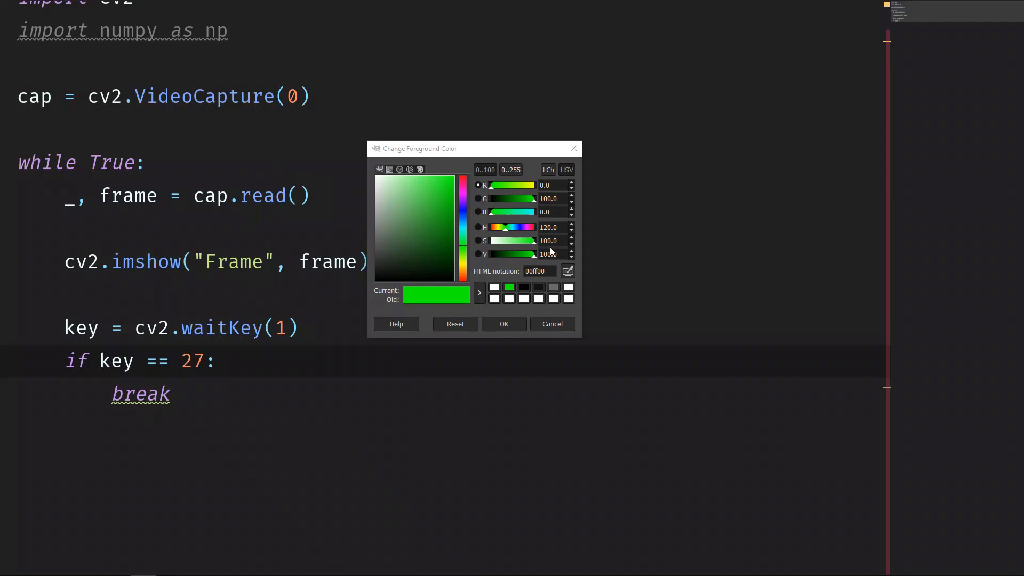
{"action": "mouse_move", "coordinate": [407, 162]}
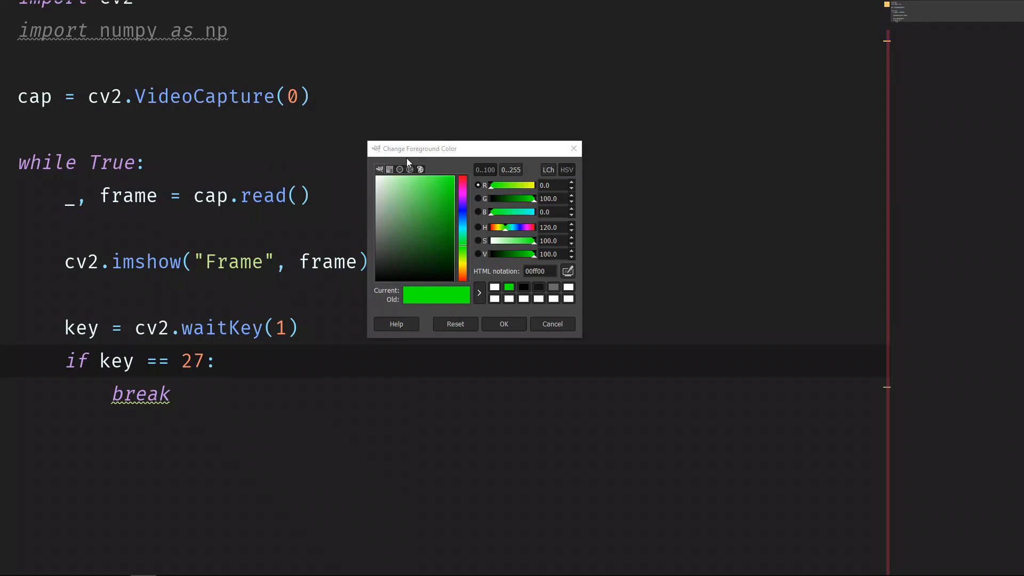
{"action": "mouse_move", "coordinate": [480, 227]}
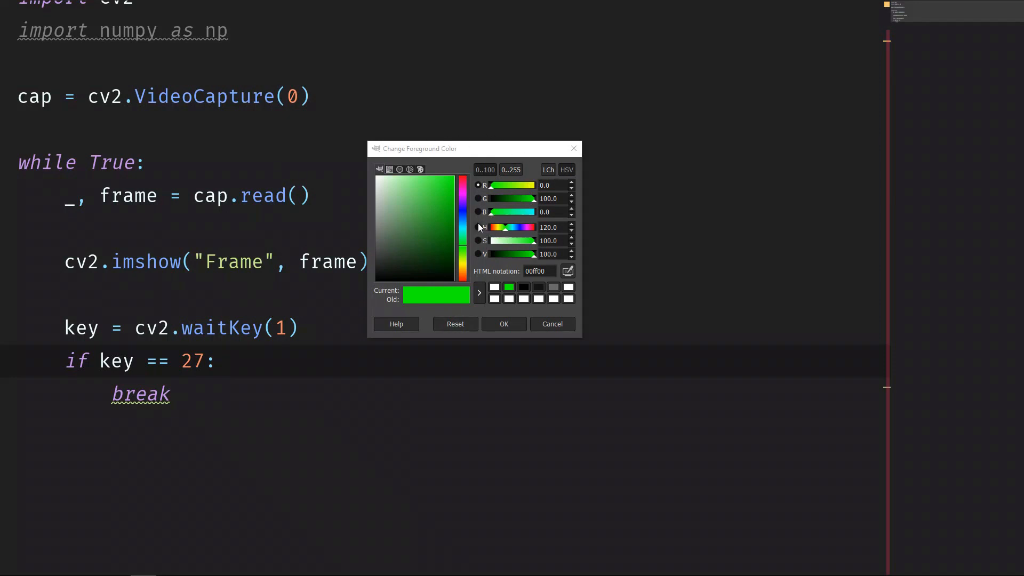
{"action": "left_click", "coordinate": [487, 240]}
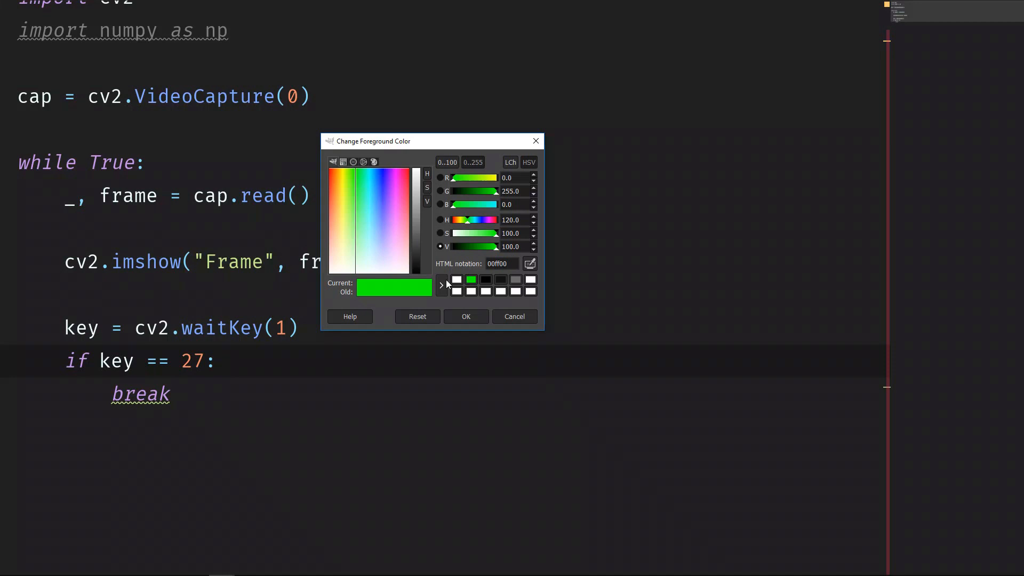
Step: Switch the picker to hue and move the foreground colour from green to blue around hue 231
{"action": "left_click", "coordinate": [441, 220]}
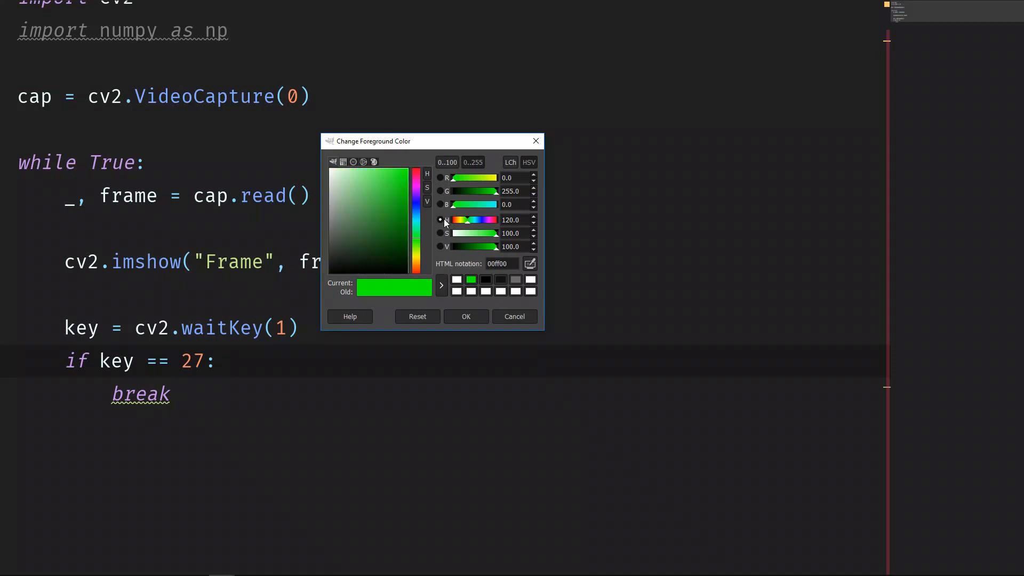
{"action": "left_click", "coordinate": [441, 246]}
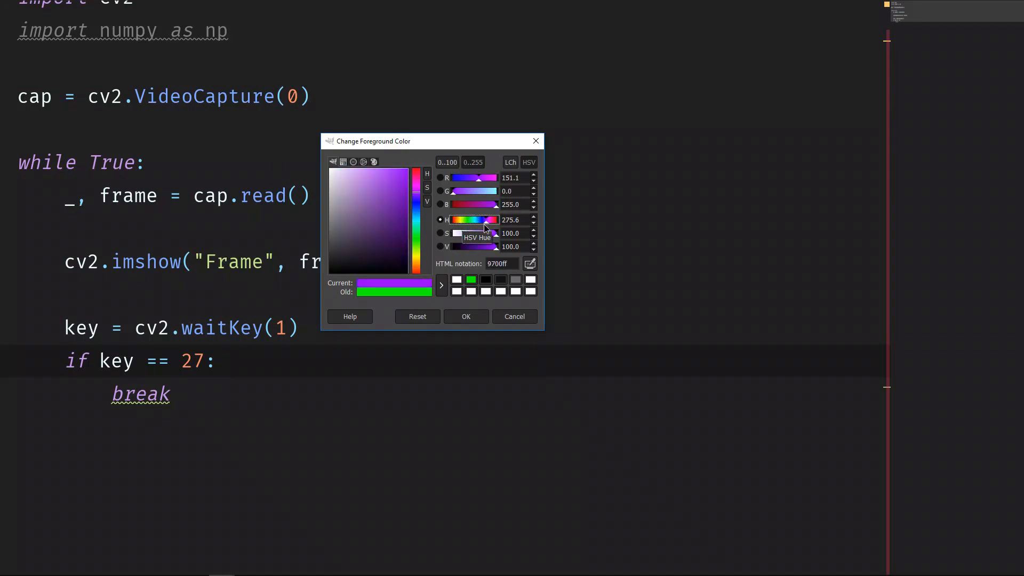
{"action": "left_click", "coordinate": [486, 220]}
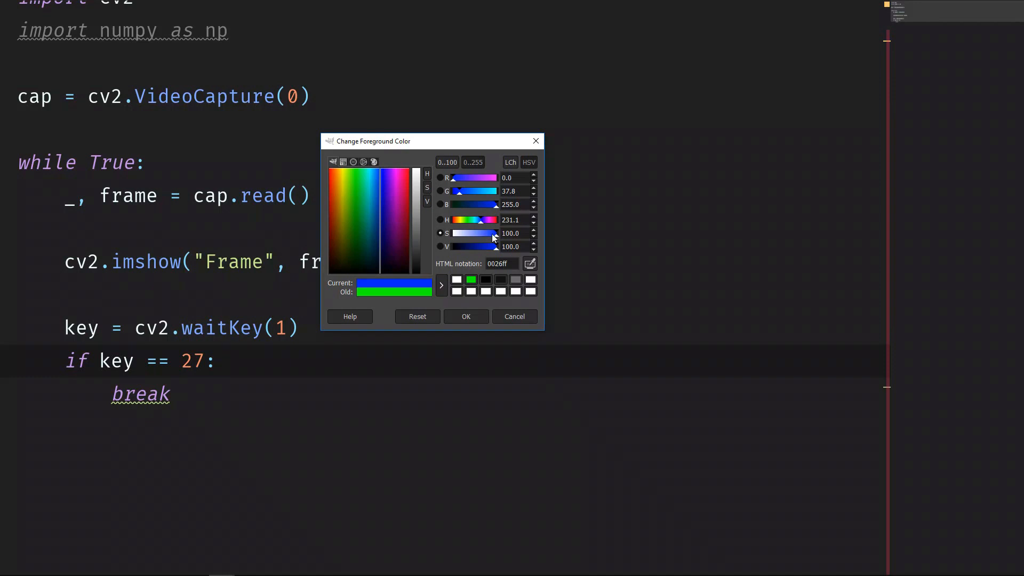
{"action": "mouse_move", "coordinate": [495, 239]}
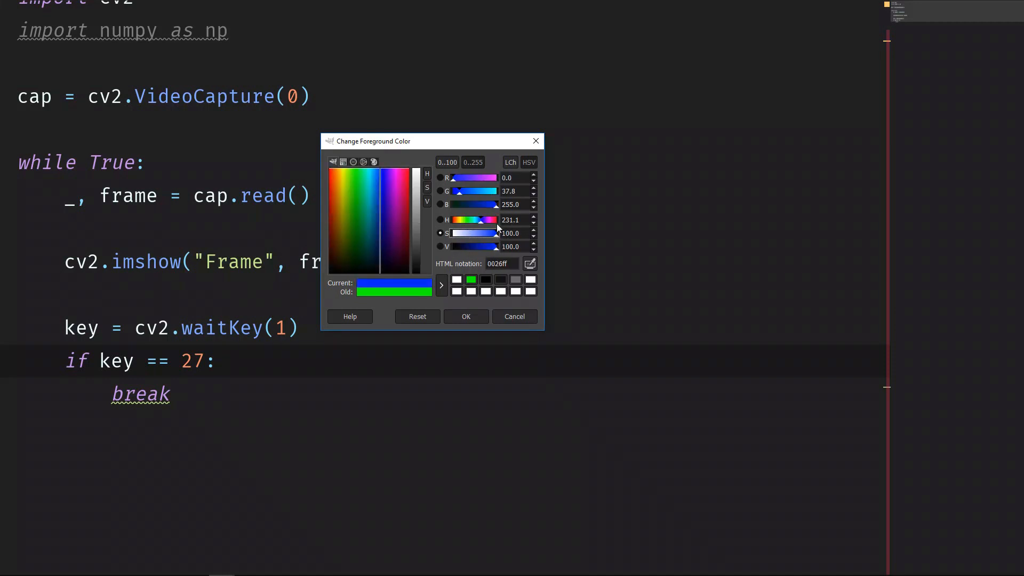
{"action": "mouse_move", "coordinate": [486, 222]}
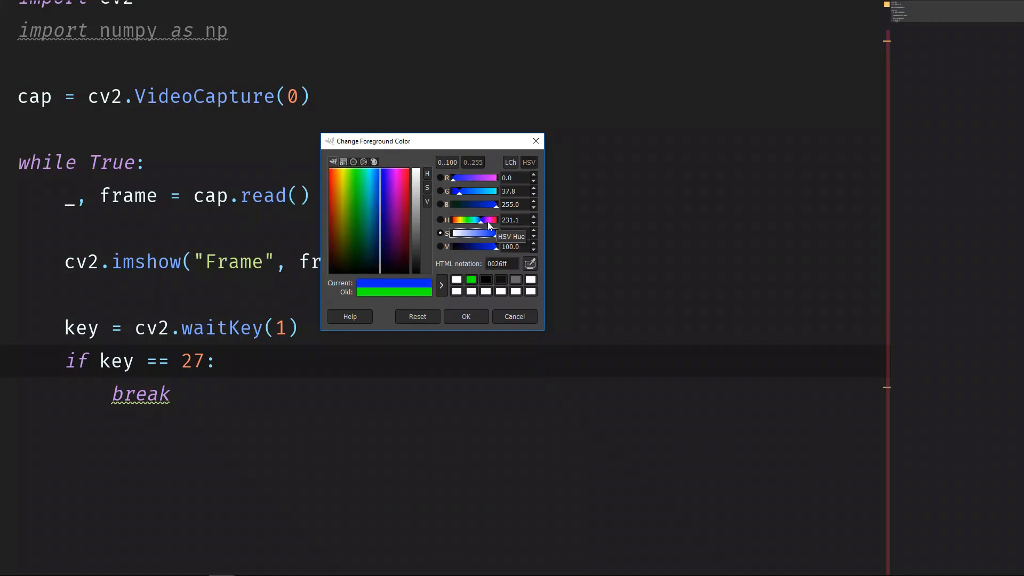
{"action": "mouse_move", "coordinate": [477, 234]}
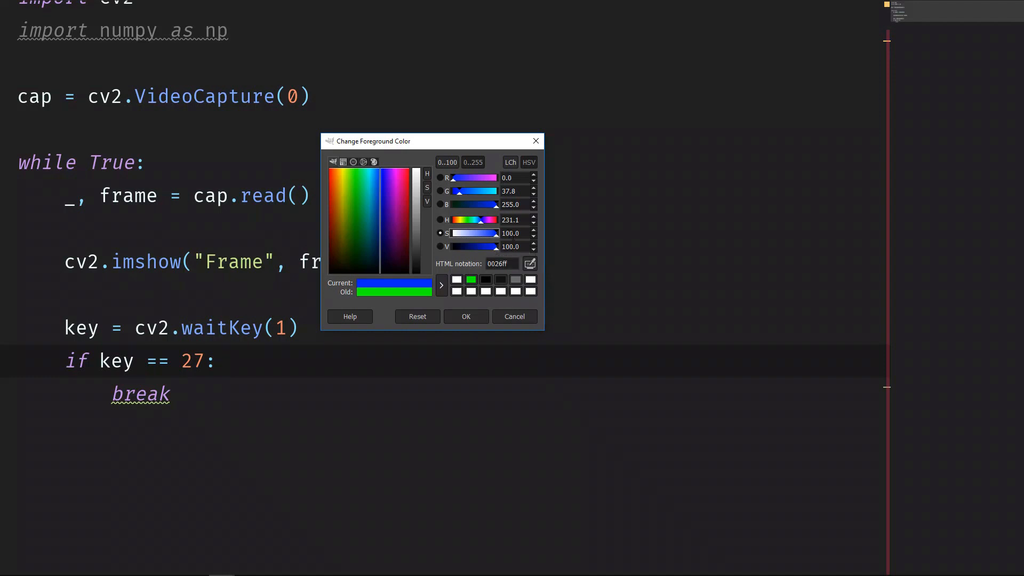
{"action": "mouse_move", "coordinate": [494, 255]}
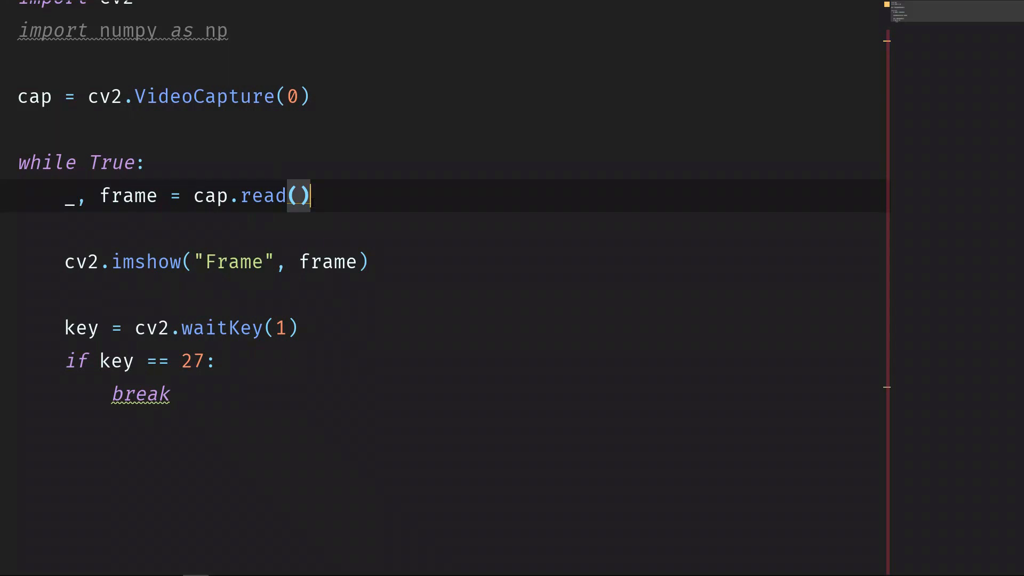
Step: Add hsv_frame = cv2.cvtColor(frame, cv2.COLOR_BGR2HSV) below the cap.read() line
{"action": "type", "text": "hd"}
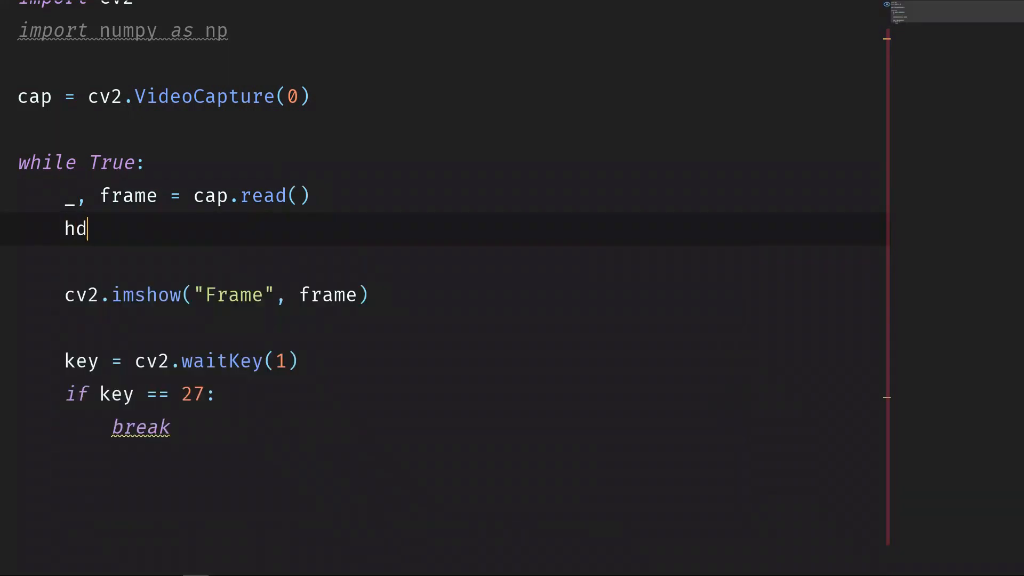
{"action": "key", "text": "backspace"}
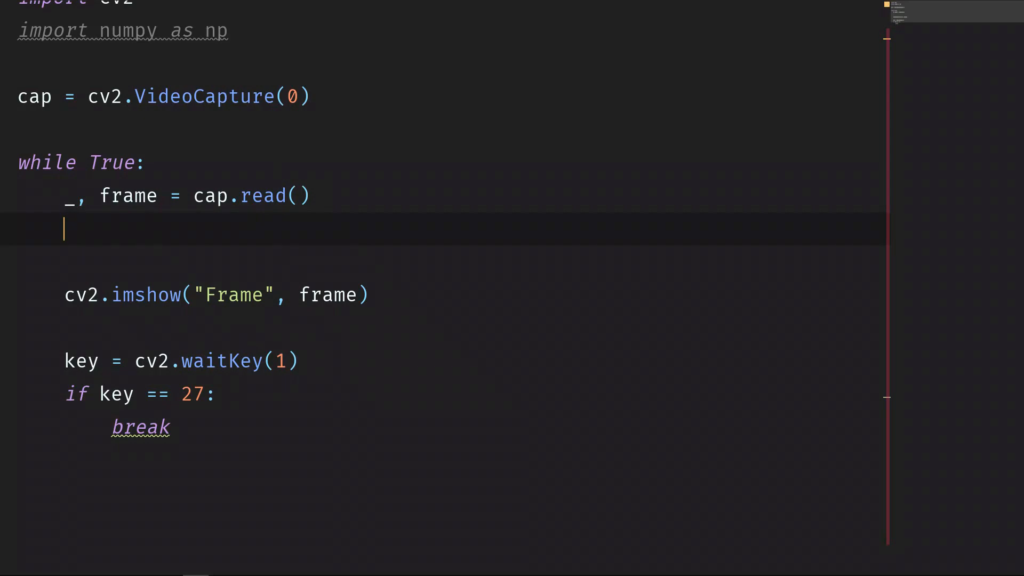
{"action": "type", "text": "hsv_frame ="}
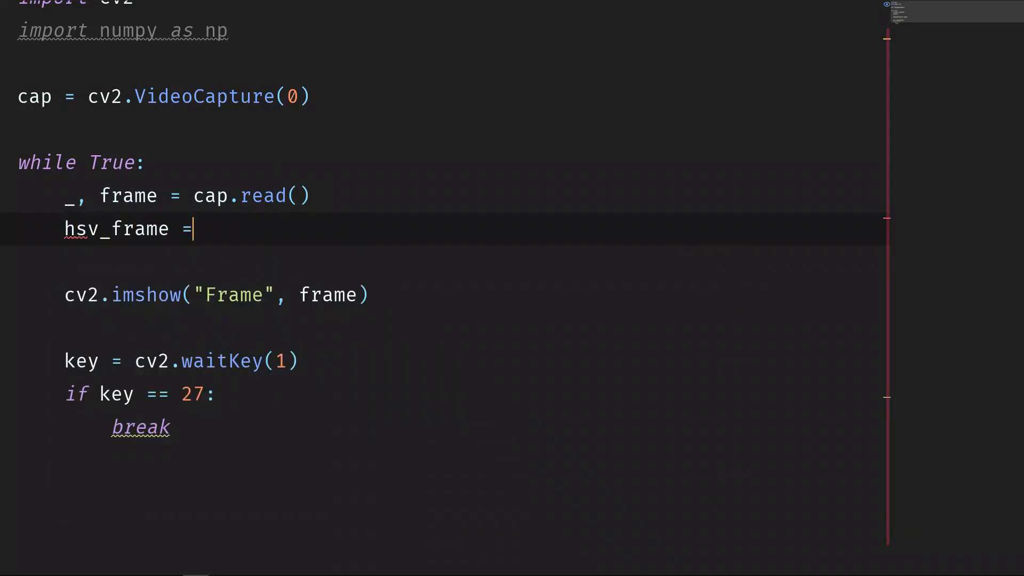
{"action": "type", "text": "cv2."}
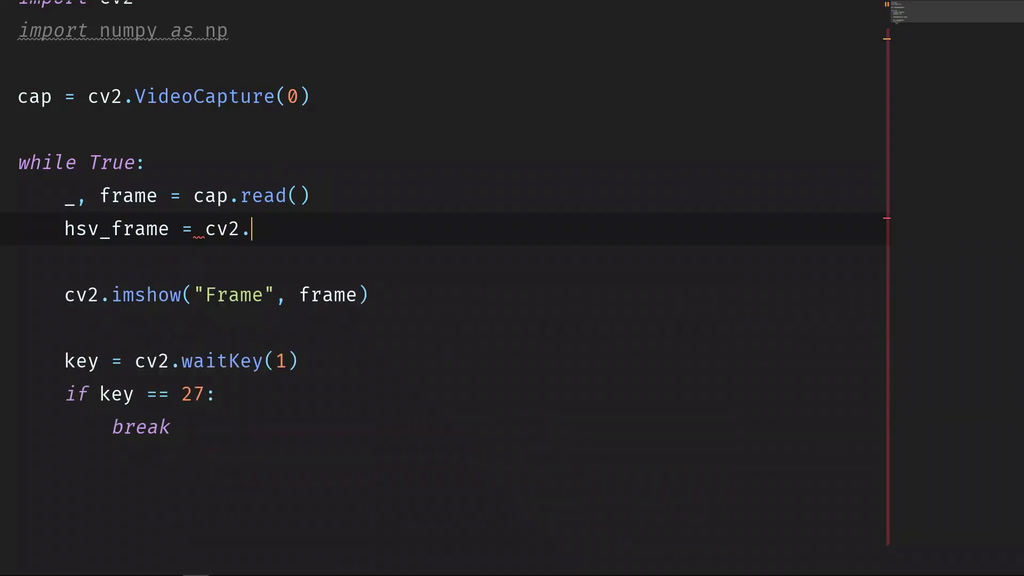
{"action": "type", "text": "cvtColor("}
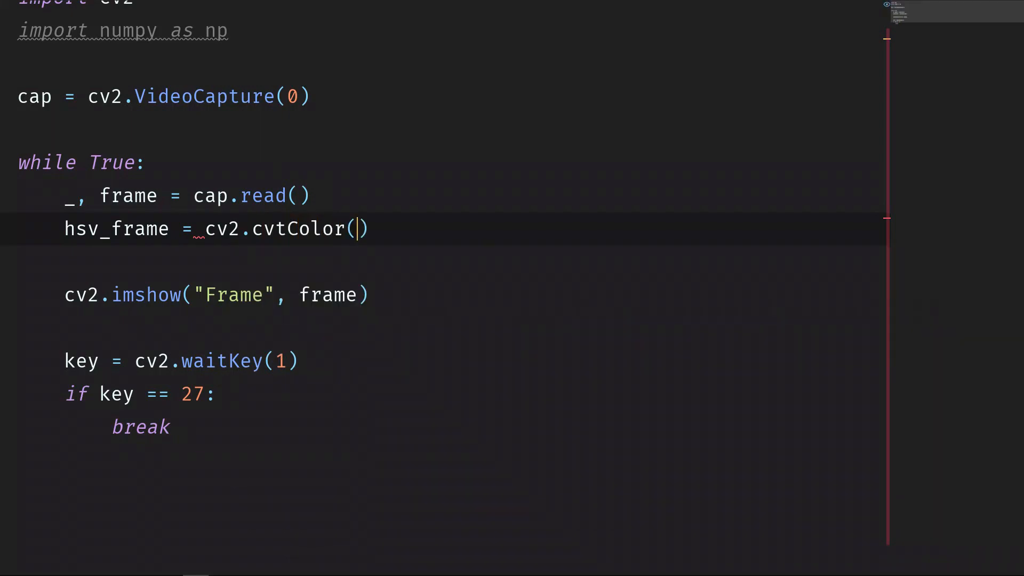
{"action": "type", "text": "frame,"}
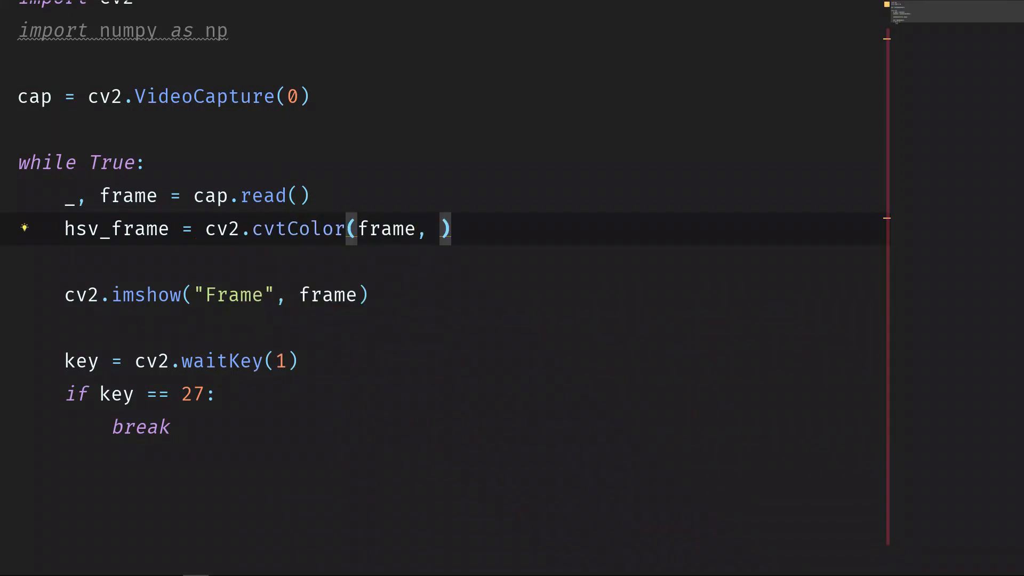
{"action": "type", "text": "cv2.CO"}
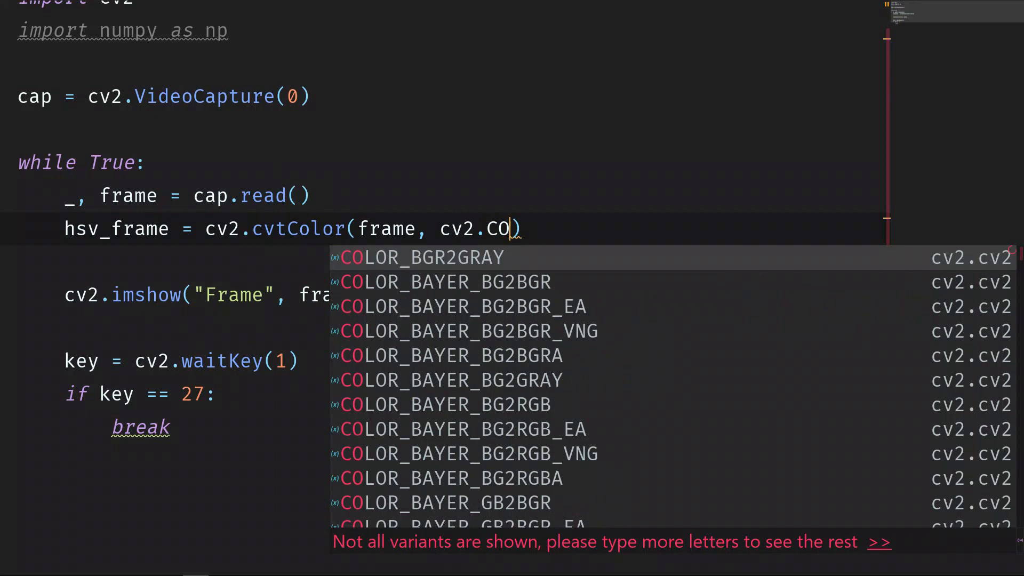
{"action": "type", "text": "LOR"}
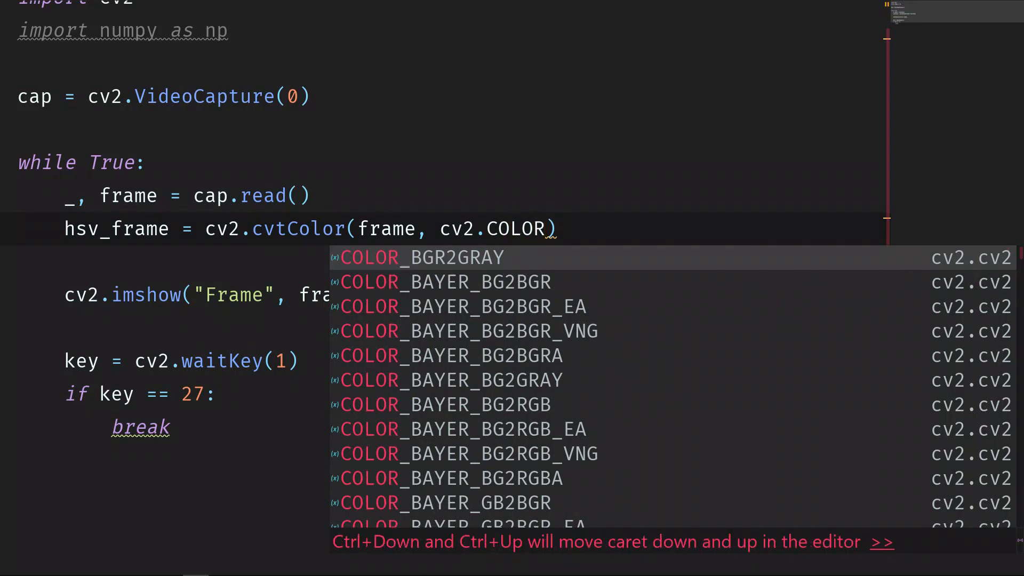
{"action": "type", "text": "_BGR"}
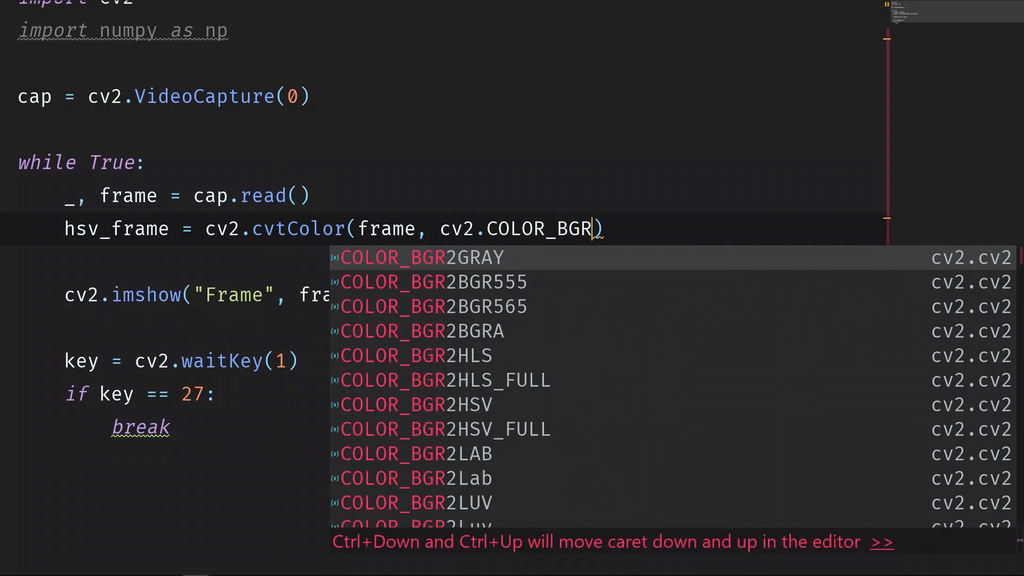
{"action": "type", "text": "H"}
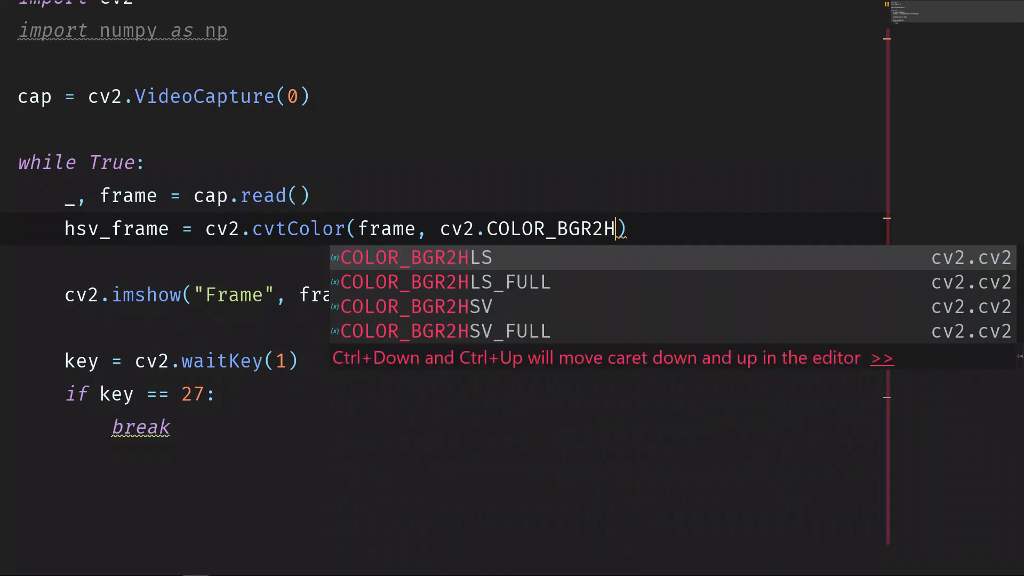
{"action": "type", "text": "SV"}
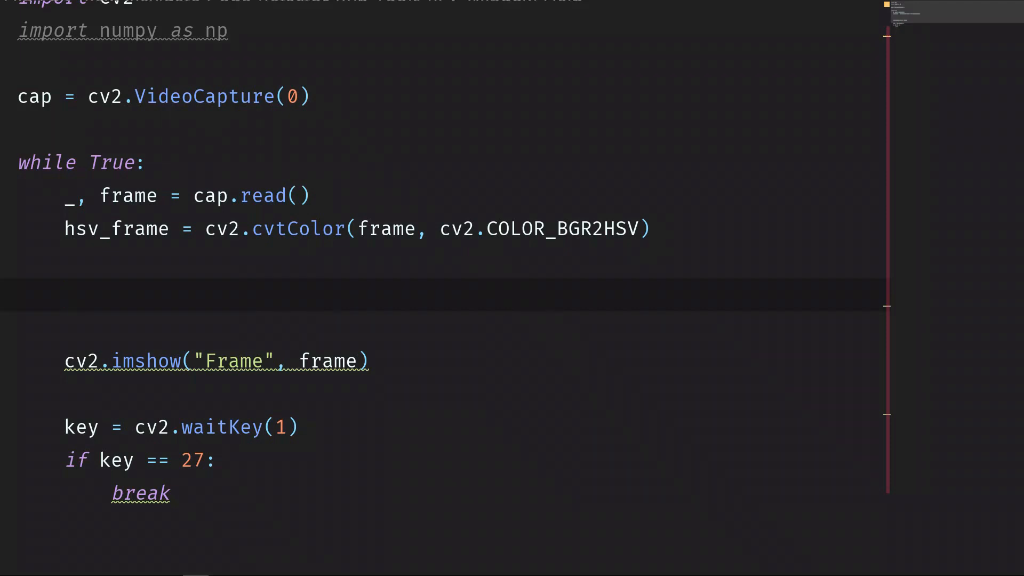
Step: Add a # Red comment and define low_red = np.array([161, 155, 84])
{"action": "type", "text": "#"}
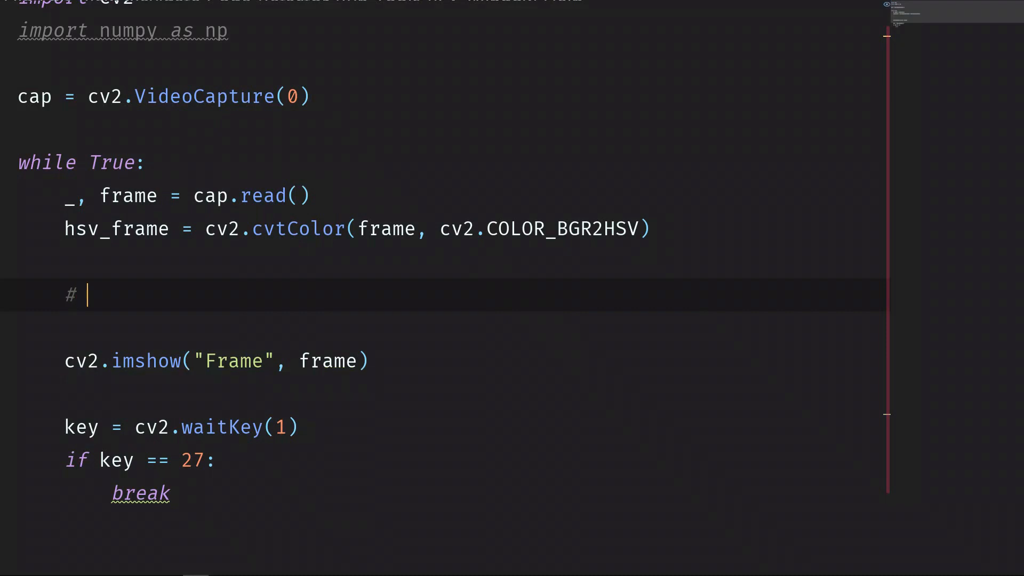
{"action": "type", "text": "Red color"}
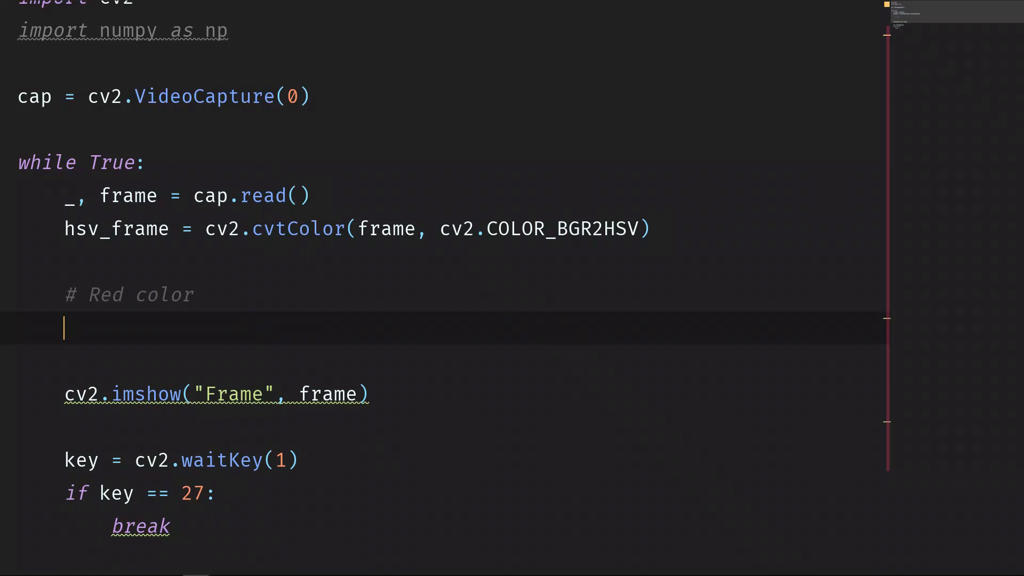
{"action": "type", "text": "low_re"}
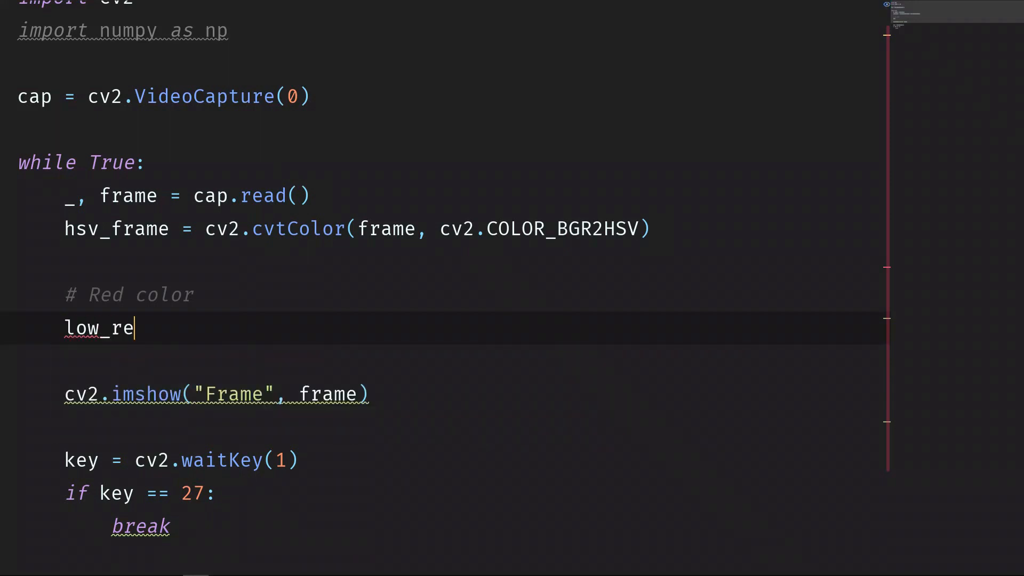
{"action": "type", "text": "d = np.arr"}
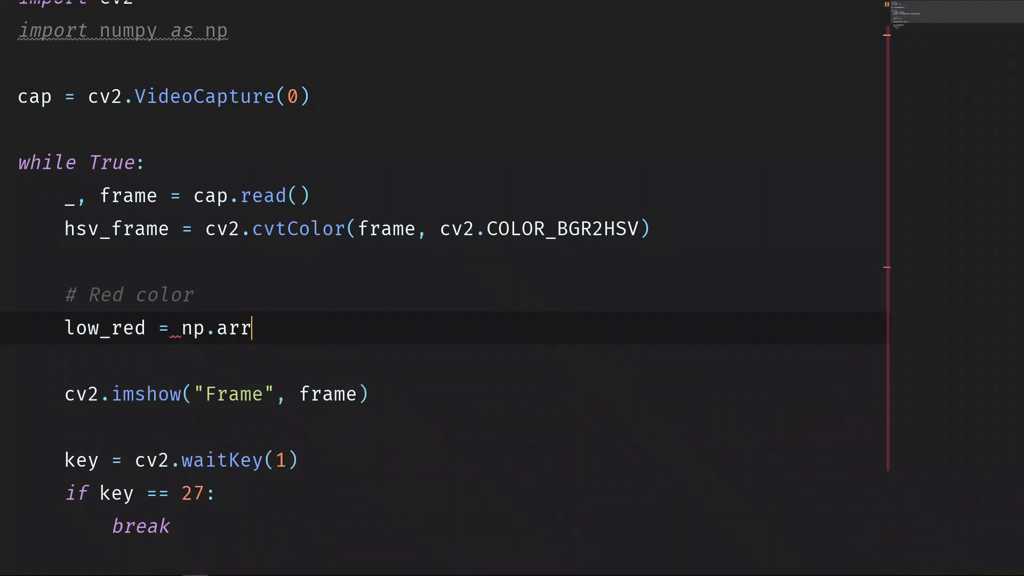
{"action": "type", "text": "ay([])"}
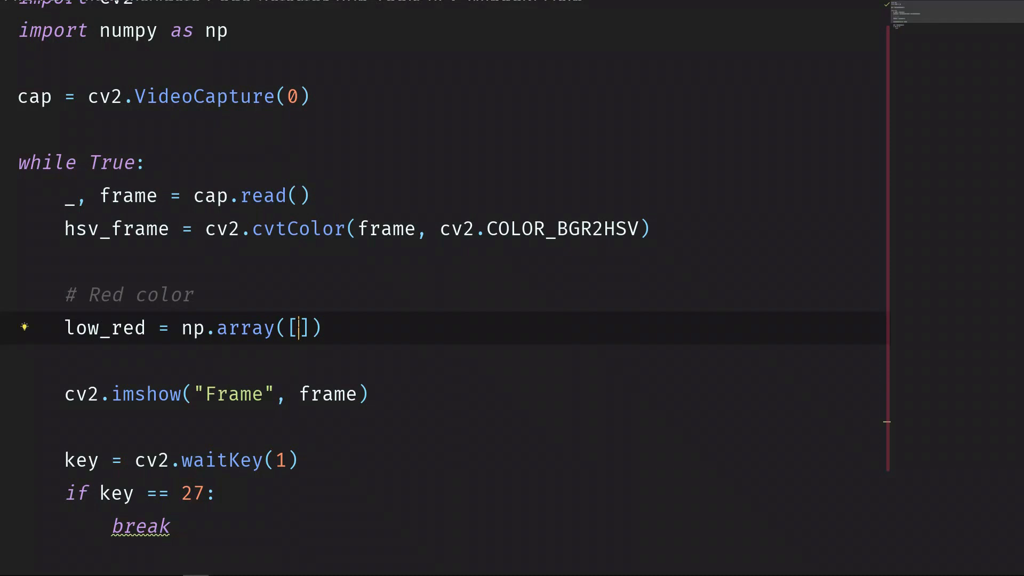
{"action": "type", "text": "161,"}
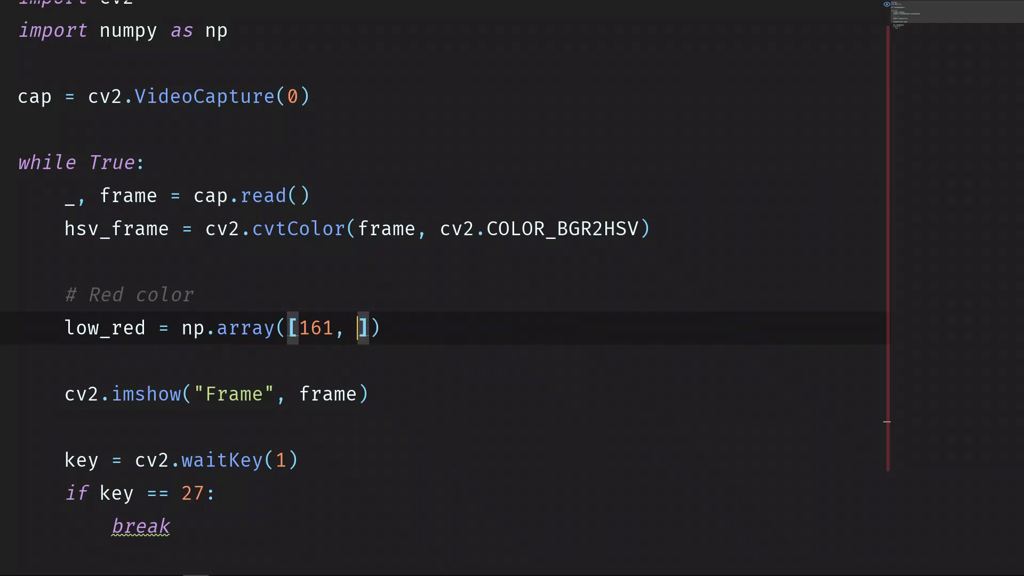
{"action": "type", "text": "155,"}
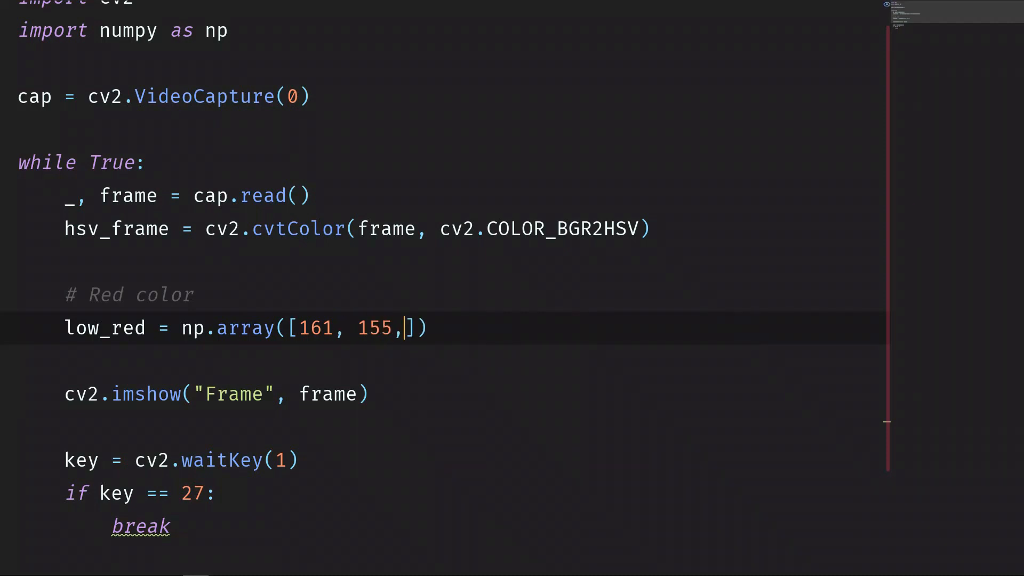
{"action": "type", "text": "84"}
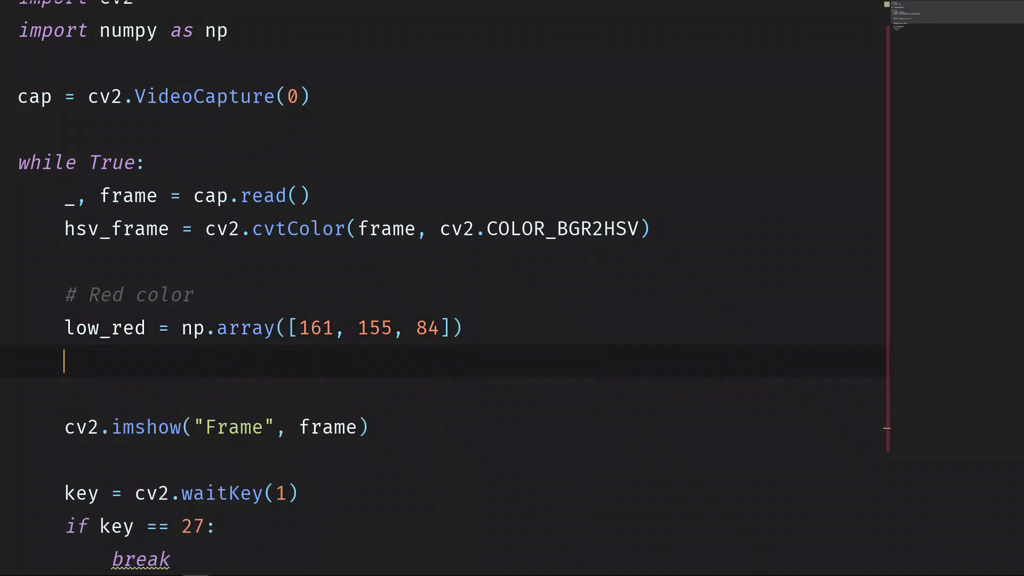
Step: Define high_red = np.array([179, 255, 255]) and begin the mask = line
{"action": "type", "text": "high_red = np.rray("}
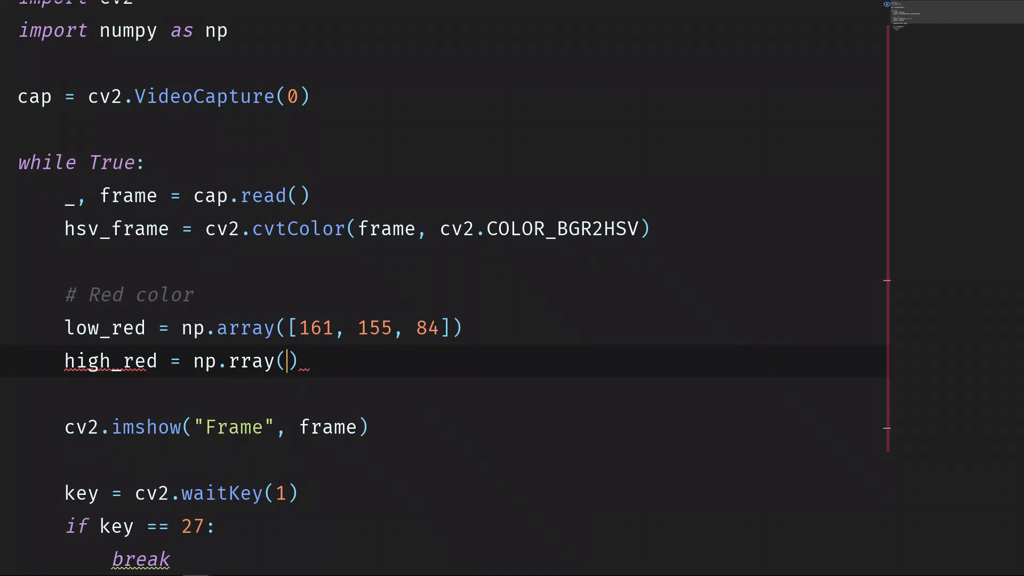
{"action": "type", "text": "array"}
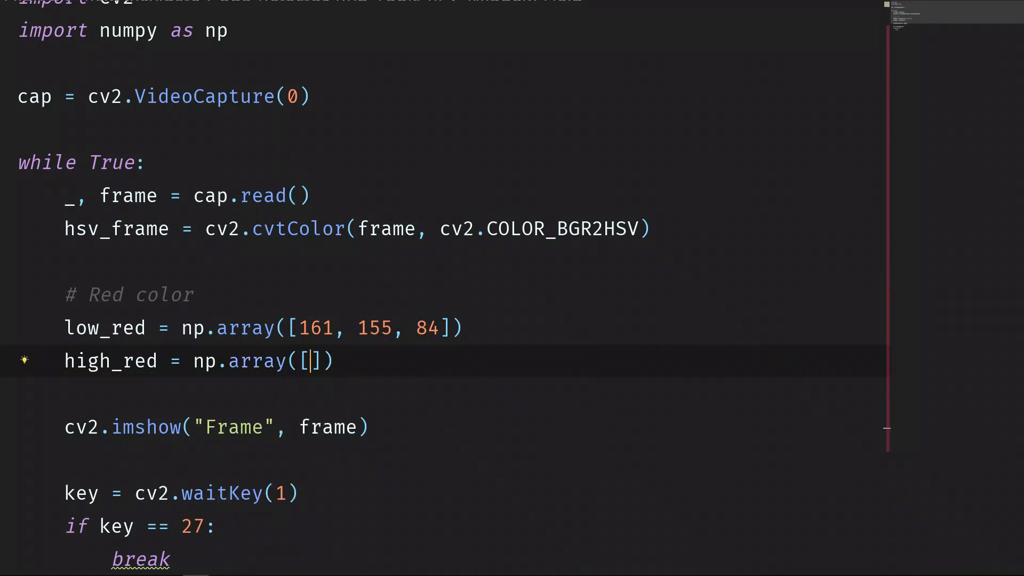
{"action": "type", "text": "179,"}
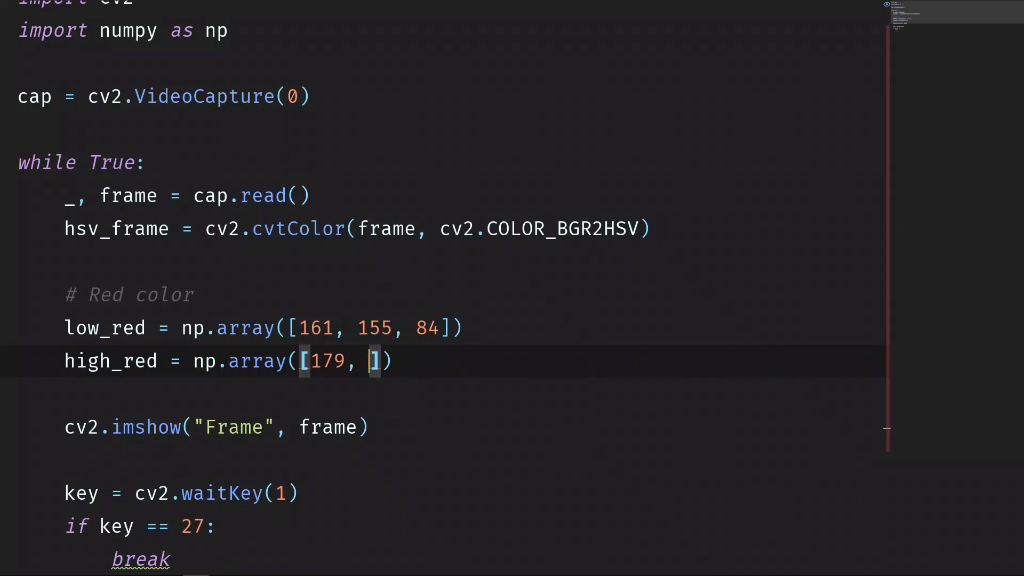
{"action": "type", "text": "255, 255"}
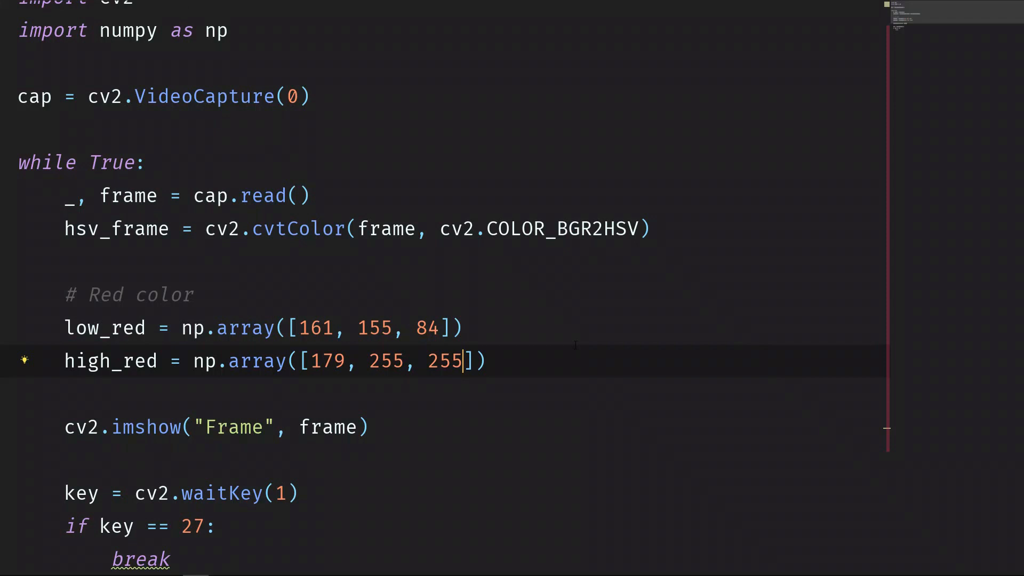
{"action": "left_click", "coordinate": [487, 360]}
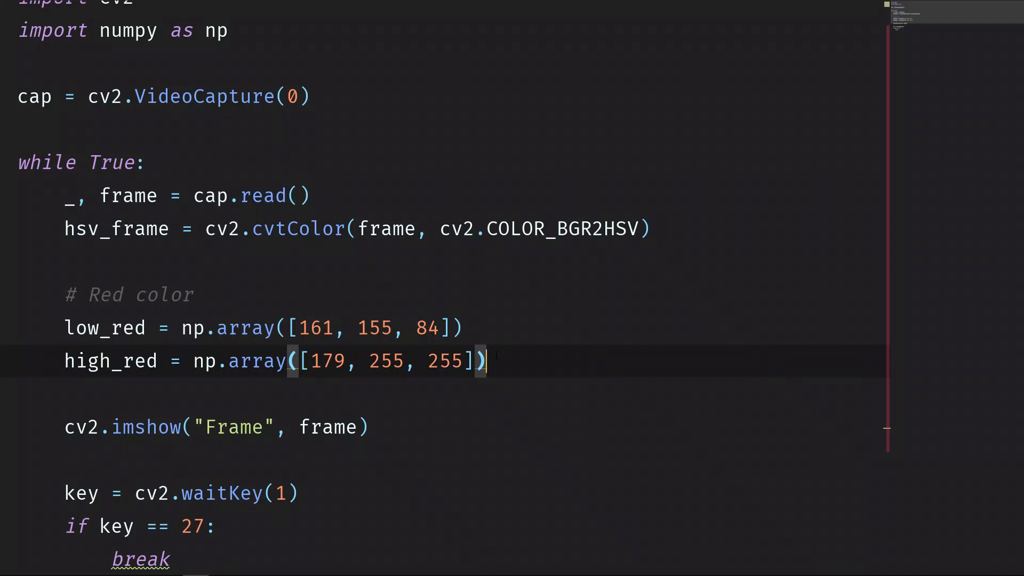
{"action": "double_click", "coordinate": [109, 362]}
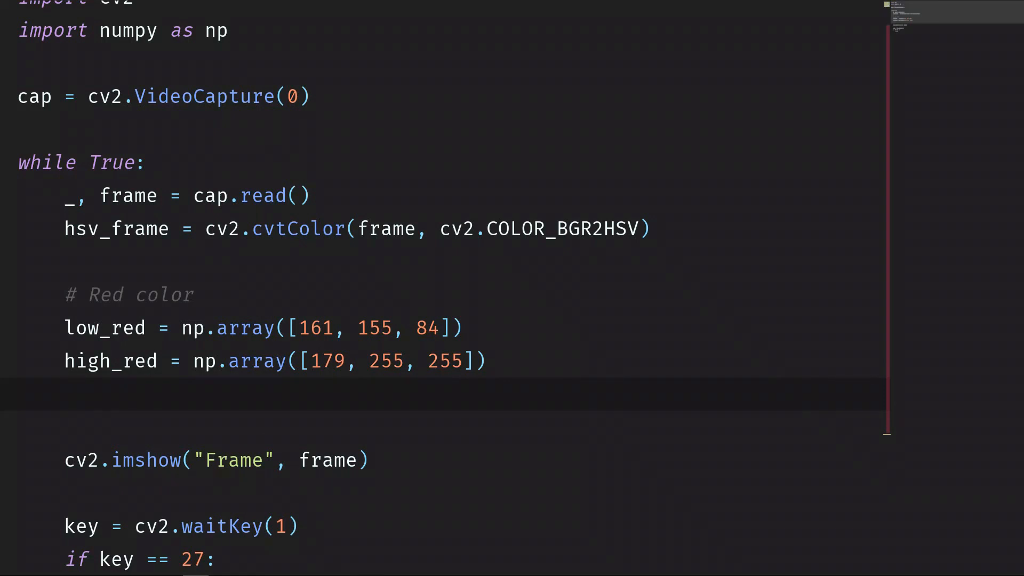
{"action": "type", "text": "mask ="}
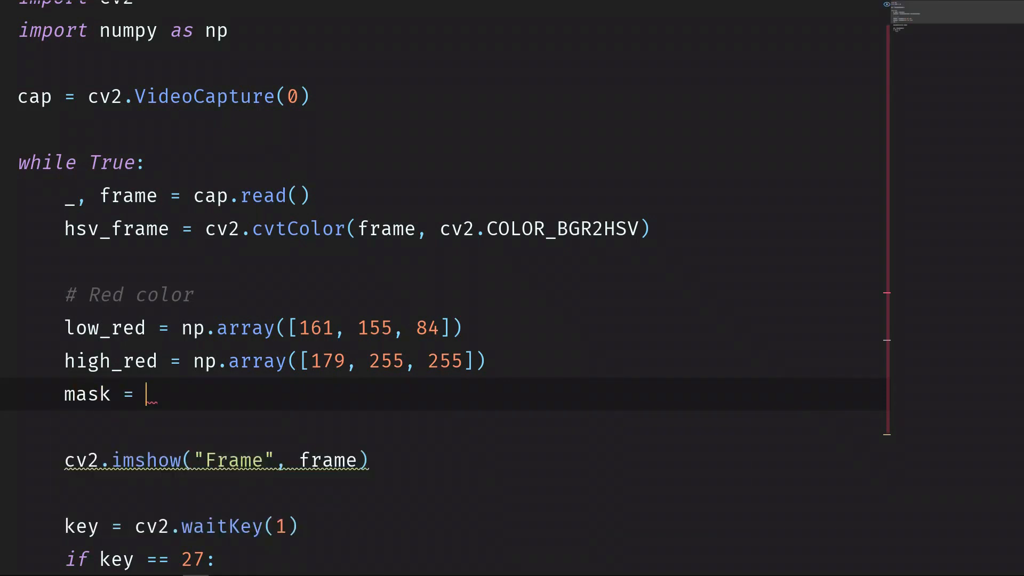
Step: Compute the mask with cv2.inRange(hsv_frame, low_red, high_red)
{"action": "type", "text": "cv2"}
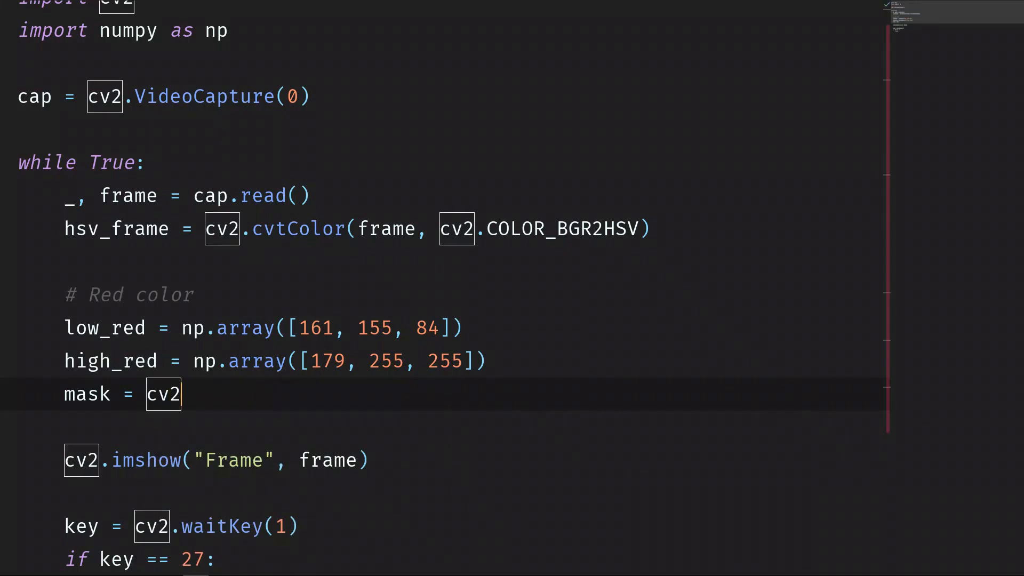
{"action": "type", "text": ".in"}
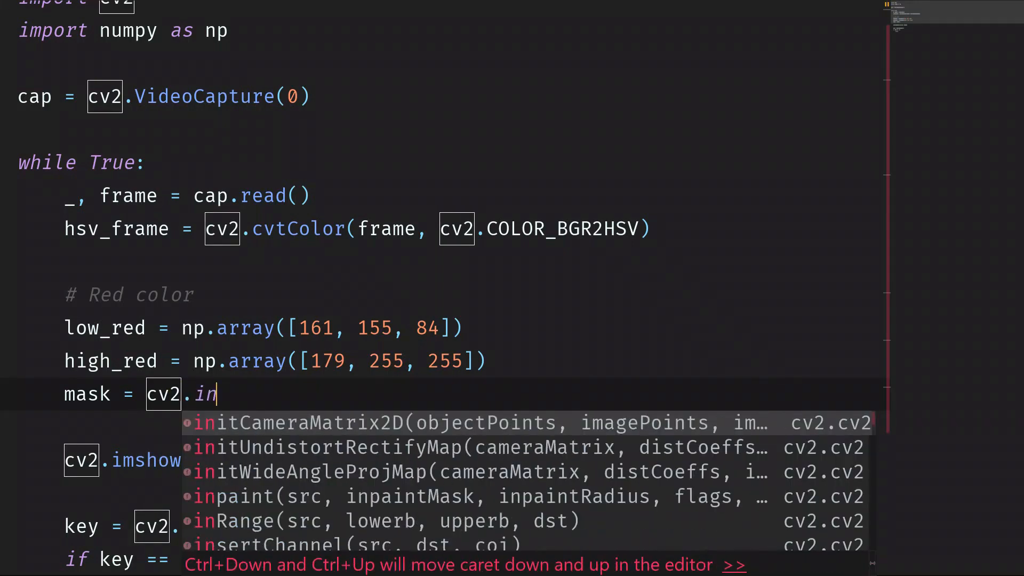
{"action": "left_click", "coordinate": [385, 521]}
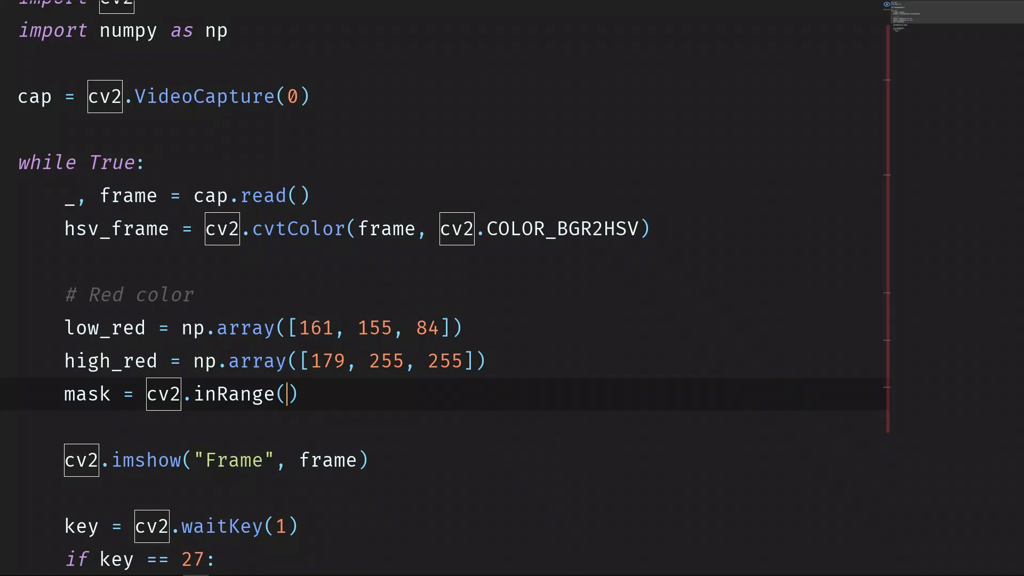
{"action": "type", "text": "hsv_frame,"}
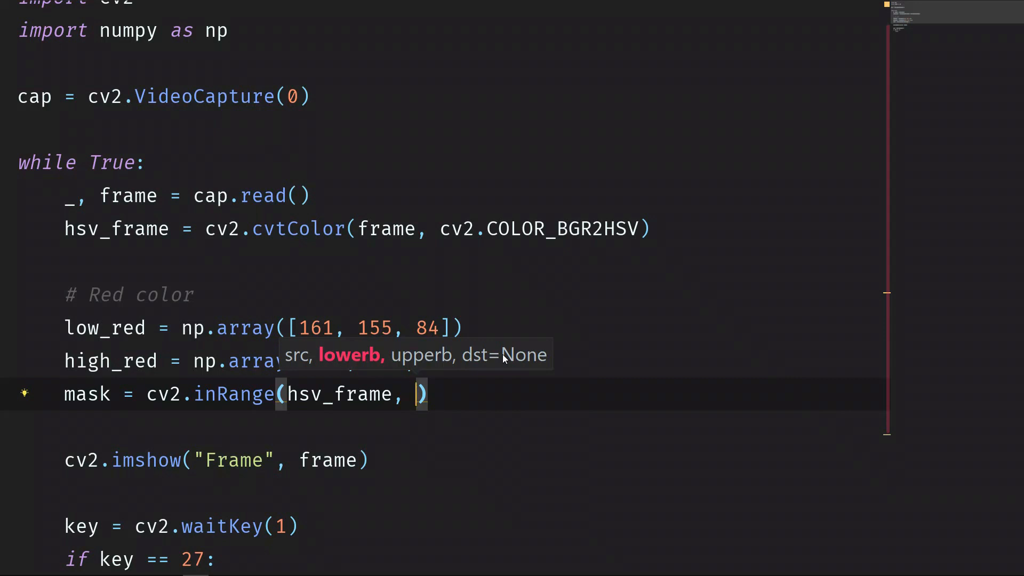
{"action": "type", "text": "low_red,"}
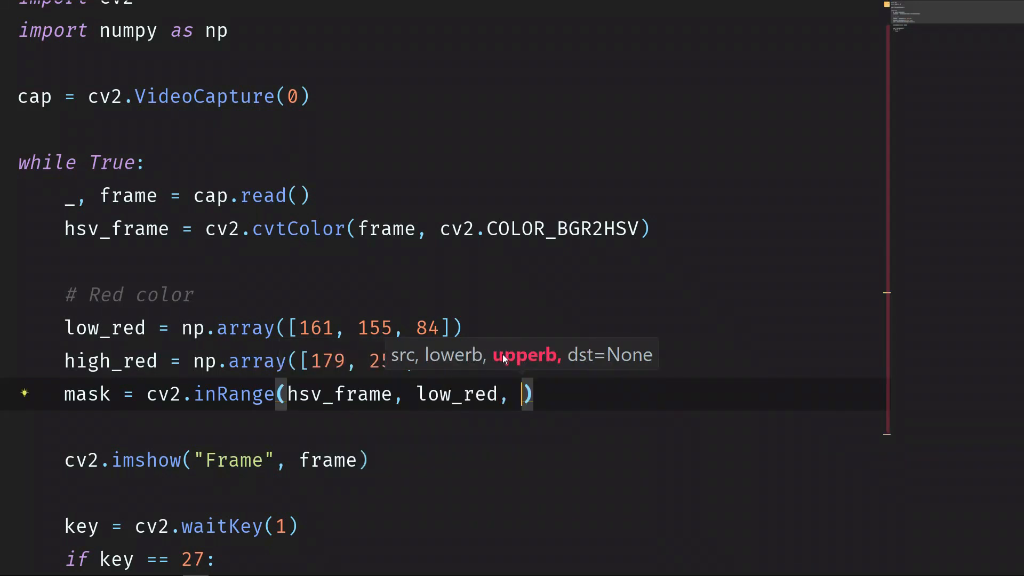
{"action": "type", "text": "high_red"}
{"action": "type", "text": "cv2.im"}
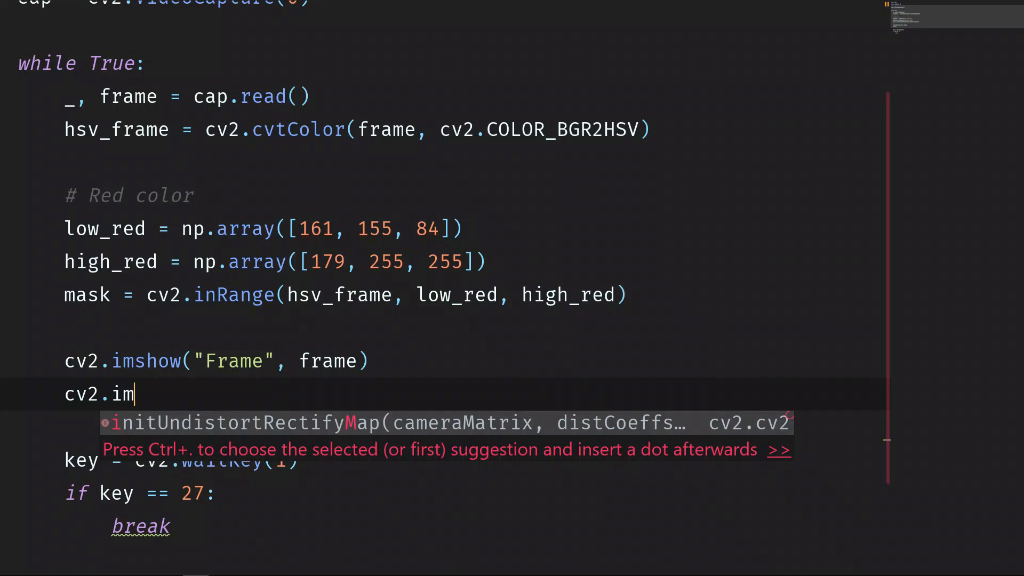
Step: Show the mask in a "Red mask" window and run the script
{"action": "type", "text": "show(\"\")"}
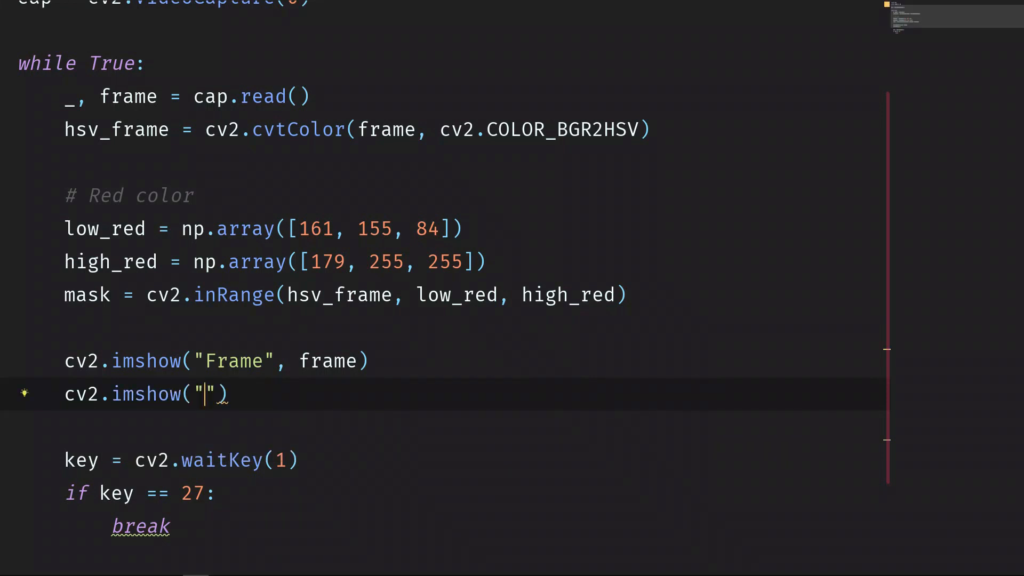
{"action": "type", "text": "Red mask"}
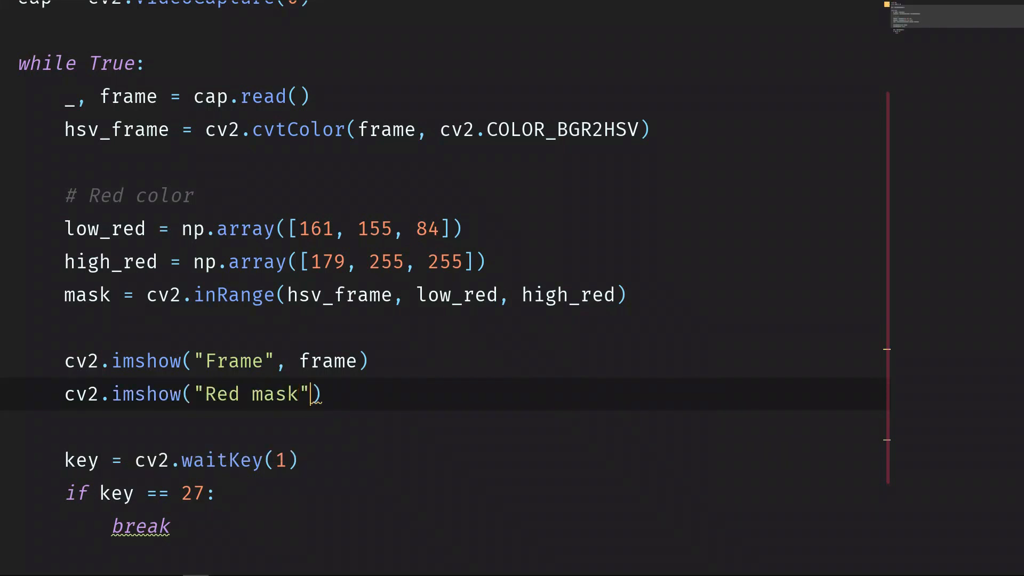
{"action": "type", "text": ", mask"}
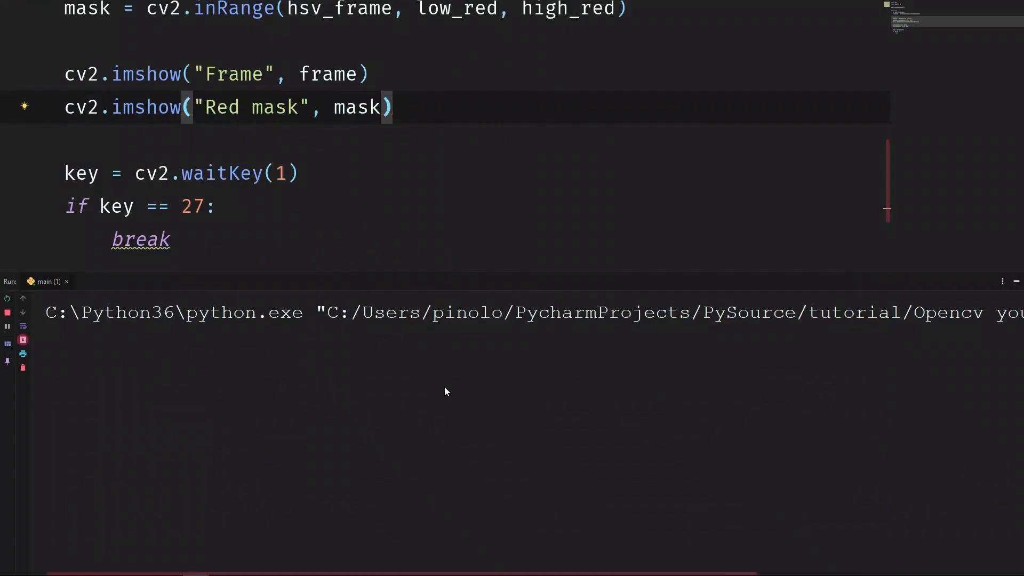
{"action": "left_click", "coordinate": [21, 311]}
{"action": "type", "text": "red ="}
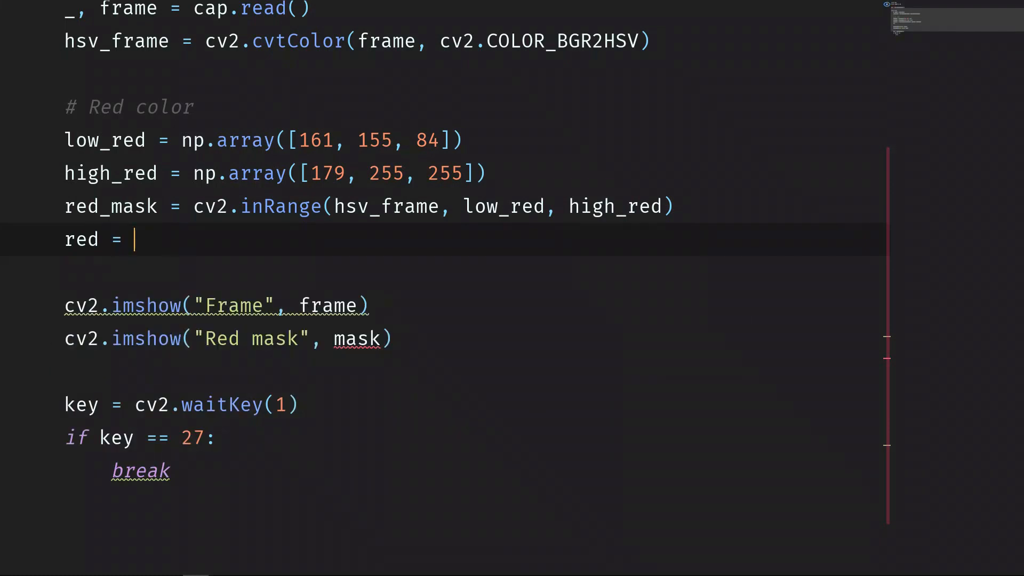
Step: Set red = cv2.bitwise_and(frame, frame, mask=red_mask) and display it in a "Red" window
{"action": "type", "text": "cv2.bitwise_and(f"}
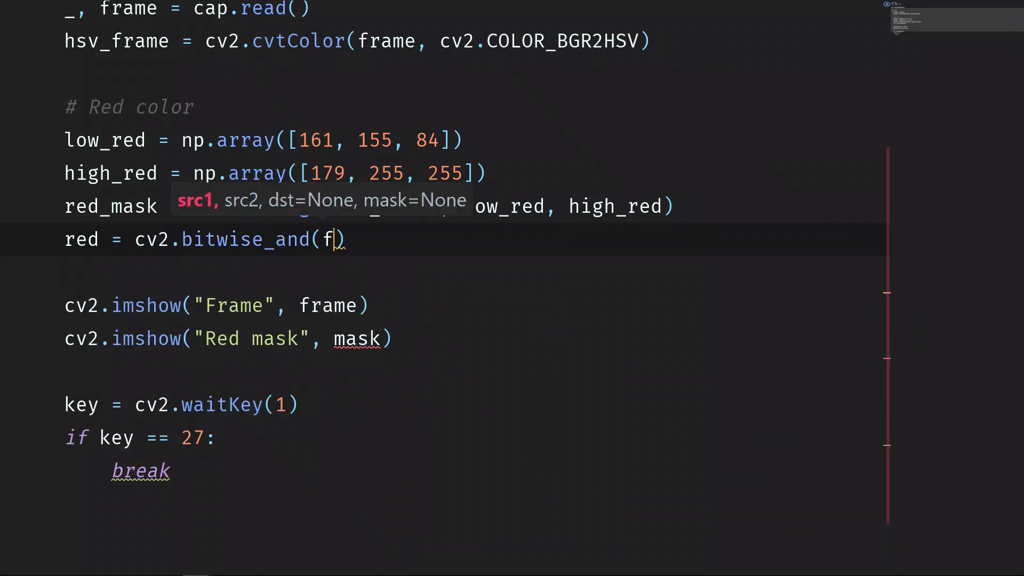
{"action": "type", "text": "rame, frame,"}
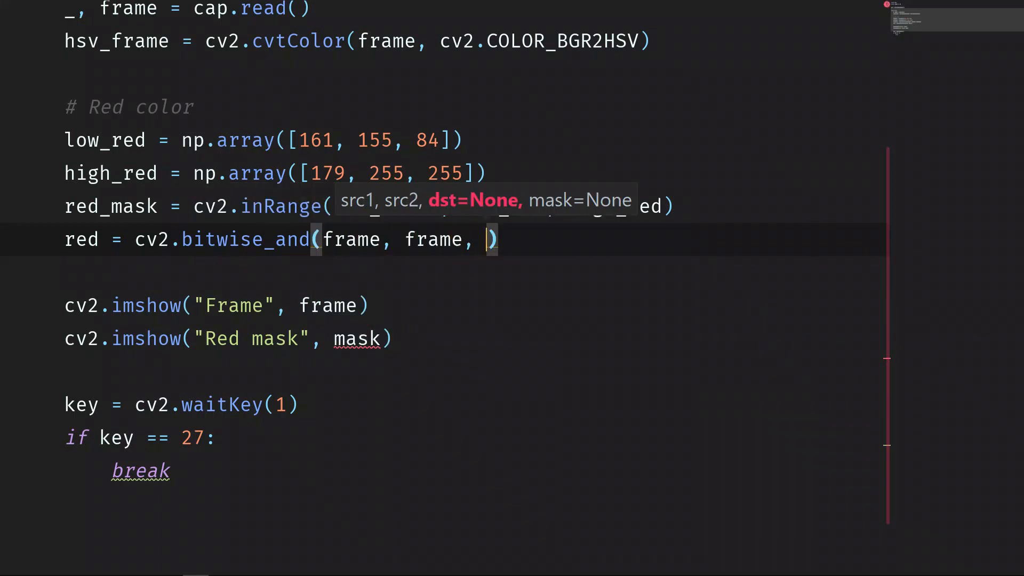
{"action": "type", "text": "mask="}
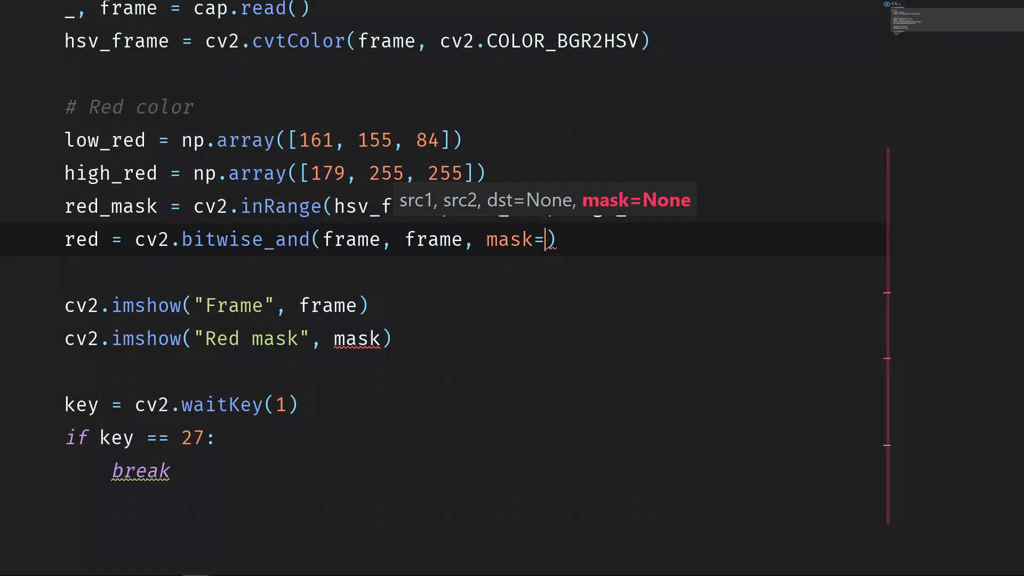
{"action": "type", "text": "red_mask"}
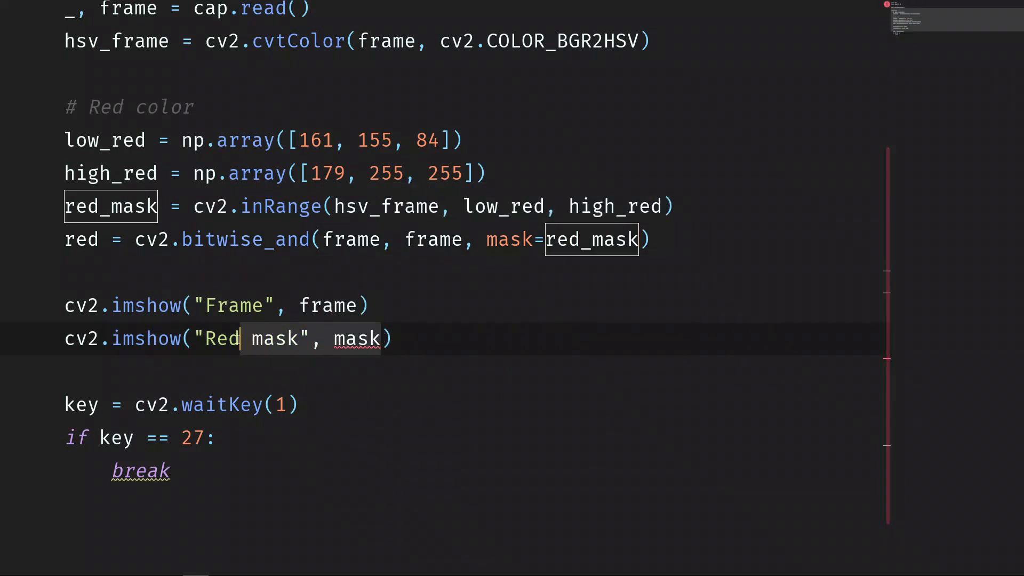
{"action": "key", "text": "Backspace"}
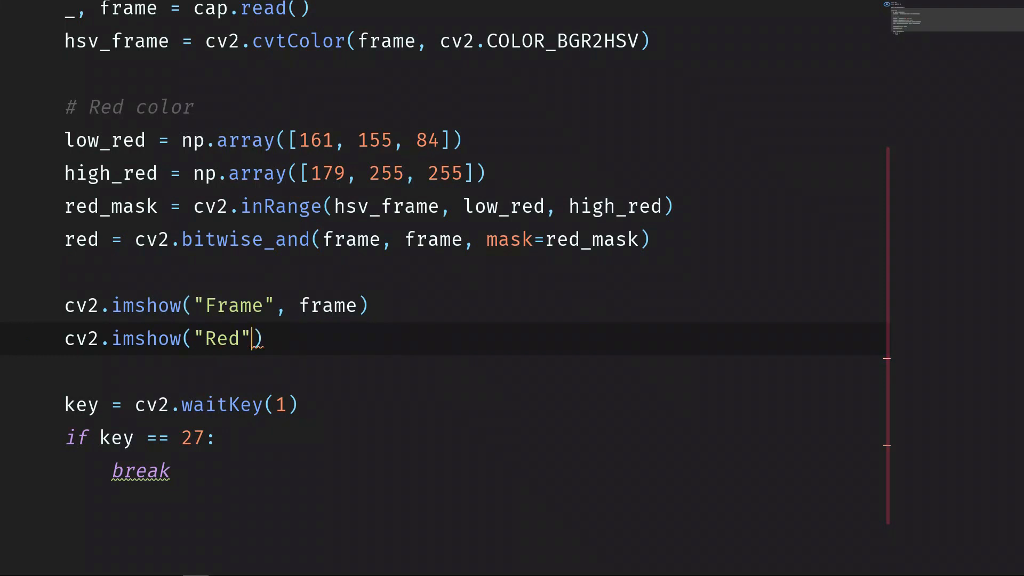
{"action": "type", "text": ", red"}
{"action": "type", "text": "#"}
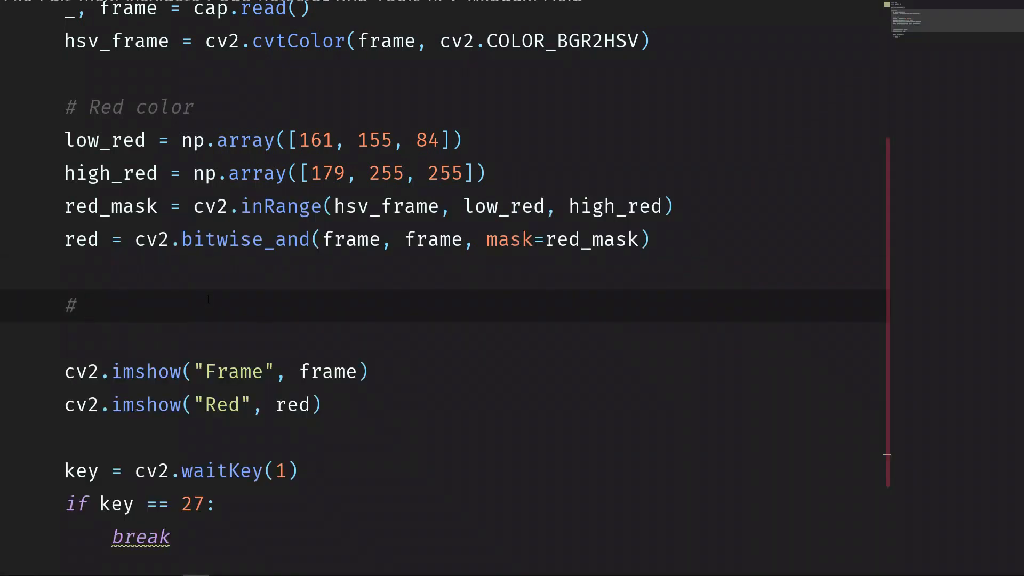
Step: Add a # Blue color comment and define low_blue = np.array([94, 80, 2])
{"action": "type", "text": "Re"}
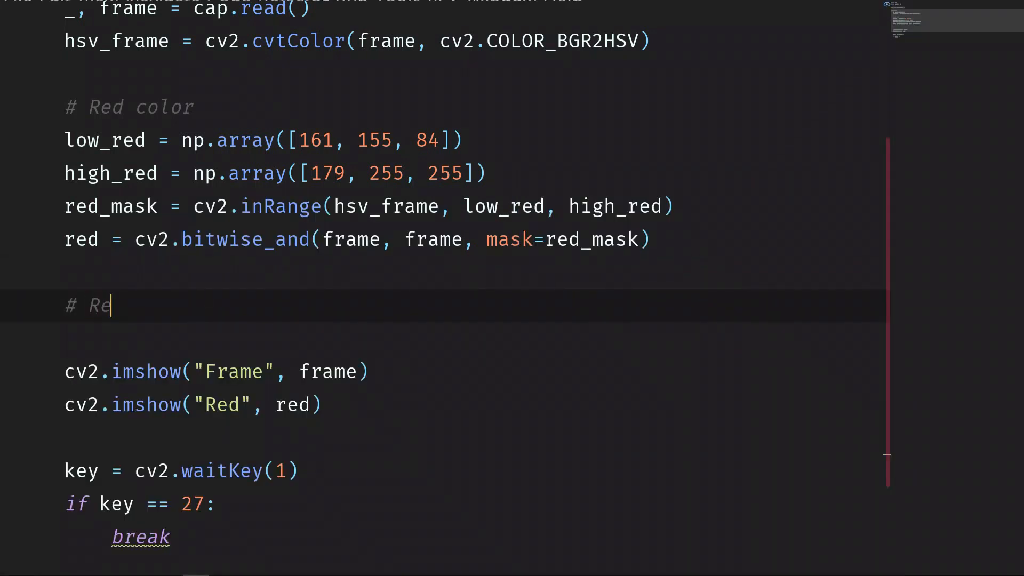
{"action": "type", "text": "lue color"}
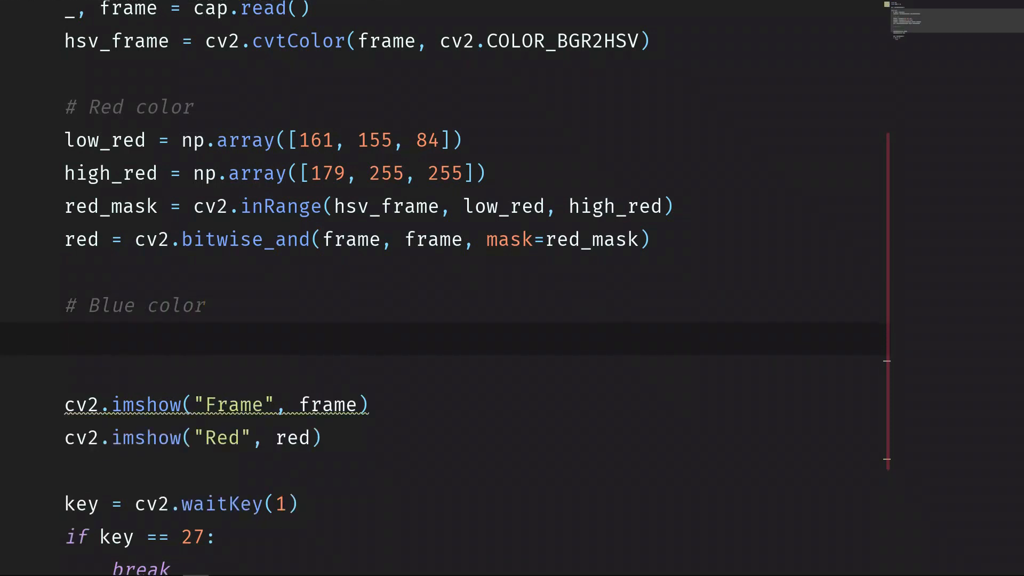
{"action": "type", "text": "low_blue = n"}
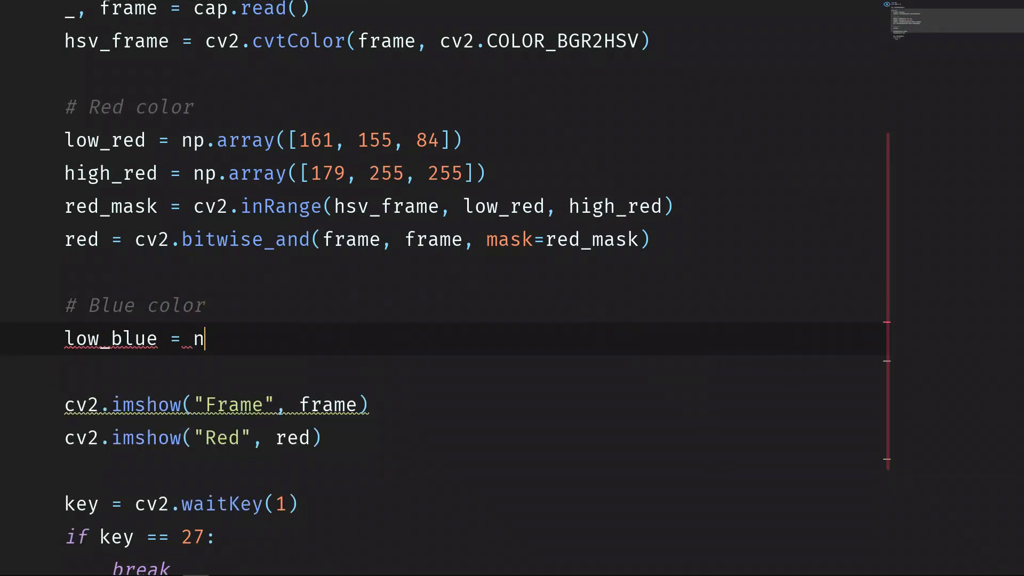
{"action": "type", "text": "p.array()"}
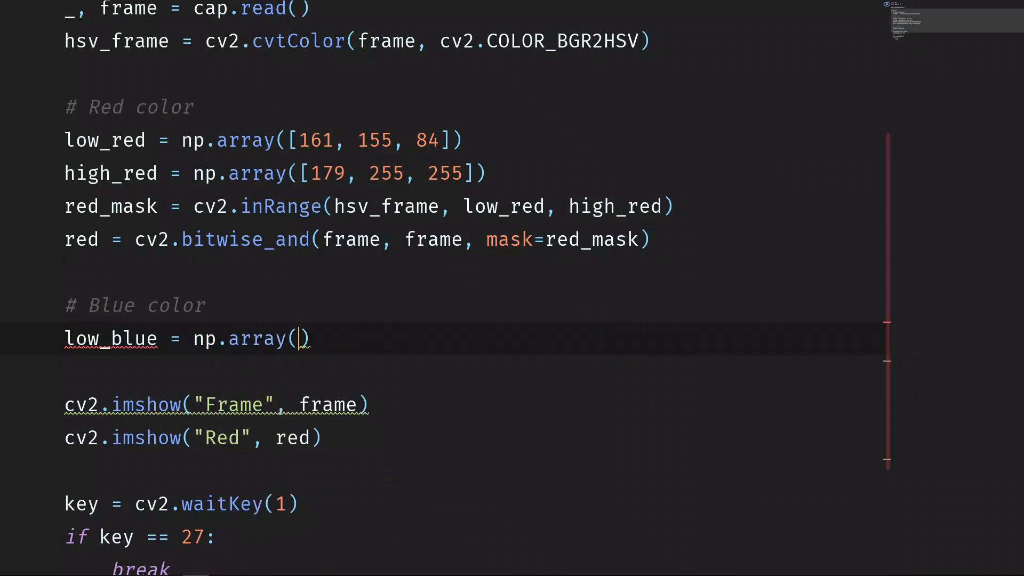
{"action": "type", "text": "["}
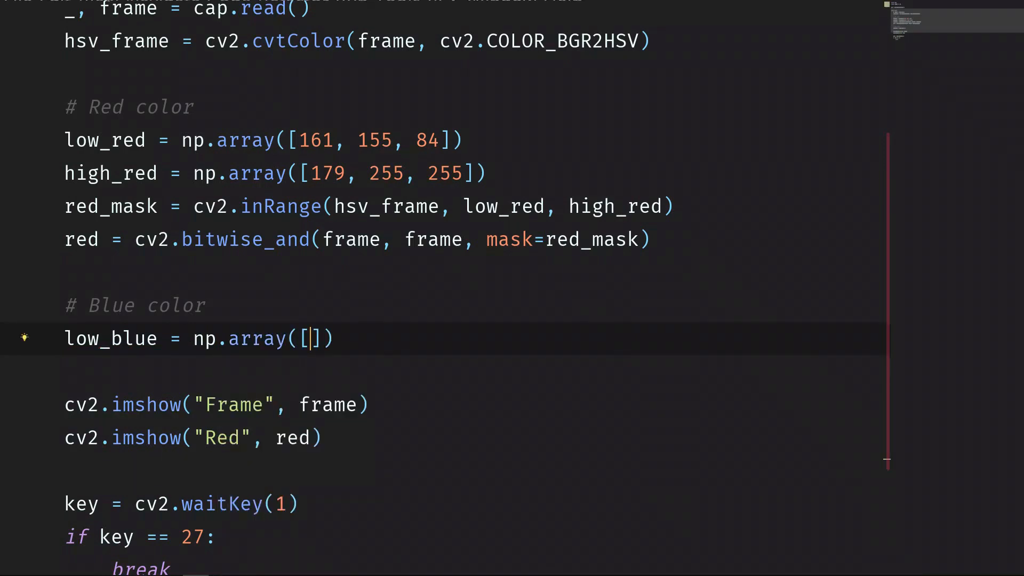
{"action": "type", "text": "94, 80, 2"}
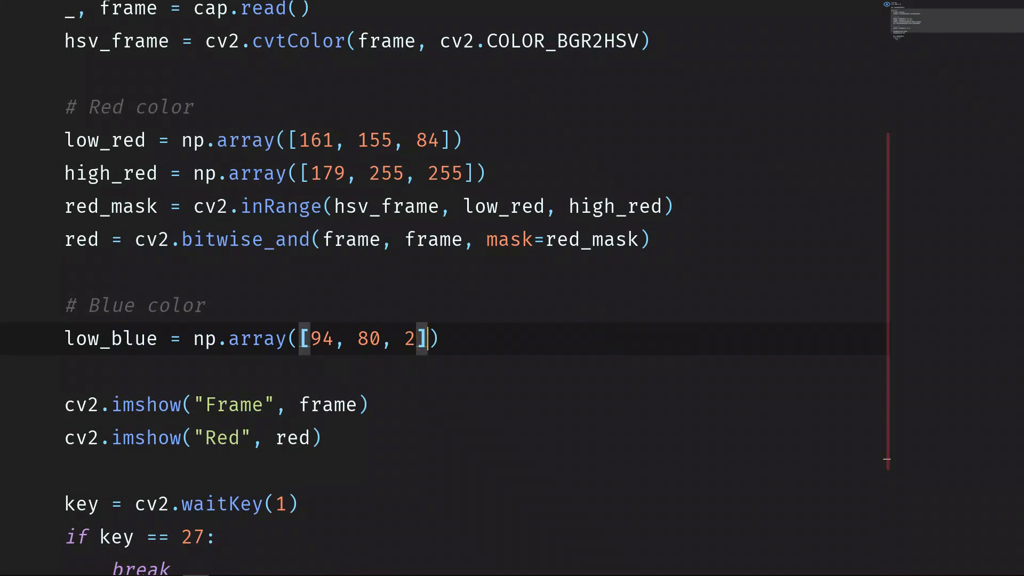
Step: Define high_blue = np.array([126, 255, 255]) and begin the blue_ mask line
{"action": "type", "text": "h"}
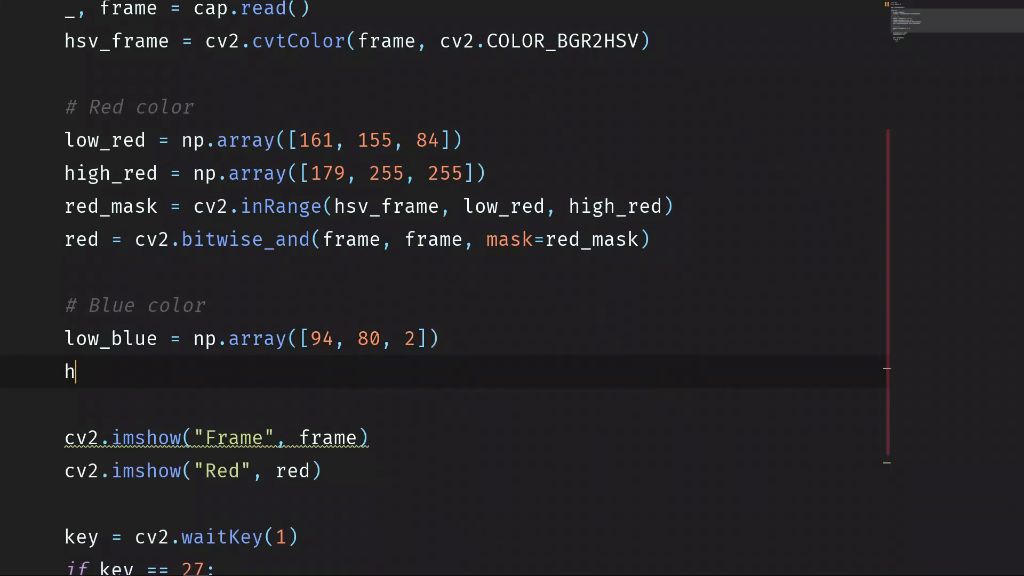
{"action": "type", "text": "igh_blue = np"}
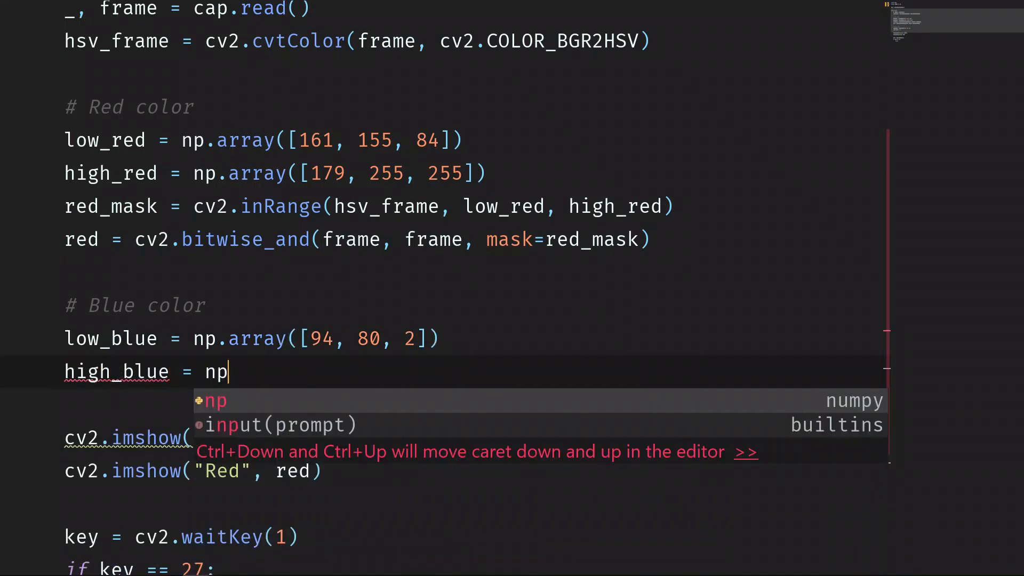
{"action": "type", "text": ".array("}
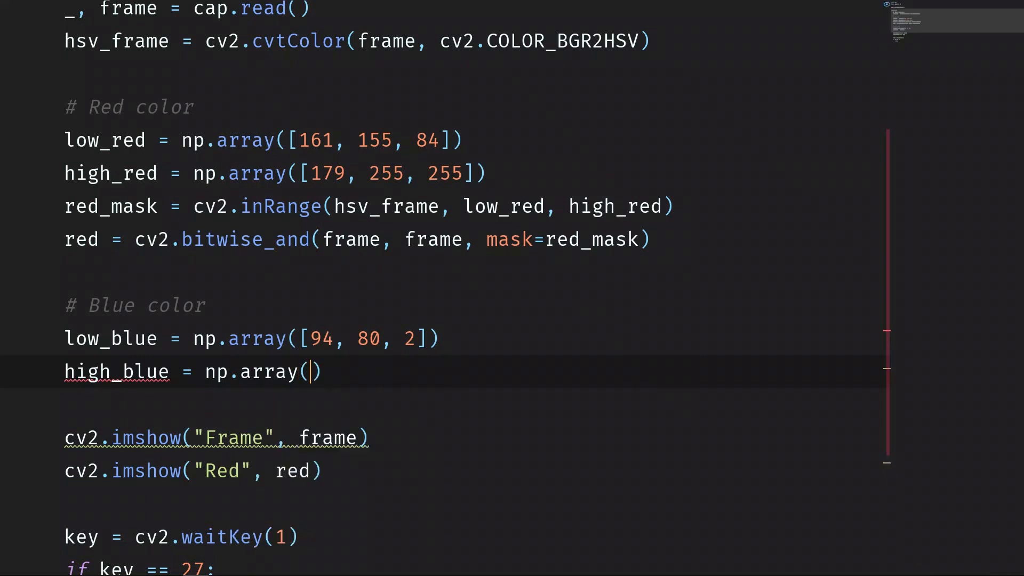
{"action": "type", "text": "["}
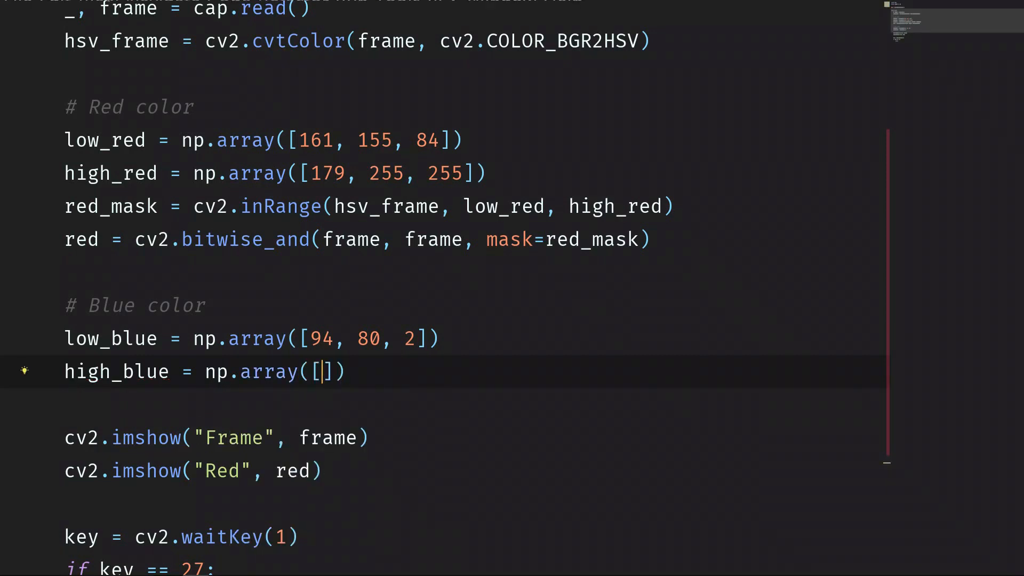
{"action": "type", "text": "126, 255, 255"}
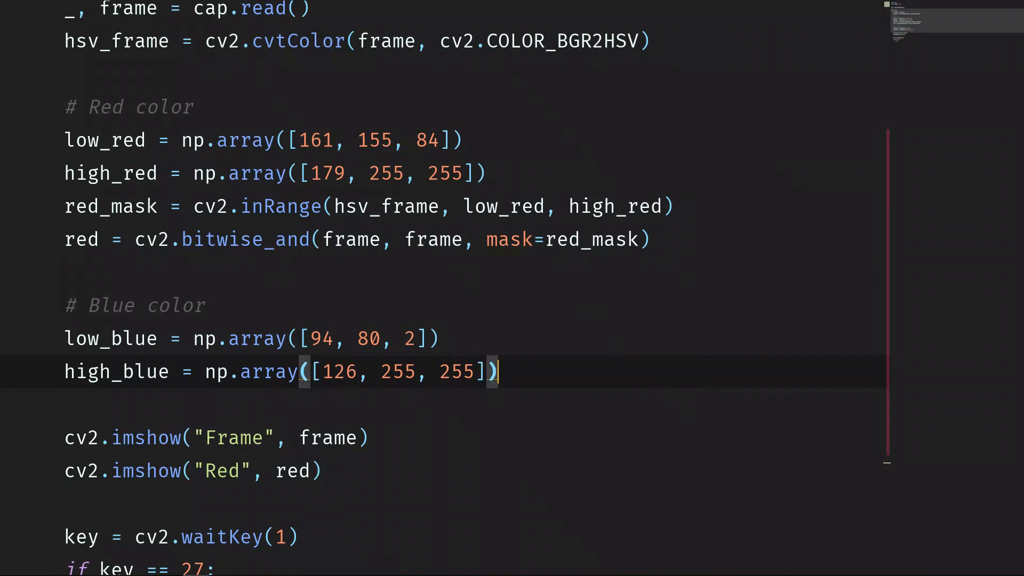
{"action": "type", "text": "blue_"}
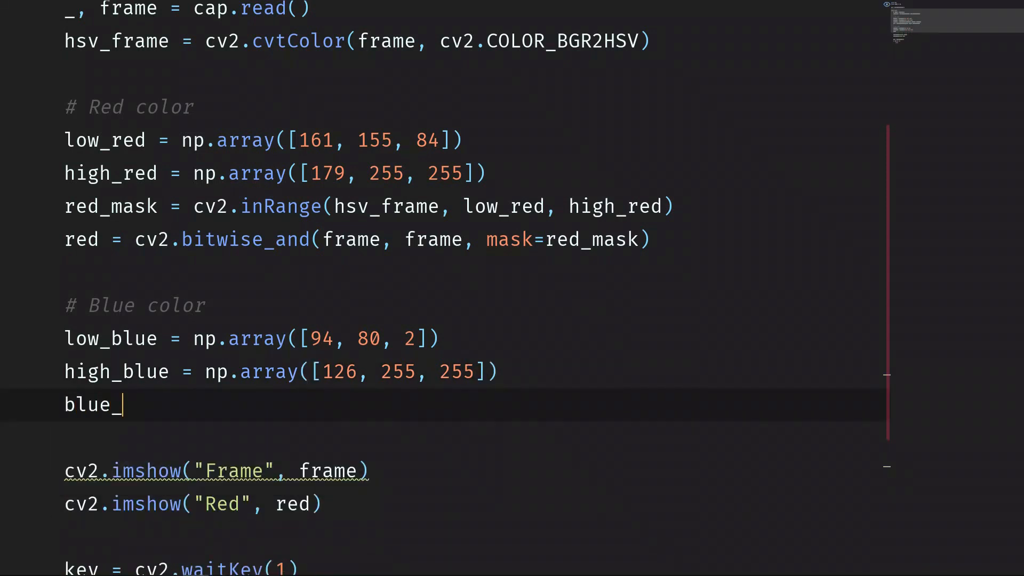
Step: Compute blue_mask with cv2.inRange(hsv_frame, low_blue, high_blue)
{"action": "type", "text": "mask = cv2.im"}
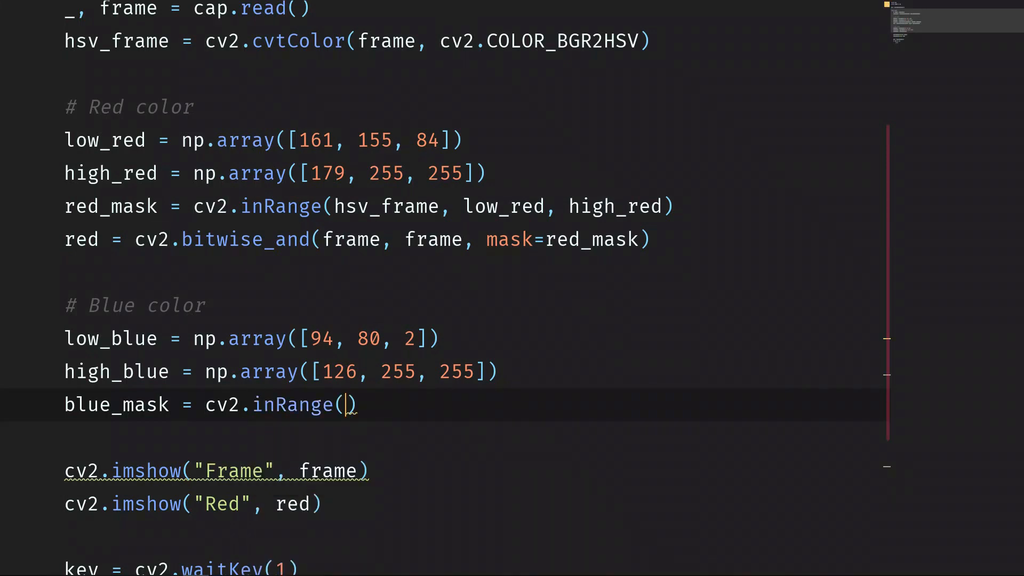
{"action": "type", "text": "hsv_frame,"}
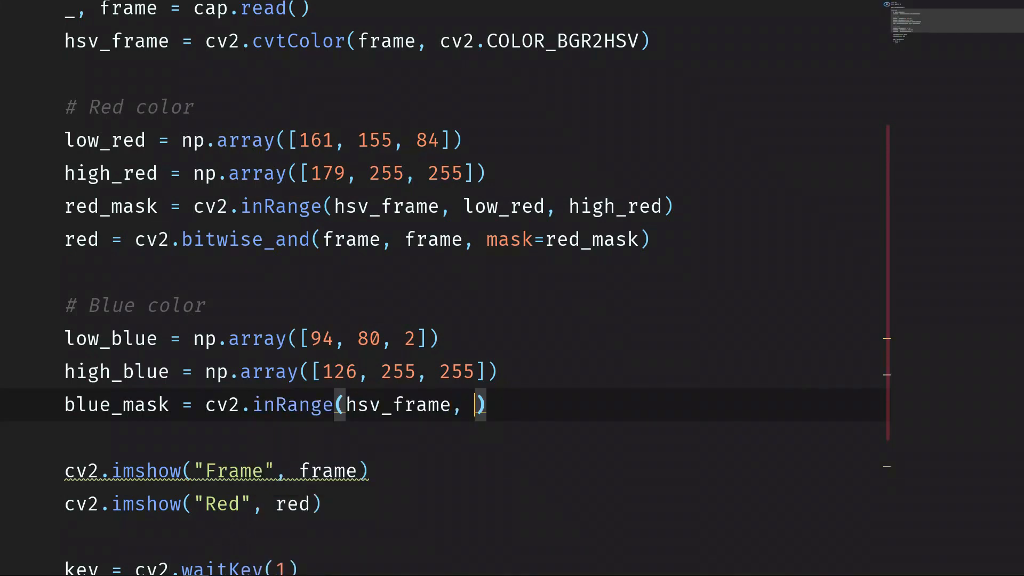
{"action": "type", "text": "low_blue"}
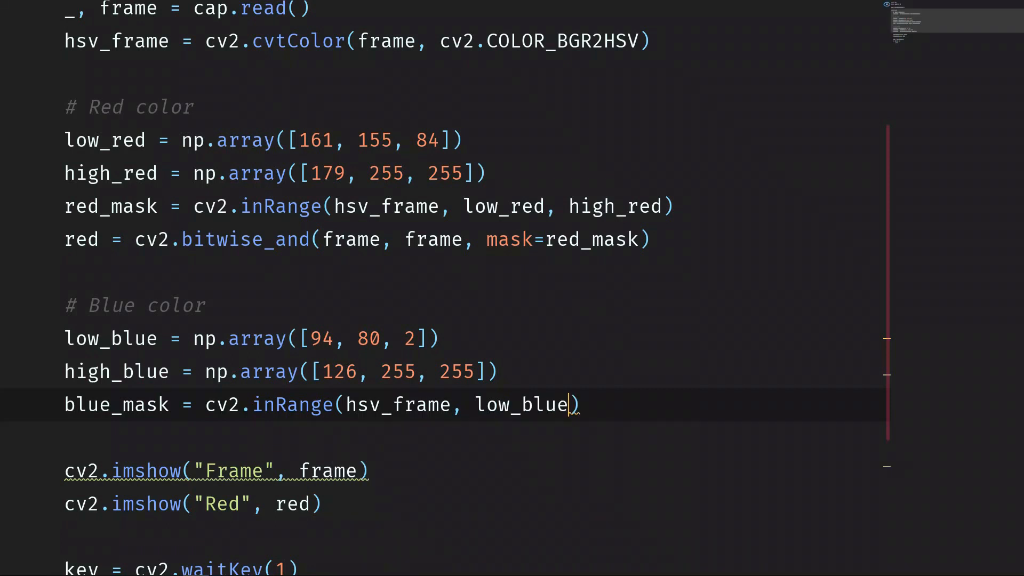
{"action": "type", "text": ", high_"}
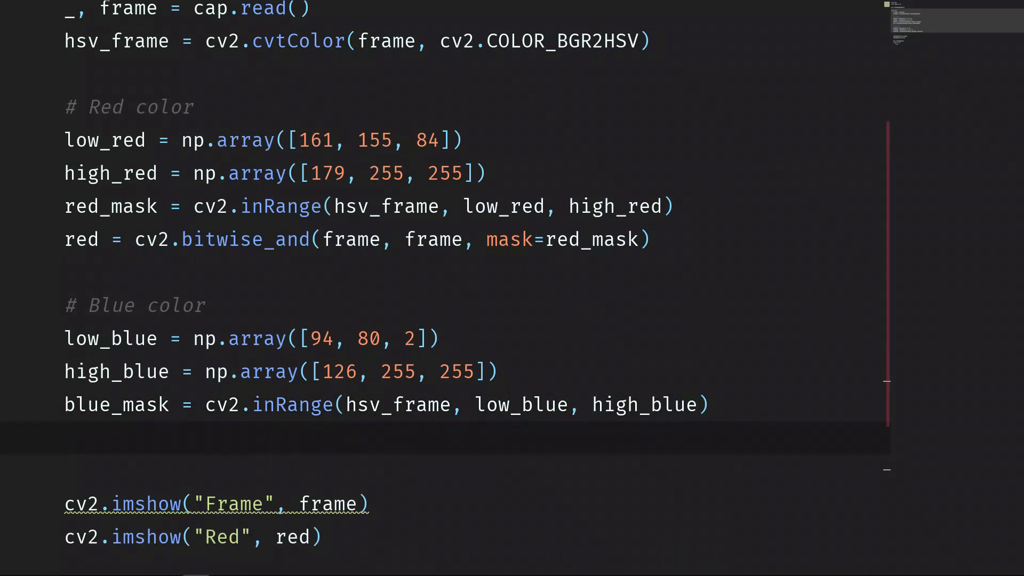
Step: Set blue = cv2.bitwise_and(frame, frame, mask=blue_mask) and display "Blue" using blue
{"action": "type", "text": "blue = cv2.bit"}
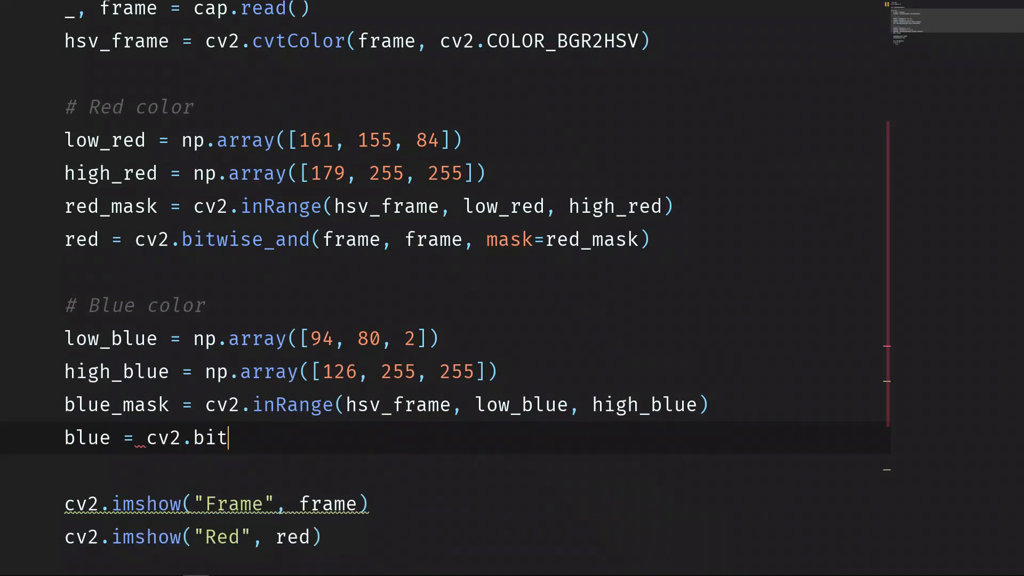
{"action": "type", "text": "wise_and(frame, frame,"}
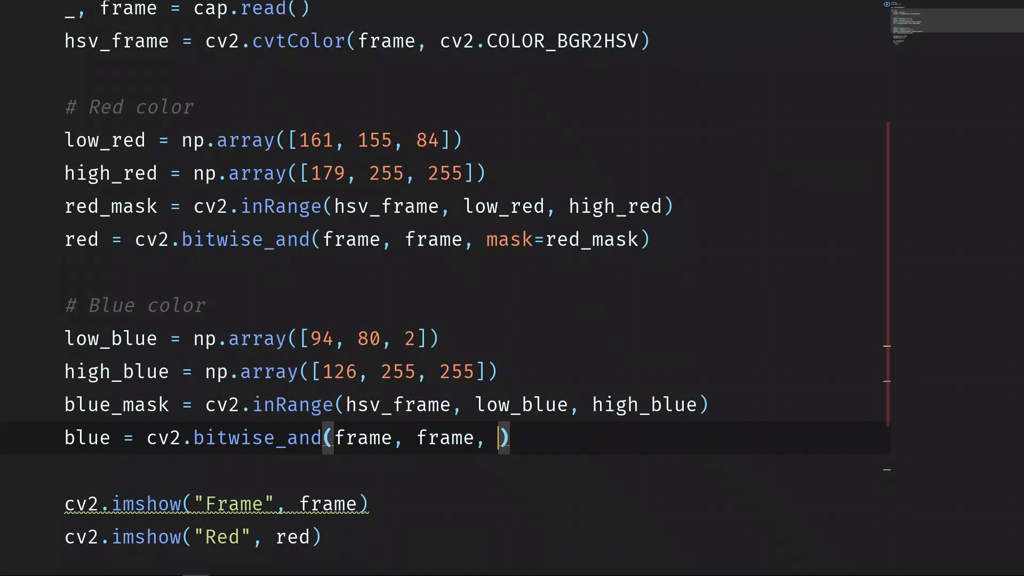
{"action": "type", "text": "mas"}
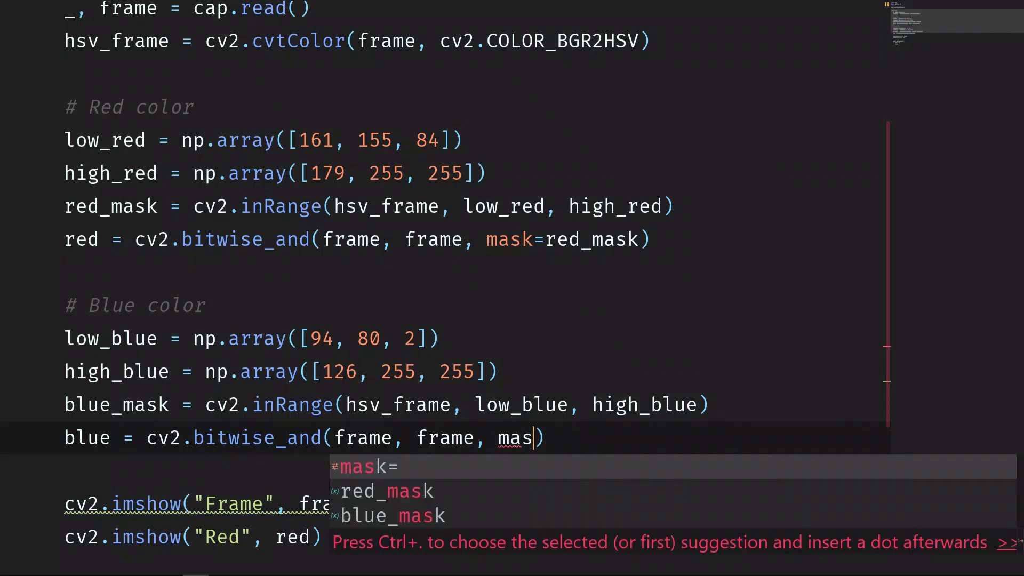
{"action": "type", "text": "k=blue_mask"}
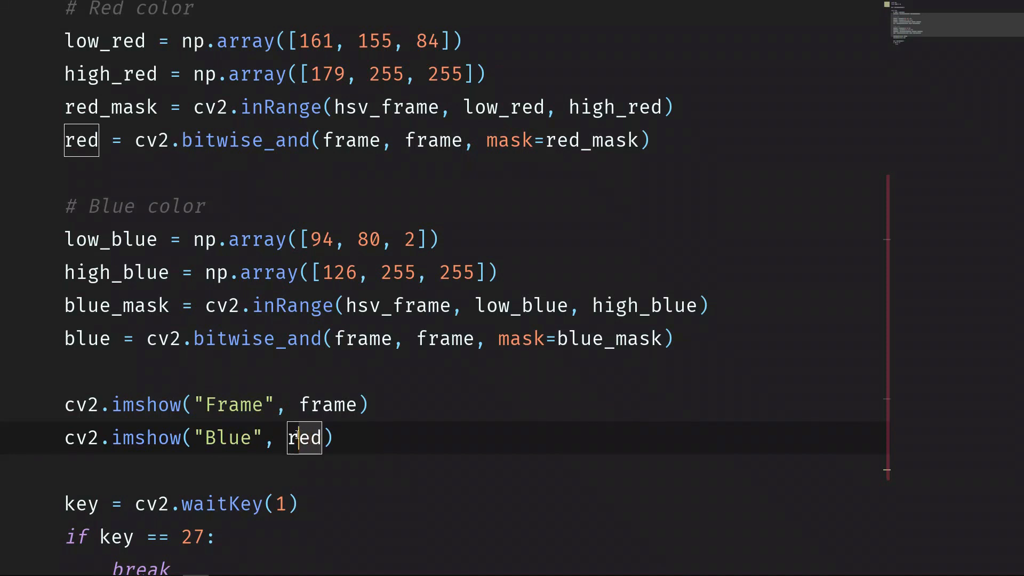
{"action": "type", "text": "blue"}
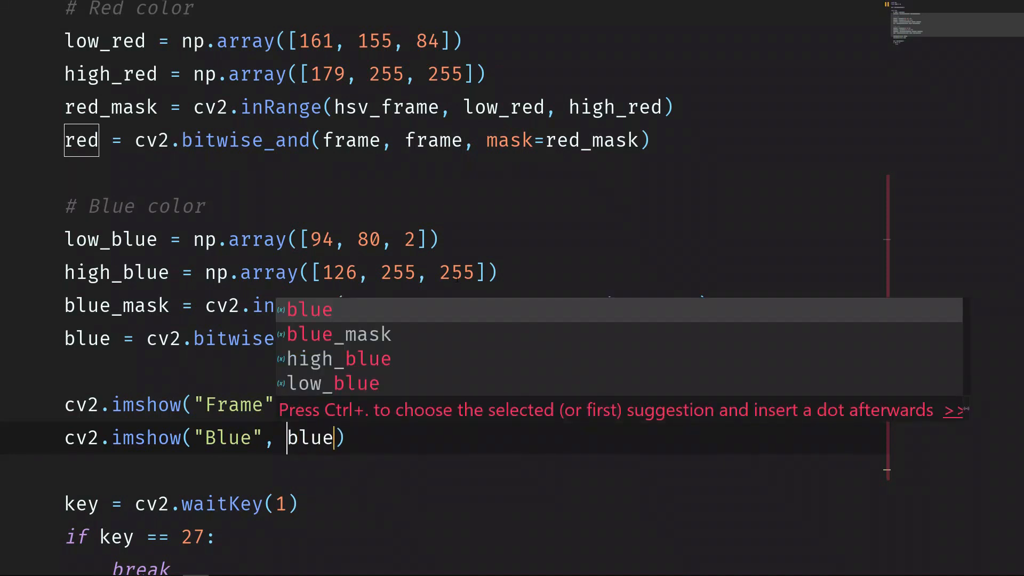
{"action": "key", "text": "shift+f10"}
{"action": "type", "text": "# Gr"}
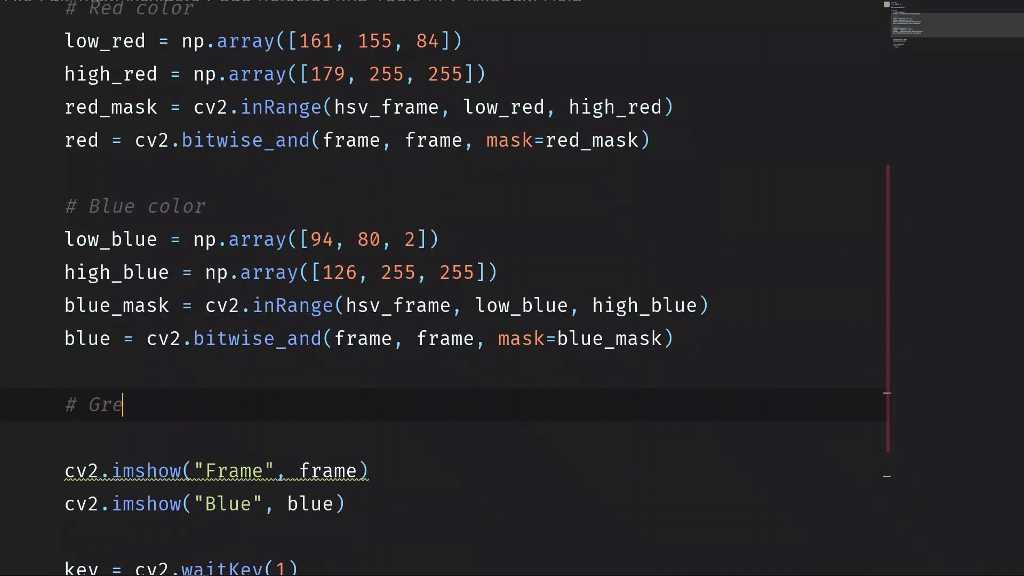
Step: Add a Green color section with low_green [25, 52, 72] and high_green [102, 255, 255]
{"action": "type", "text": "en color"}
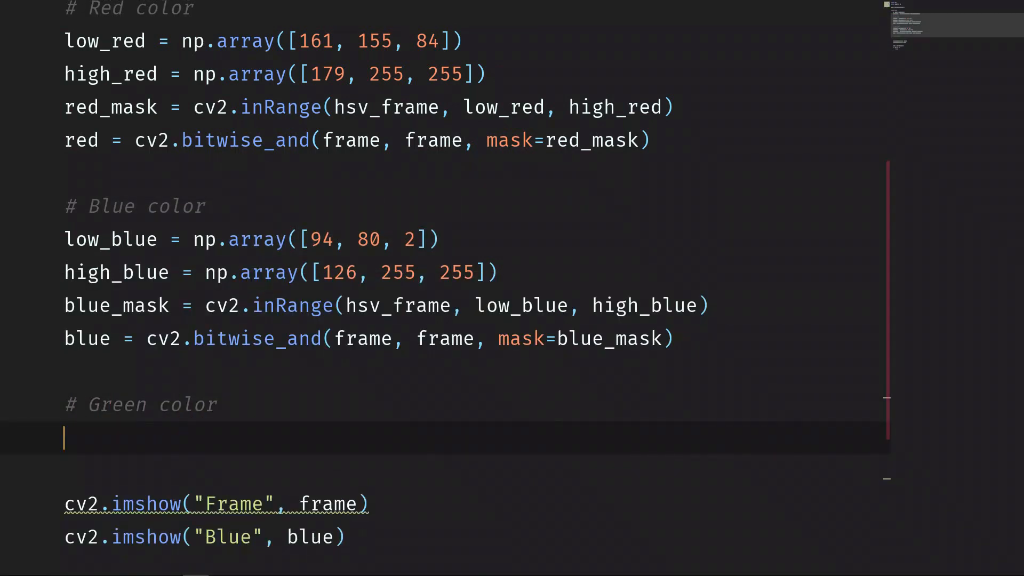
{"action": "type", "text": "low_green"}
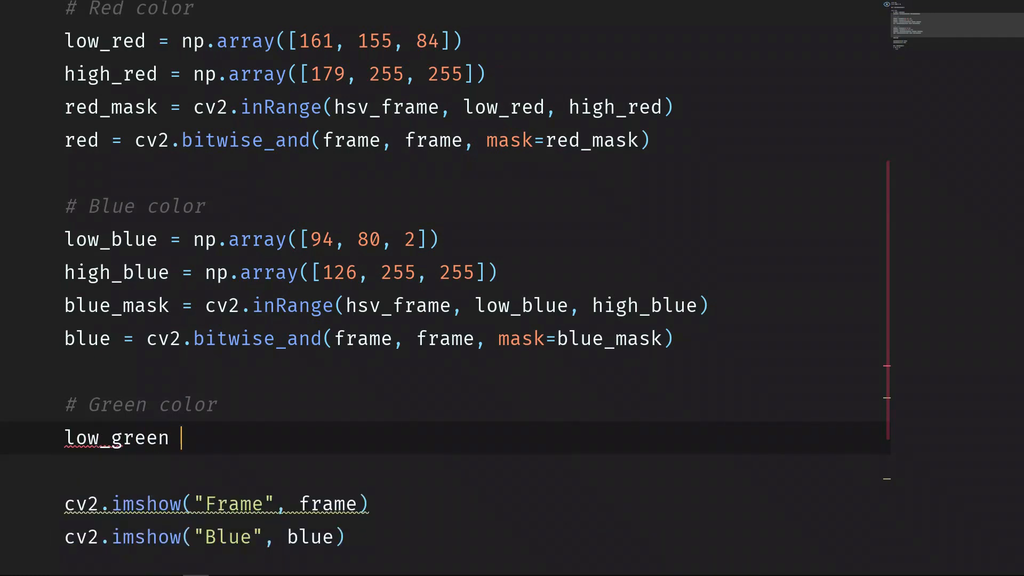
{"action": "type", "text": "= np.array(["}
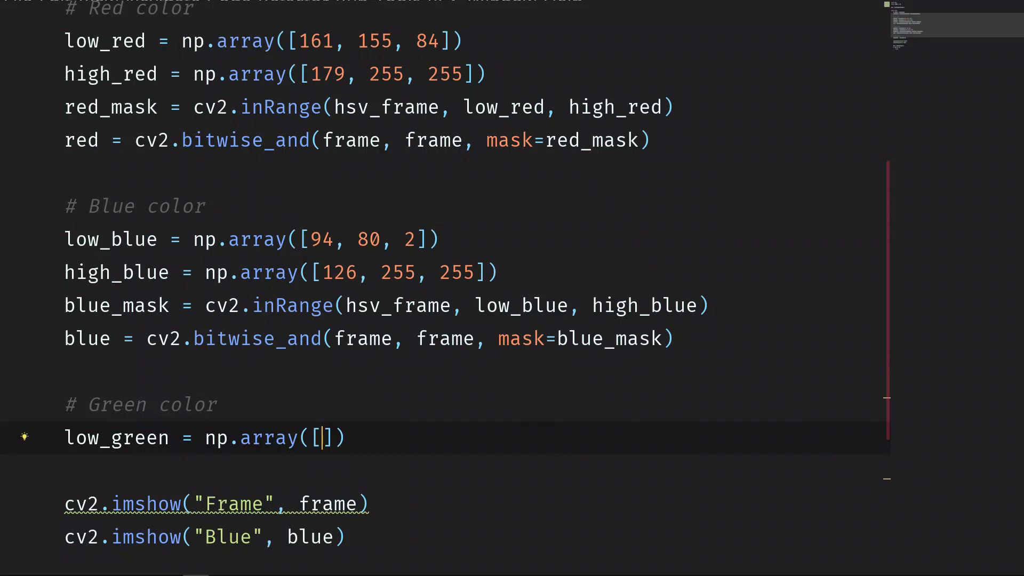
{"action": "type", "text": "25, 5"}
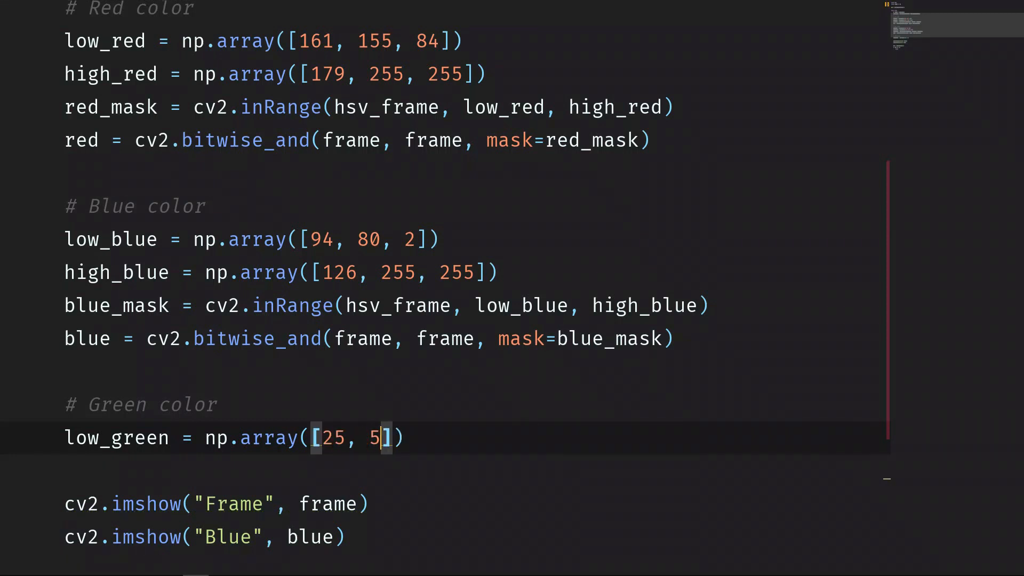
{"action": "type", "text": "2, 72"}
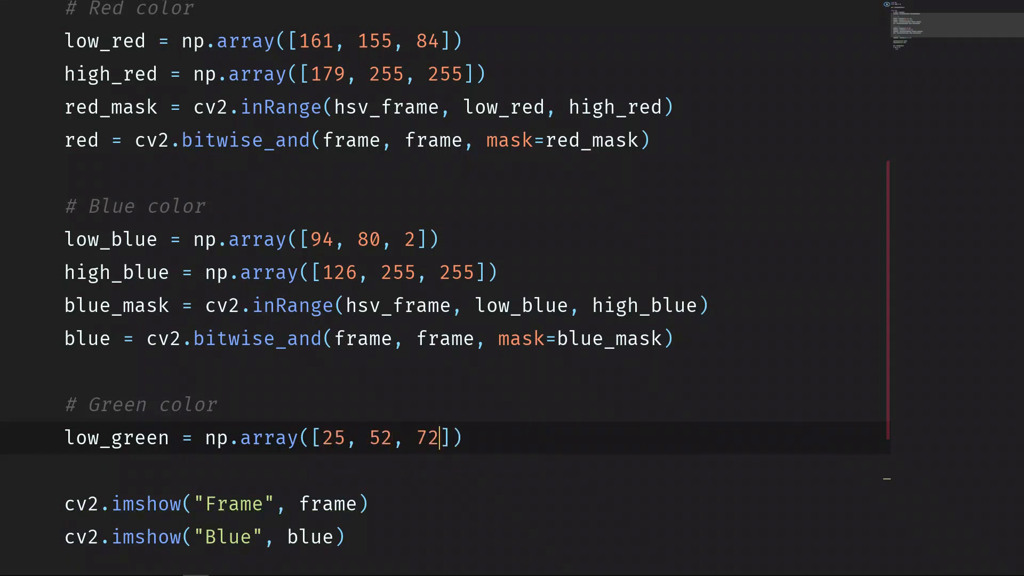
{"action": "key", "text": "enter"}
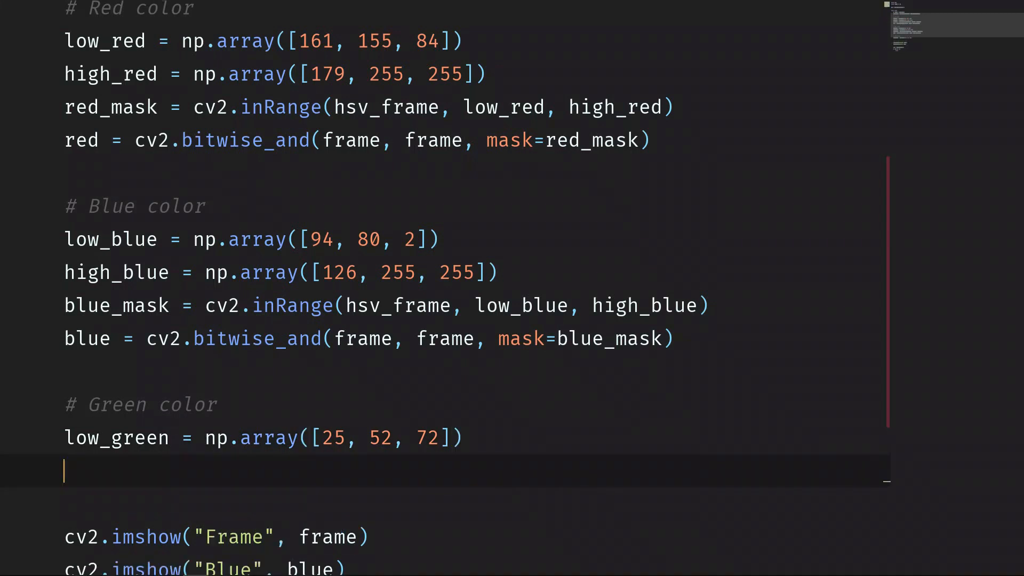
{"action": "type", "text": "high_green ="}
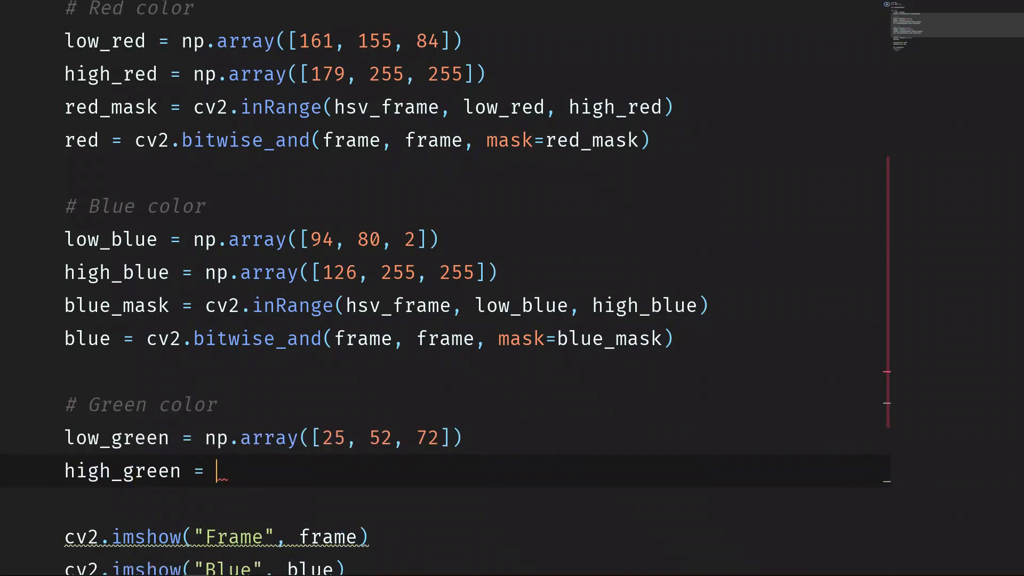
{"action": "type", "text": "np.array(["}
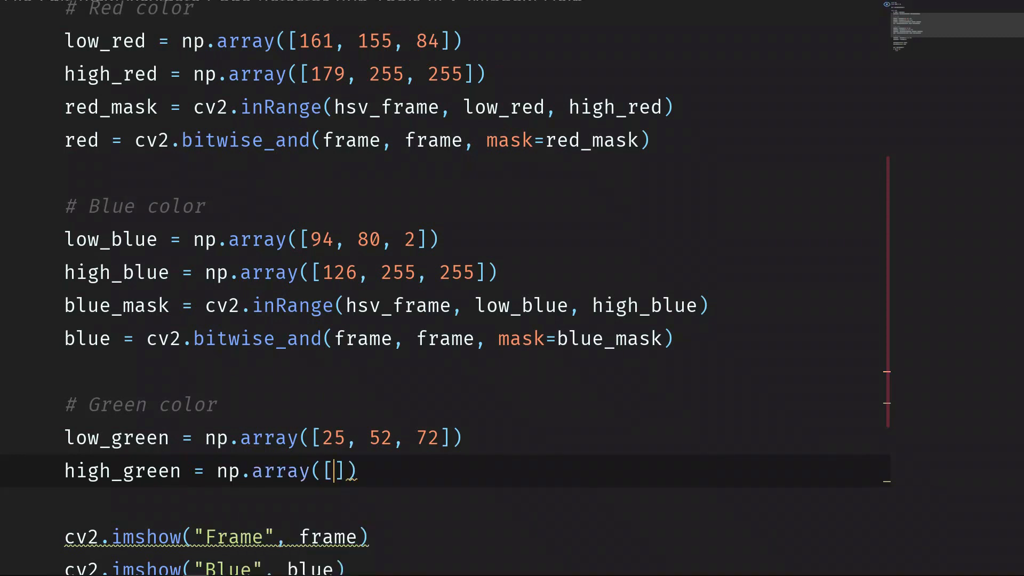
{"action": "type", "text": "102, 255, 255"}
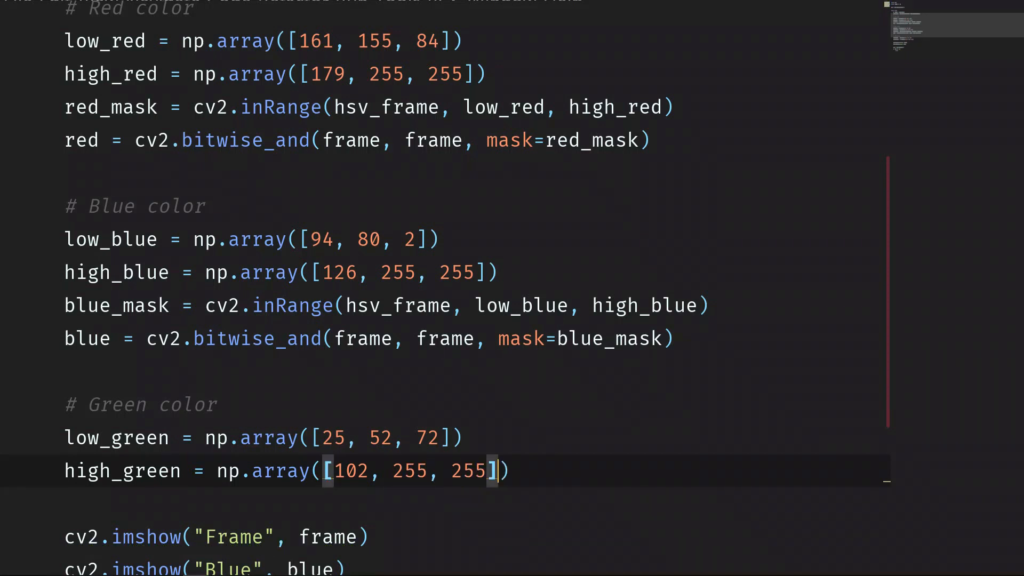
Step: Compute green_mask via inRange and green = cv2.bitwise_and(frame, frame, mask=green_mask)
{"action": "type", "text": "green_mask = cv2.i"}
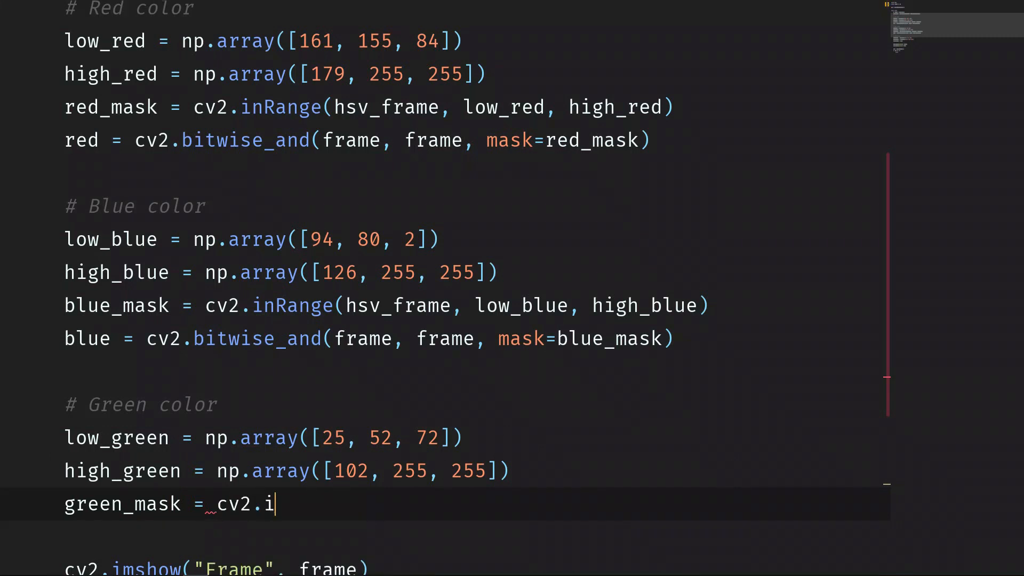
{"action": "type", "text": "nRange("}
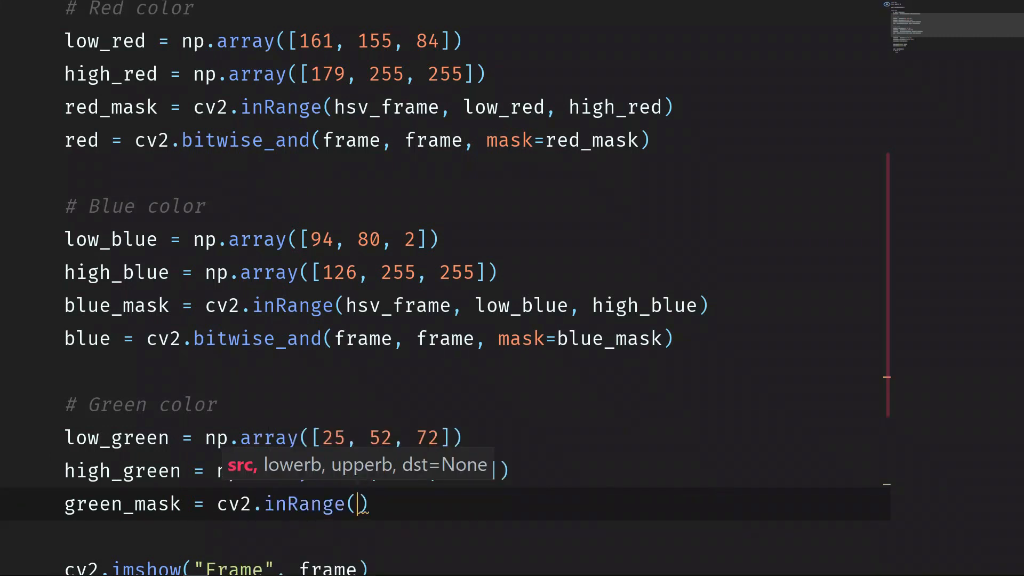
{"action": "type", "text": "hsv_frame,"}
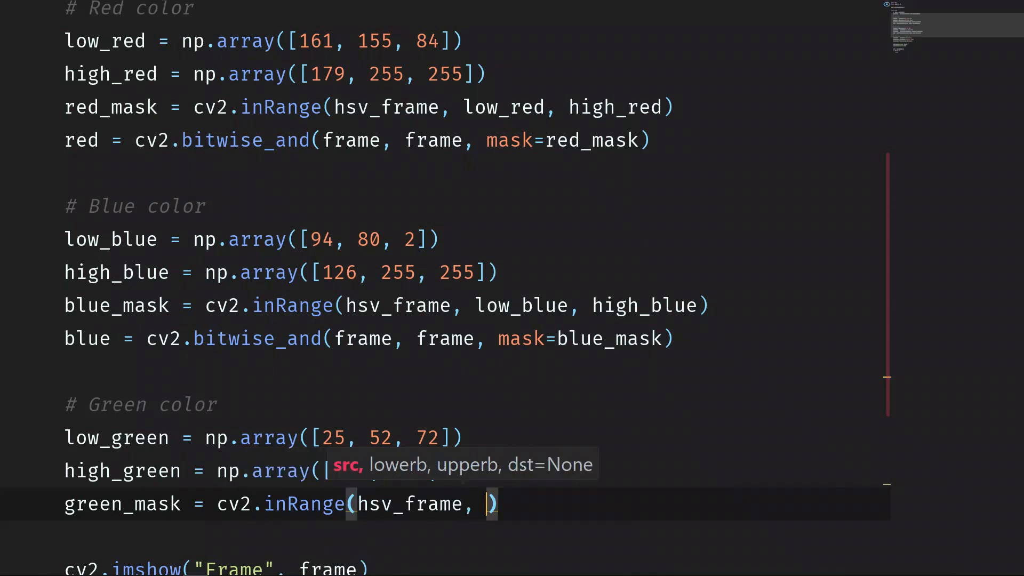
{"action": "type", "text": "low_green, high_green"}
{"action": "type", "text": "green ="}
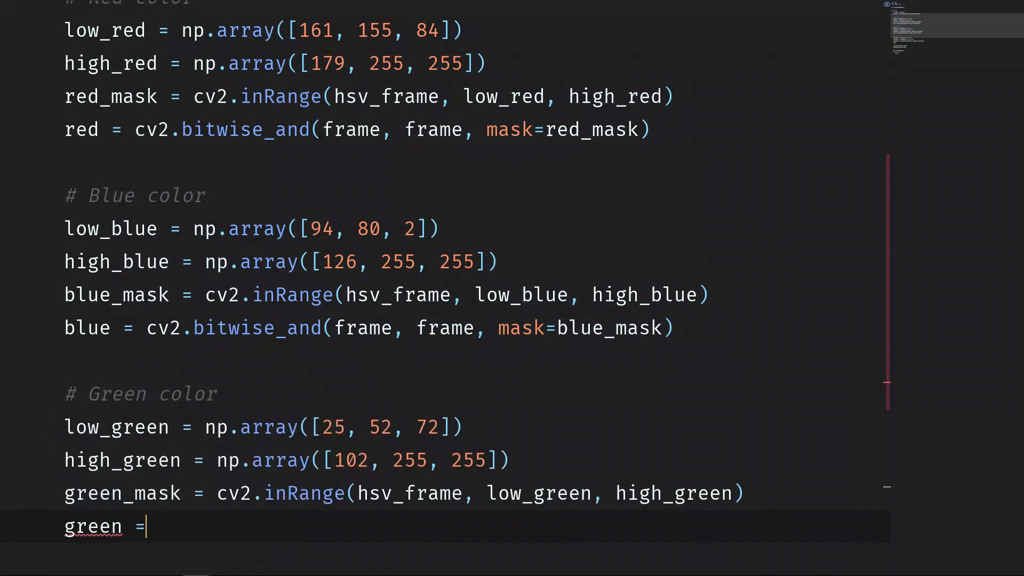
{"action": "type", "text": "cv2.bitwise_and(frame, frame,"}
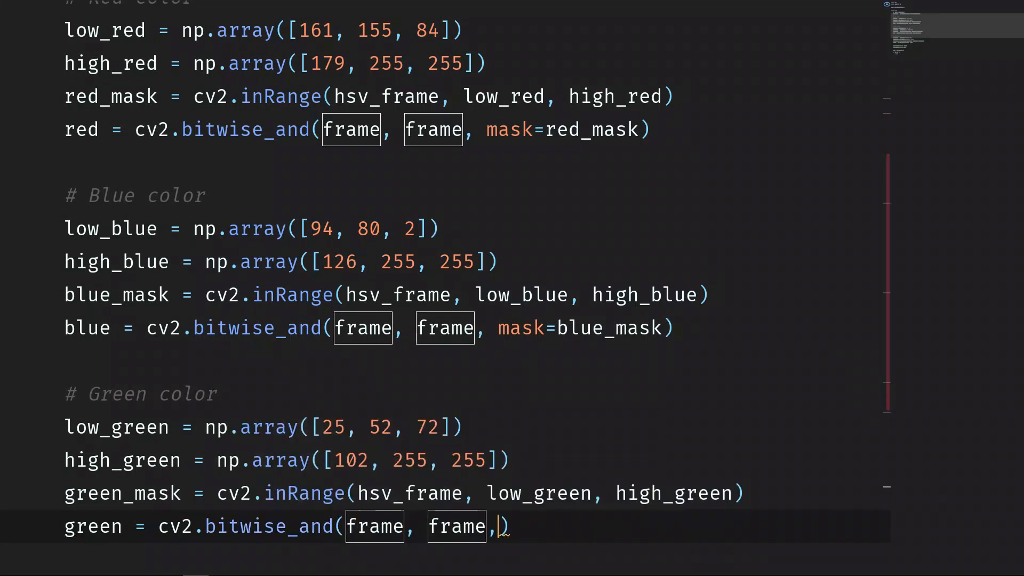
{"action": "type", "text": "mask="}
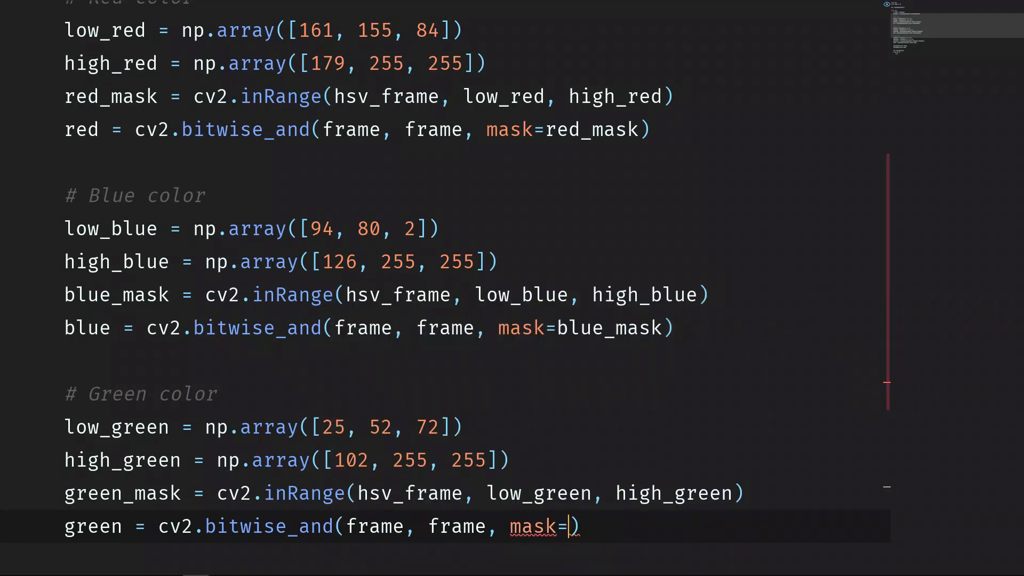
{"action": "type", "text": "gre"}
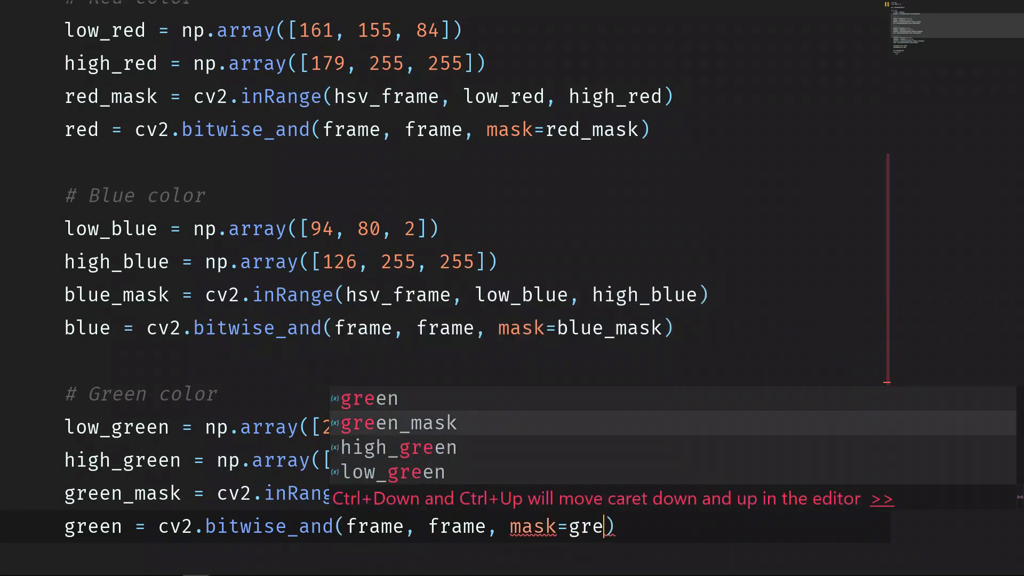
{"action": "left_click", "coordinate": [399, 423]}
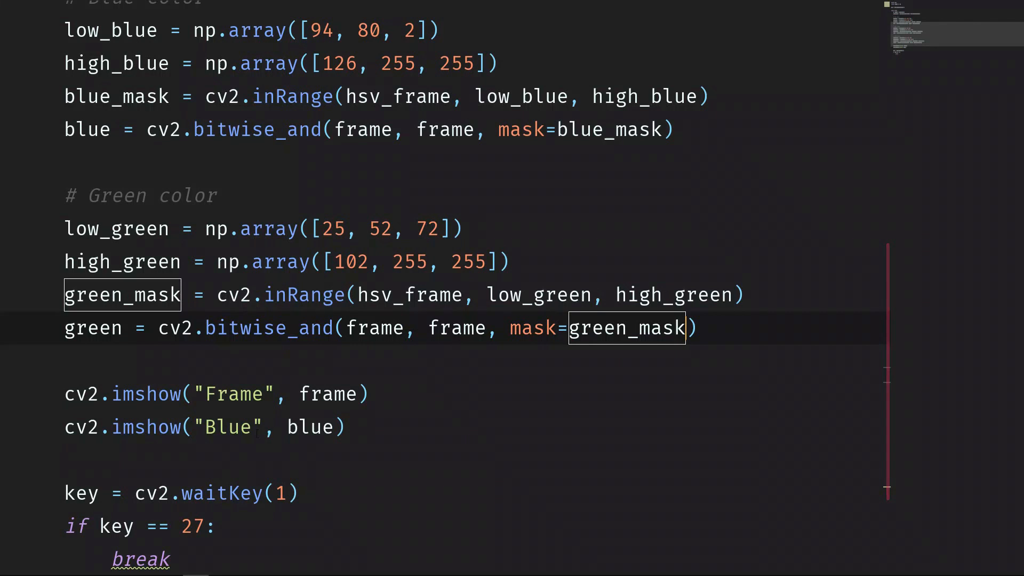
Step: Change the second imshow call to cv2.imshow("Green", green)
{"action": "type", "text": "Gre"}
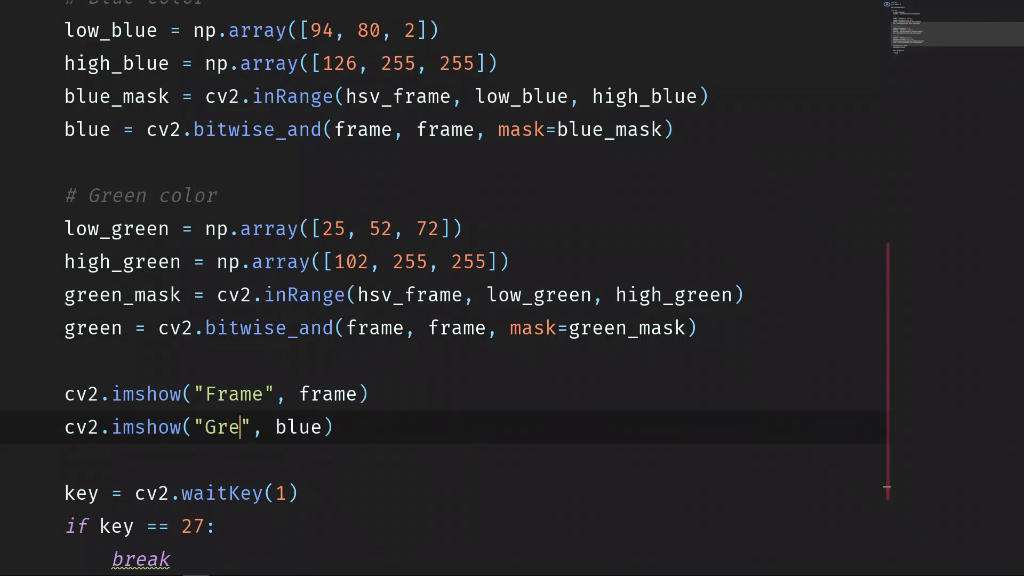
{"action": "type", "text": "en"}
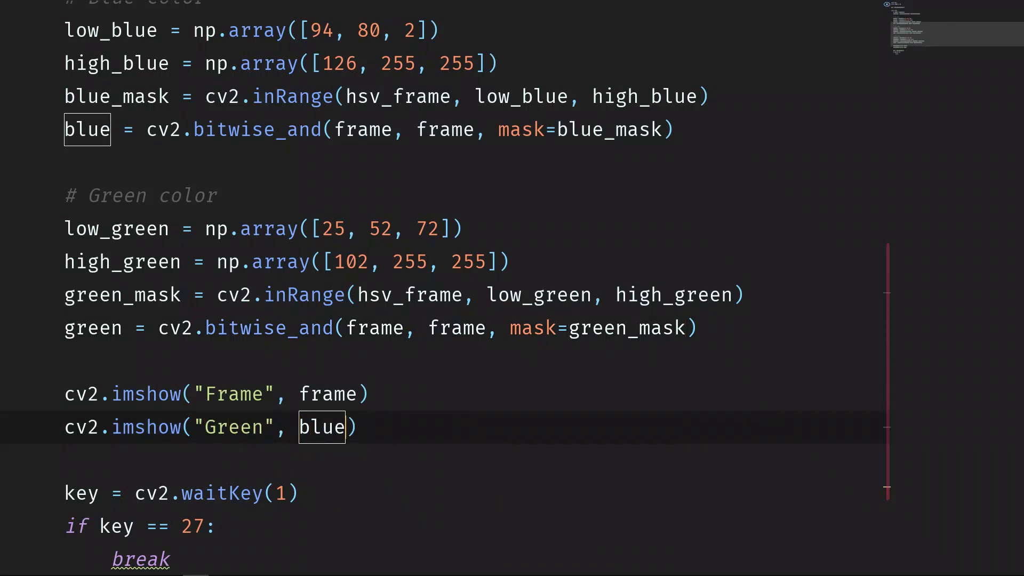
{"action": "type", "text": "green"}
{"action": "type", "text": "# No"}
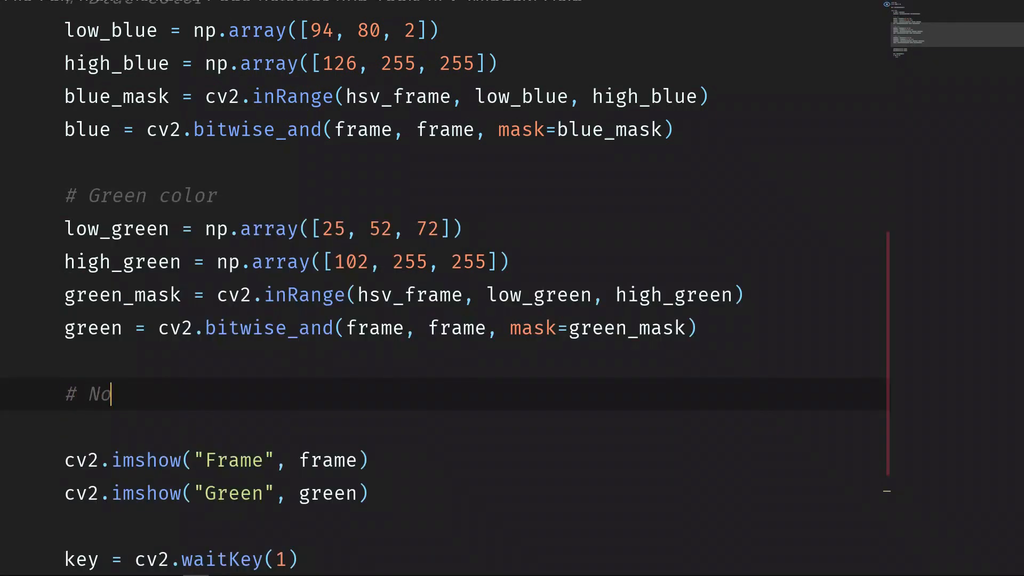
Step: Add the '# Every color except white' comment and low = np.array([0, 42, 0])
{"action": "type", "text": "Every"}
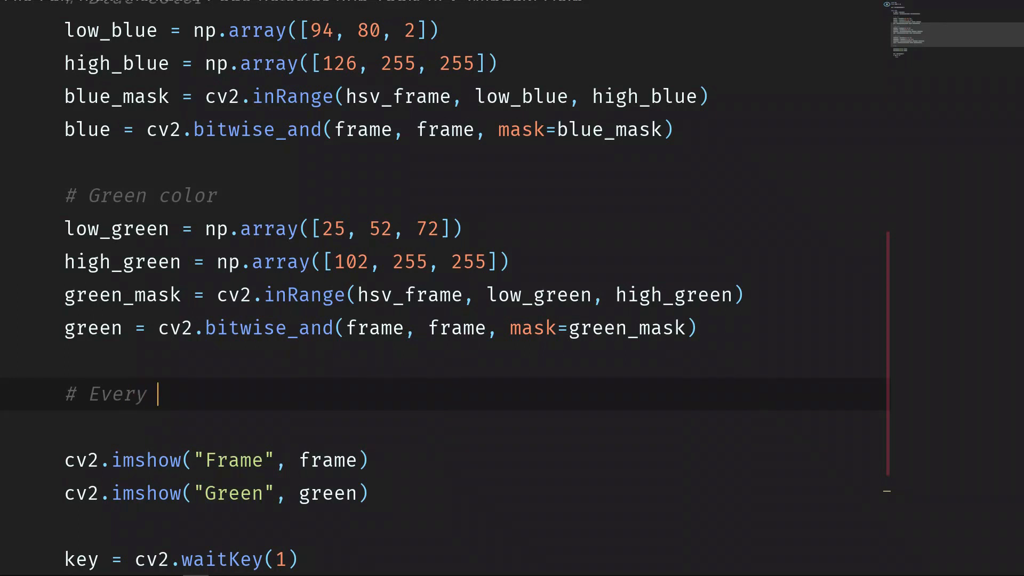
{"action": "type", "text": "color except white"}
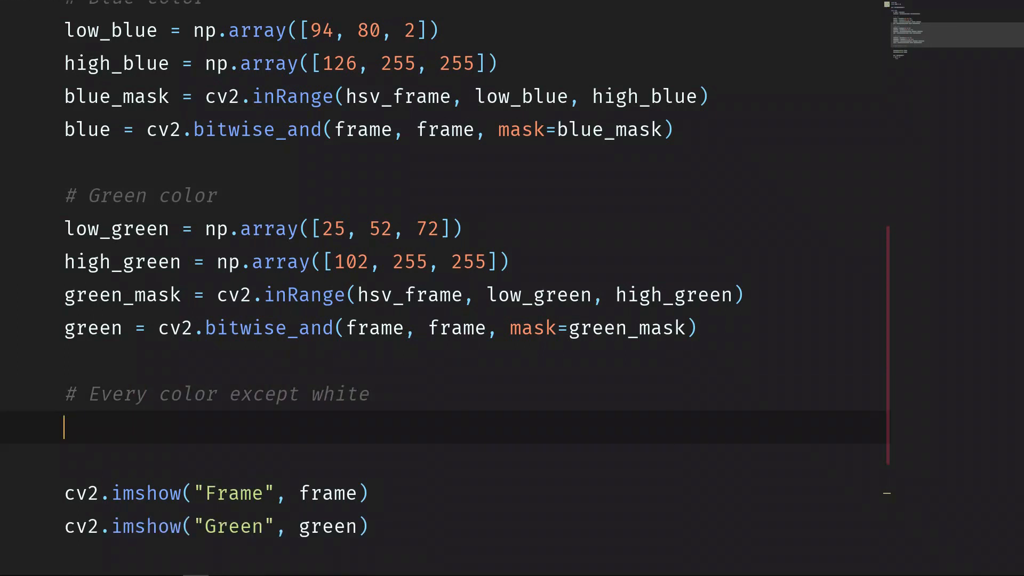
{"action": "type", "text": "low = n"}
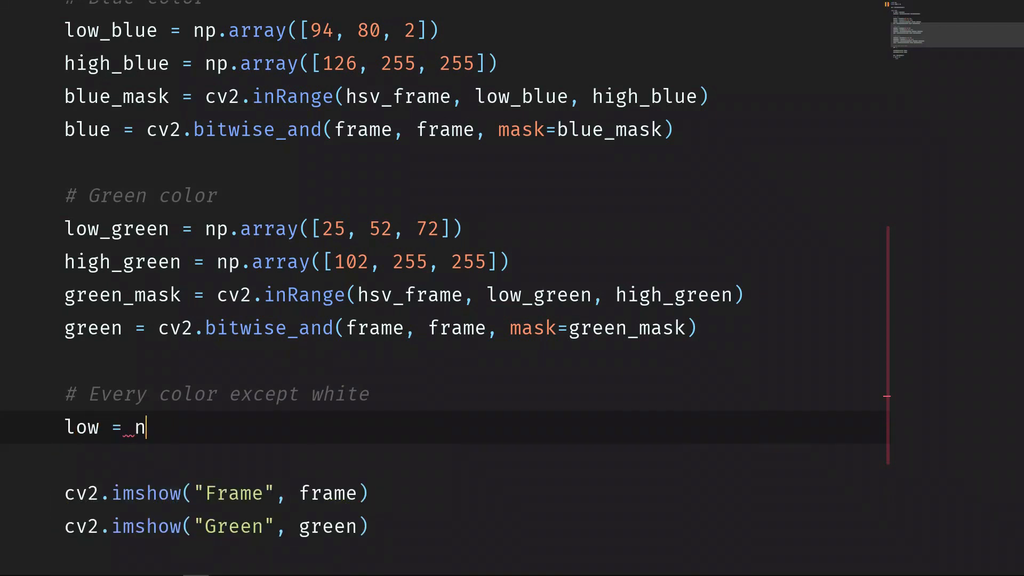
{"action": "type", "text": "p.array()"}
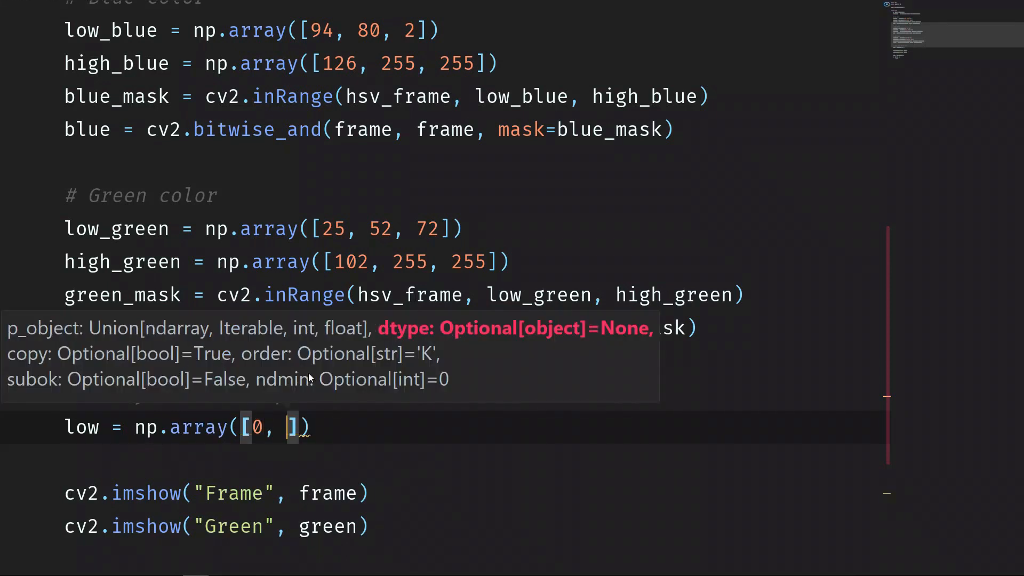
{"action": "type", "text": "42, 0"}
{"action": "type", "text": "high = np"}
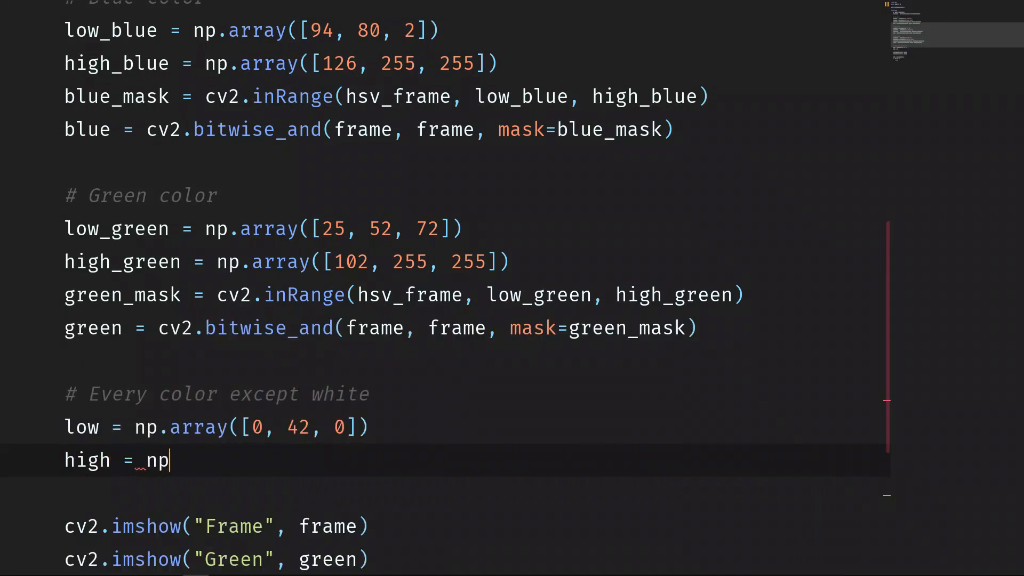
Step: Define high = np.array([179, 255, 255]) and move to the end of that line
{"action": "type", "text": ".array(["}
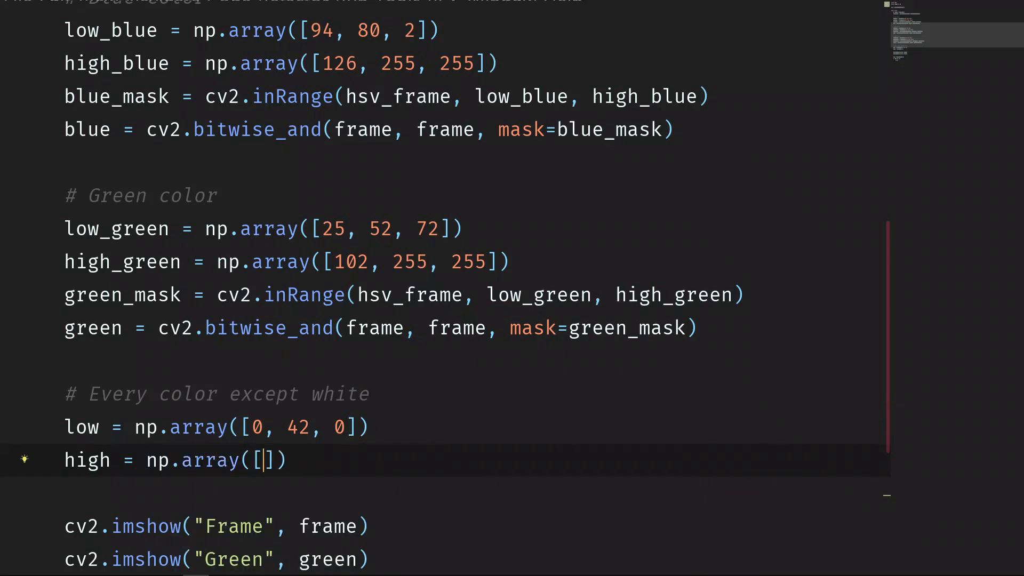
{"action": "type", "text": "179, 255"}
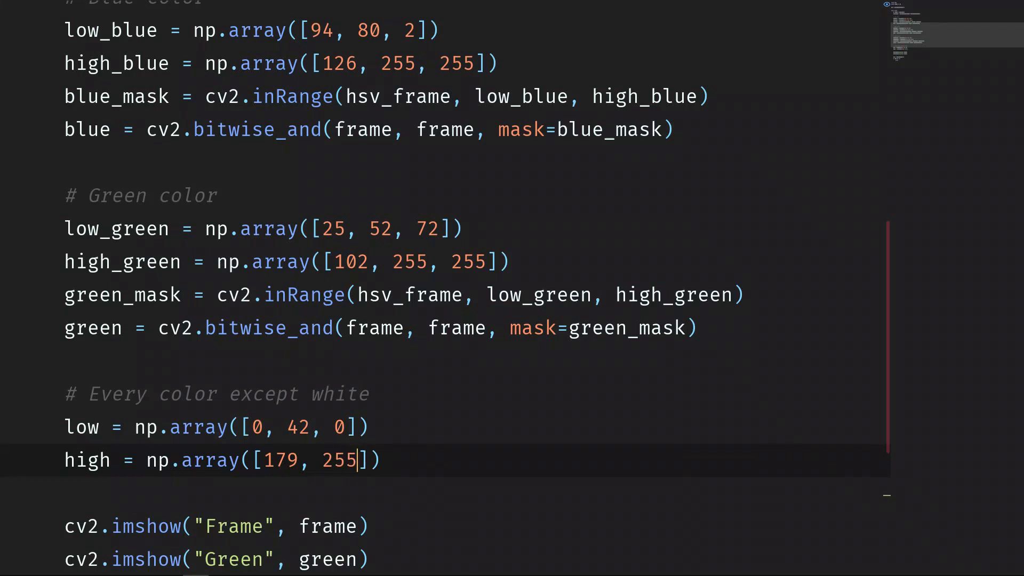
{"action": "type", "text": ", 255"}
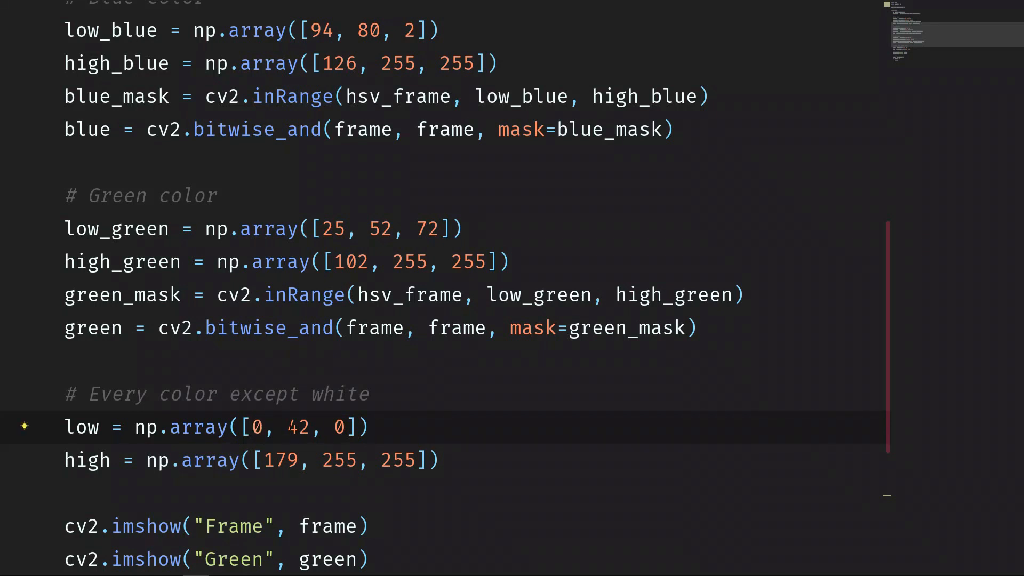
{"action": "left_click", "coordinate": [313, 427]}
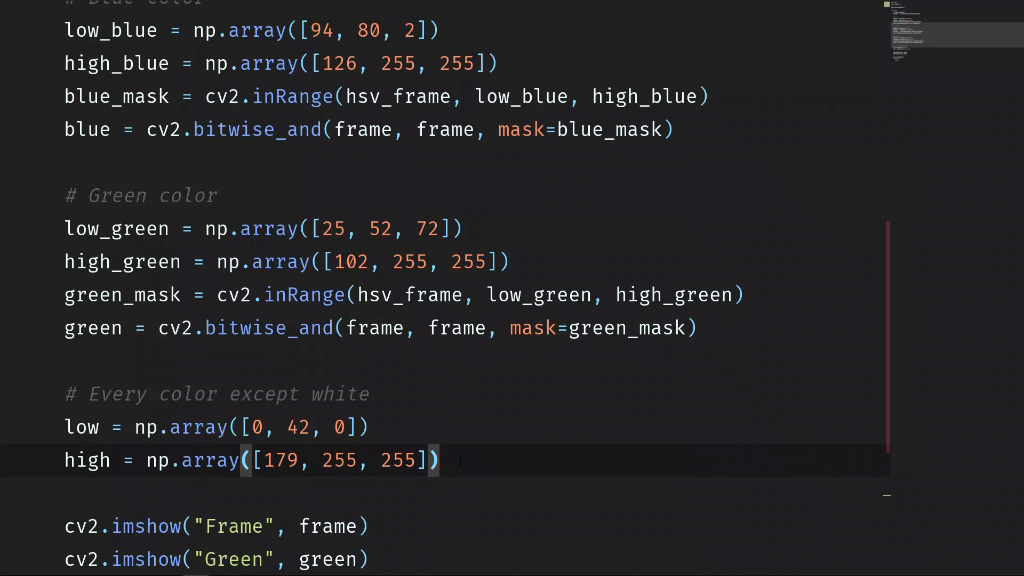
Step: Build mask = cv2.inRange(hsv_frame, low, high) for the except-white section
{"action": "scroll", "scroll_direction": "down", "scroll_amount": 3}
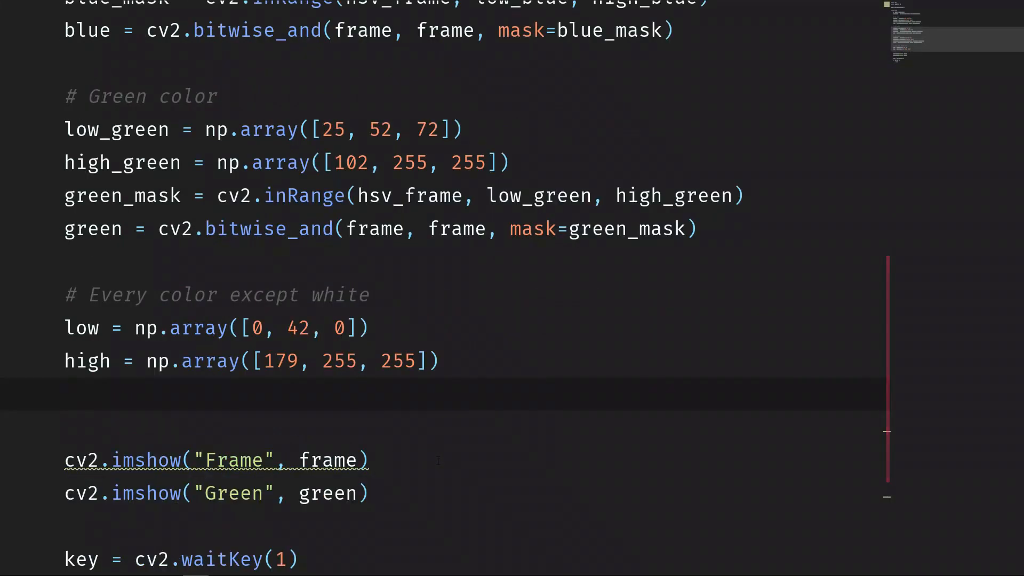
{"action": "type", "text": "mask"}
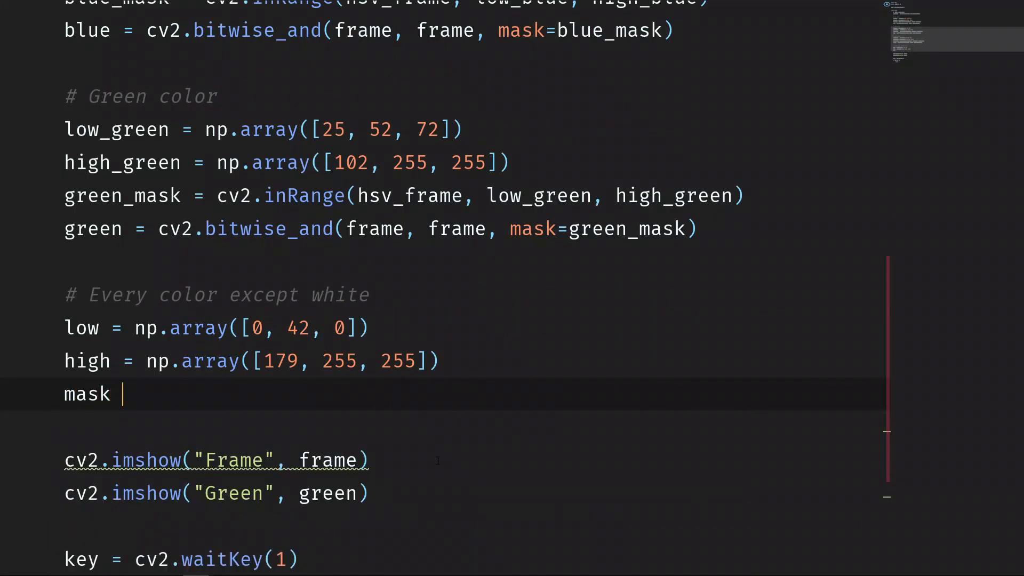
{"action": "type", "text": "= cv2.i"}
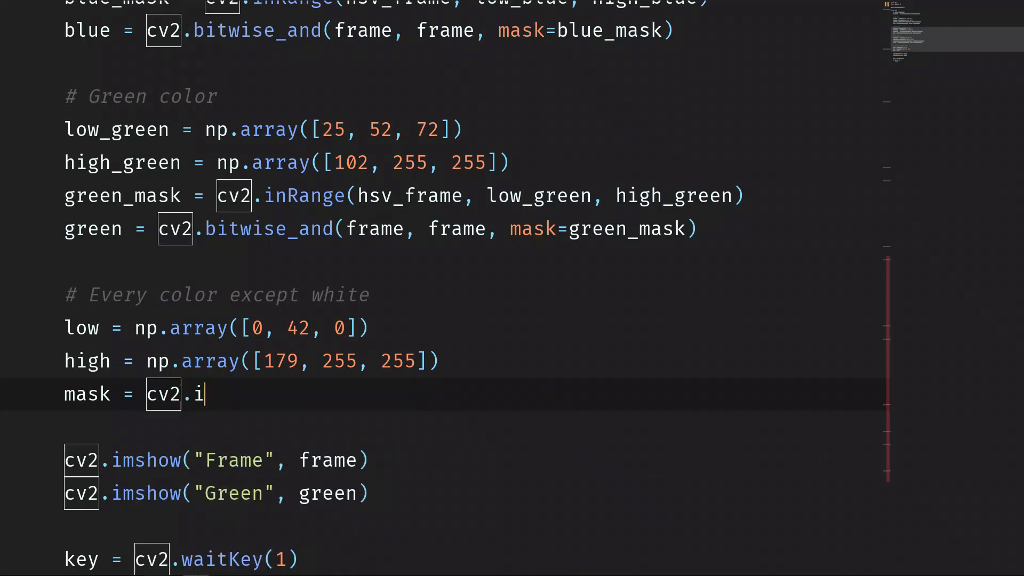
{"action": "type", "text": "nRange()"}
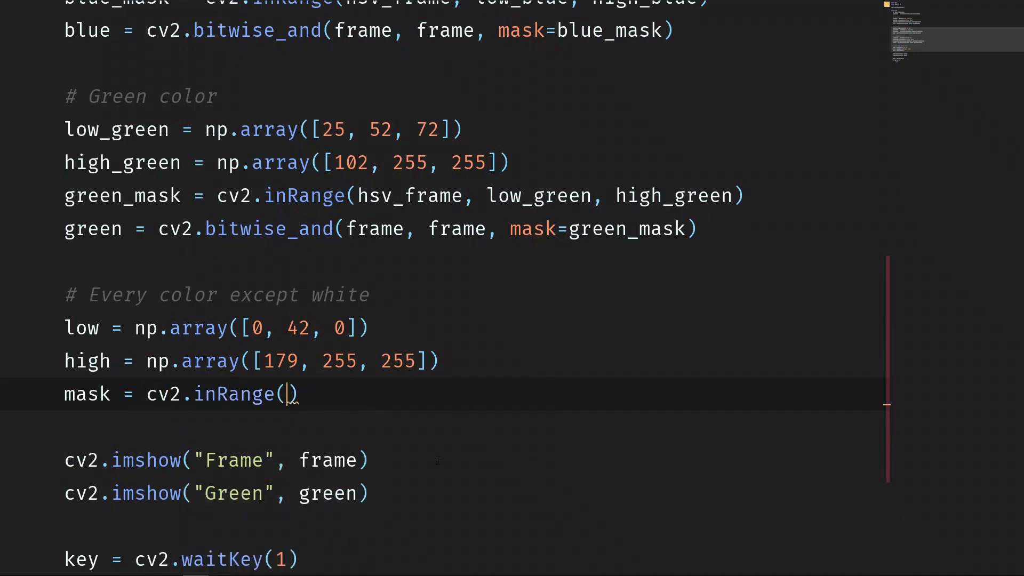
{"action": "type", "text": "hsv_frame, low, high"}
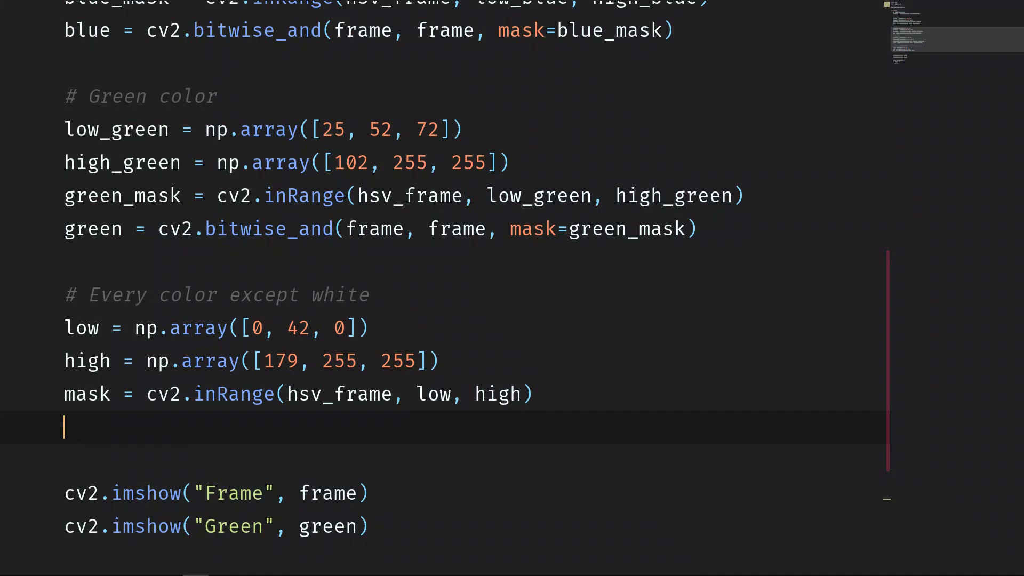
Step: Add result = cv2.bitwise_and(frame, frame, mask=mask)
{"action": "type", "text": "result ="}
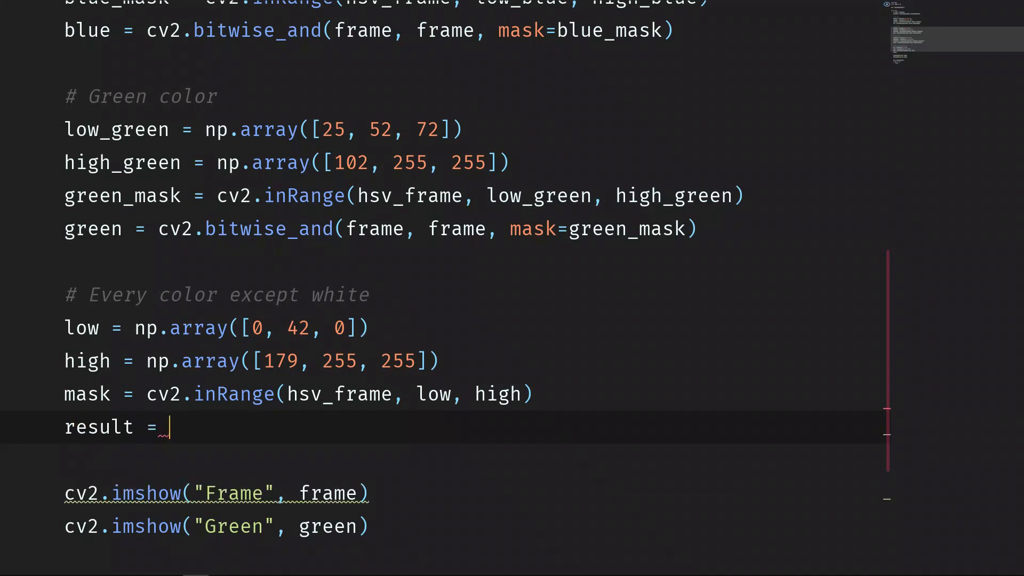
{"action": "type", "text": "cv2.bitwise_and(frame, frame"}
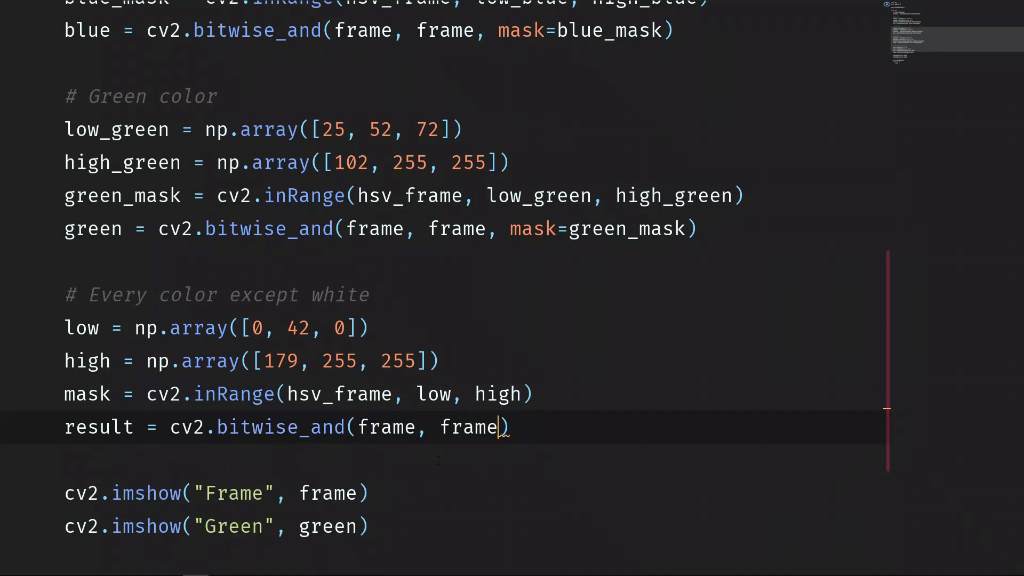
{"action": "type", "text": ", mask=mask"}
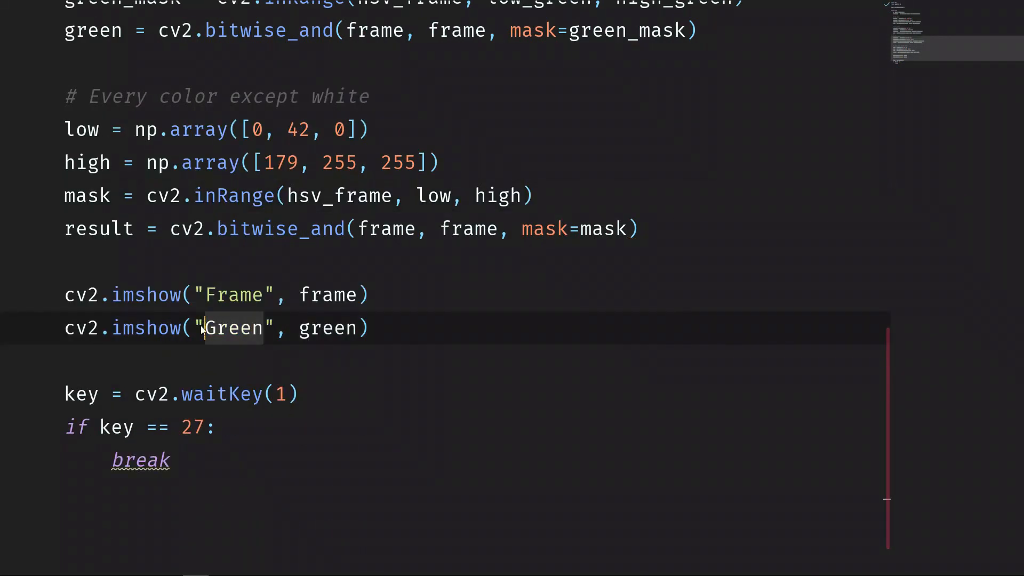
Step: Retitle the second imshow window "REsutl" and begin replacing green with result
{"action": "type", "text": "REsutl"}
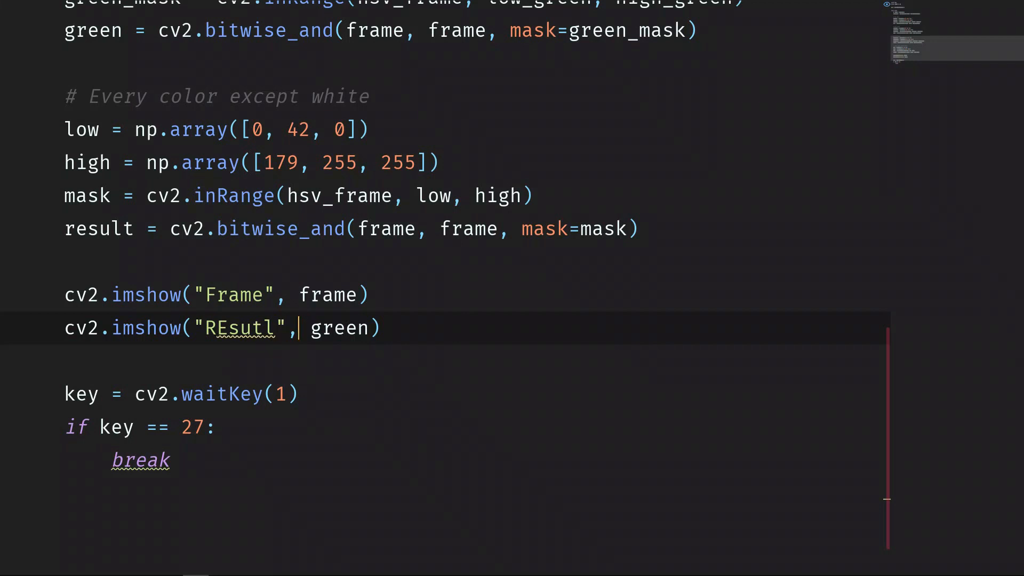
{"action": "type", "text": "re"}
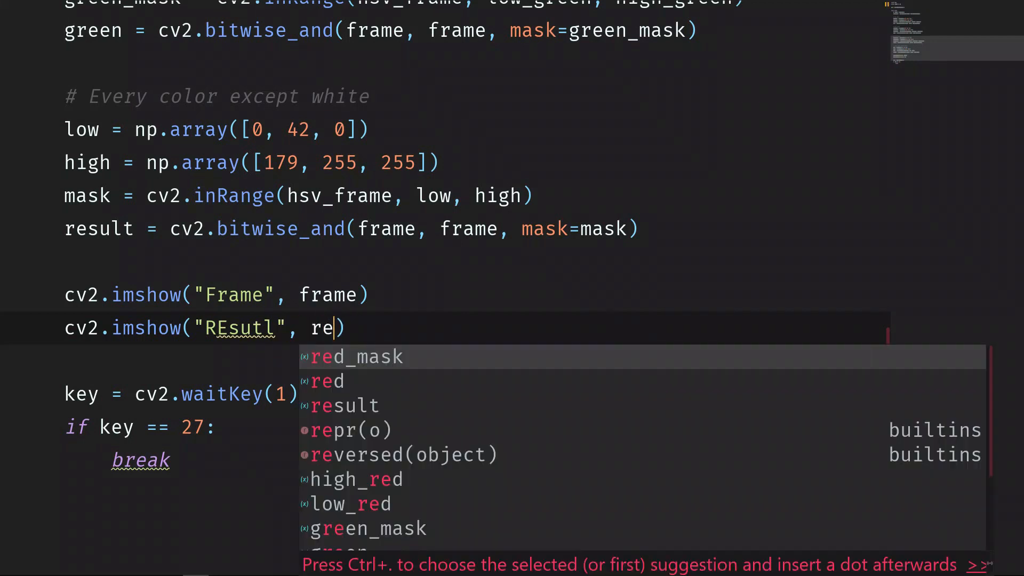